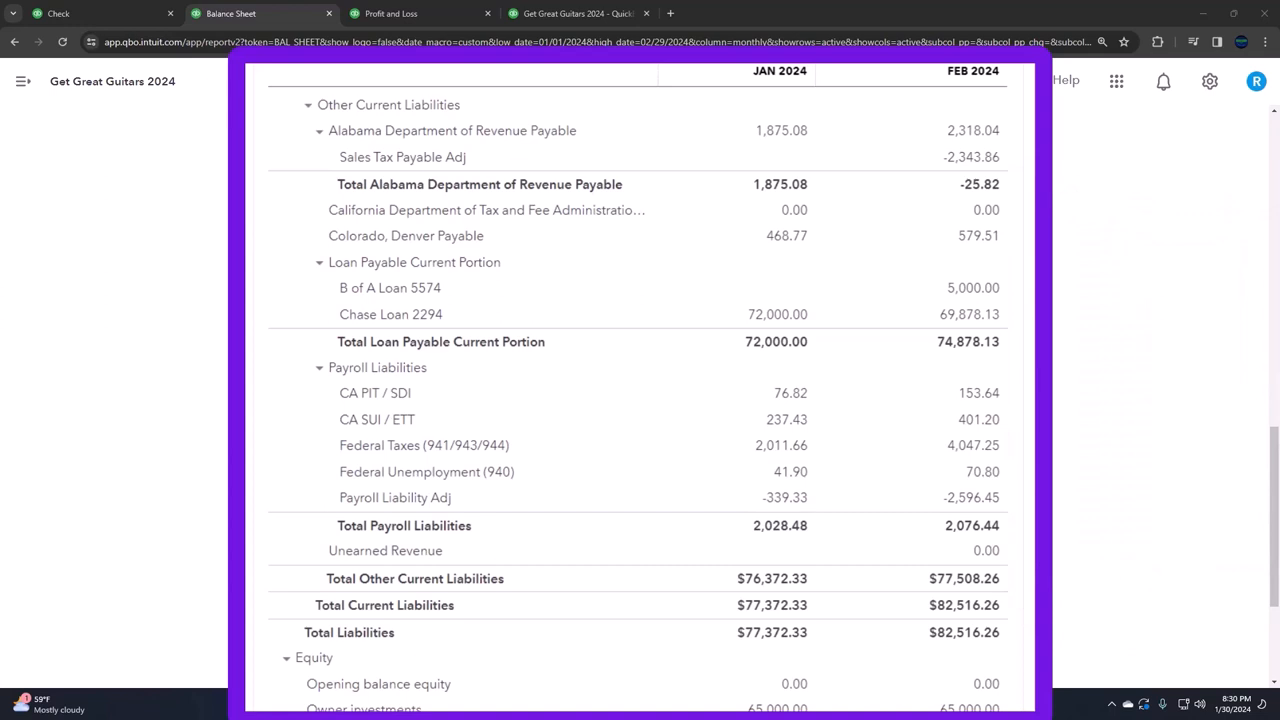
mouse_move(779, 525)
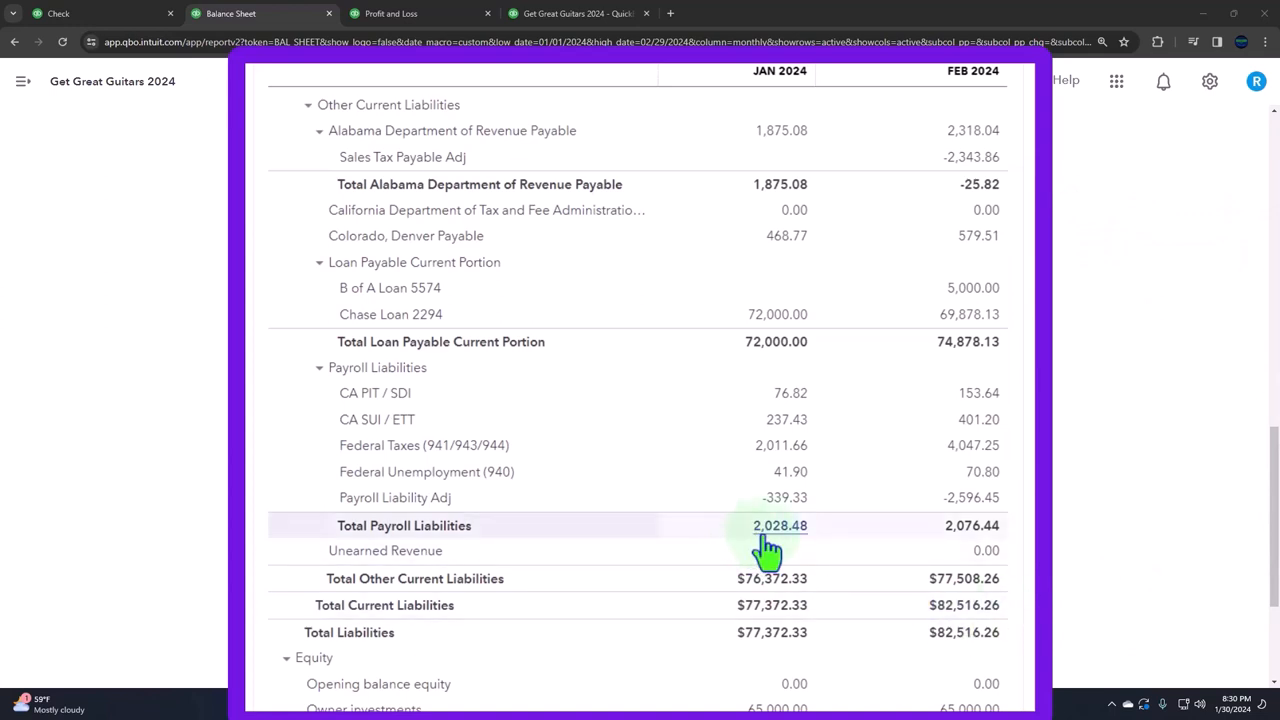
mouse_move(971, 526)
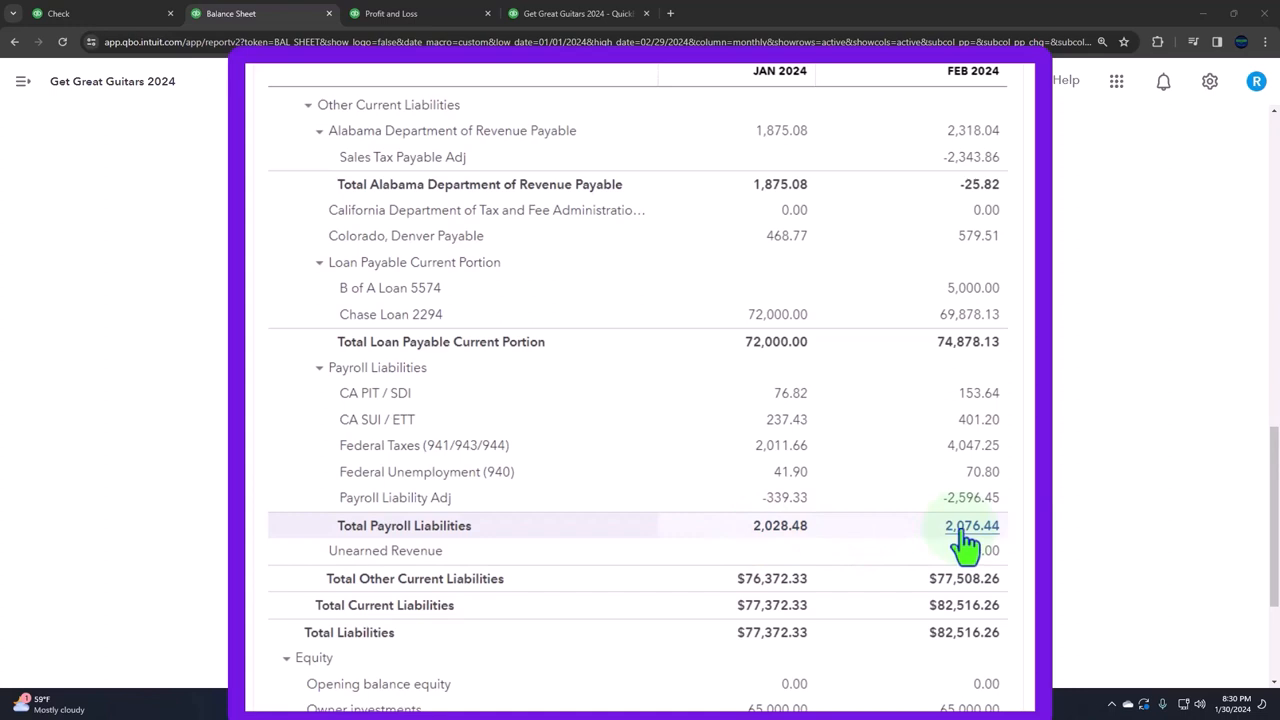
mouse_move(900, 545)
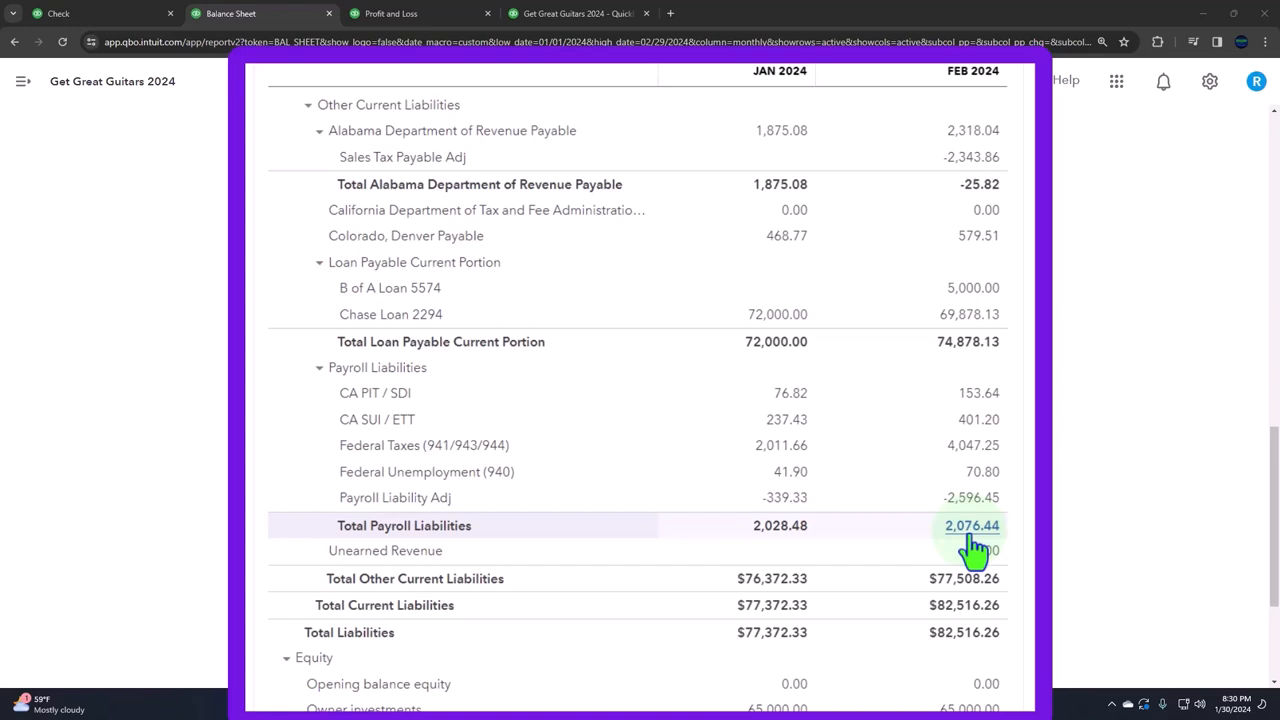
mouse_move(917, 550)
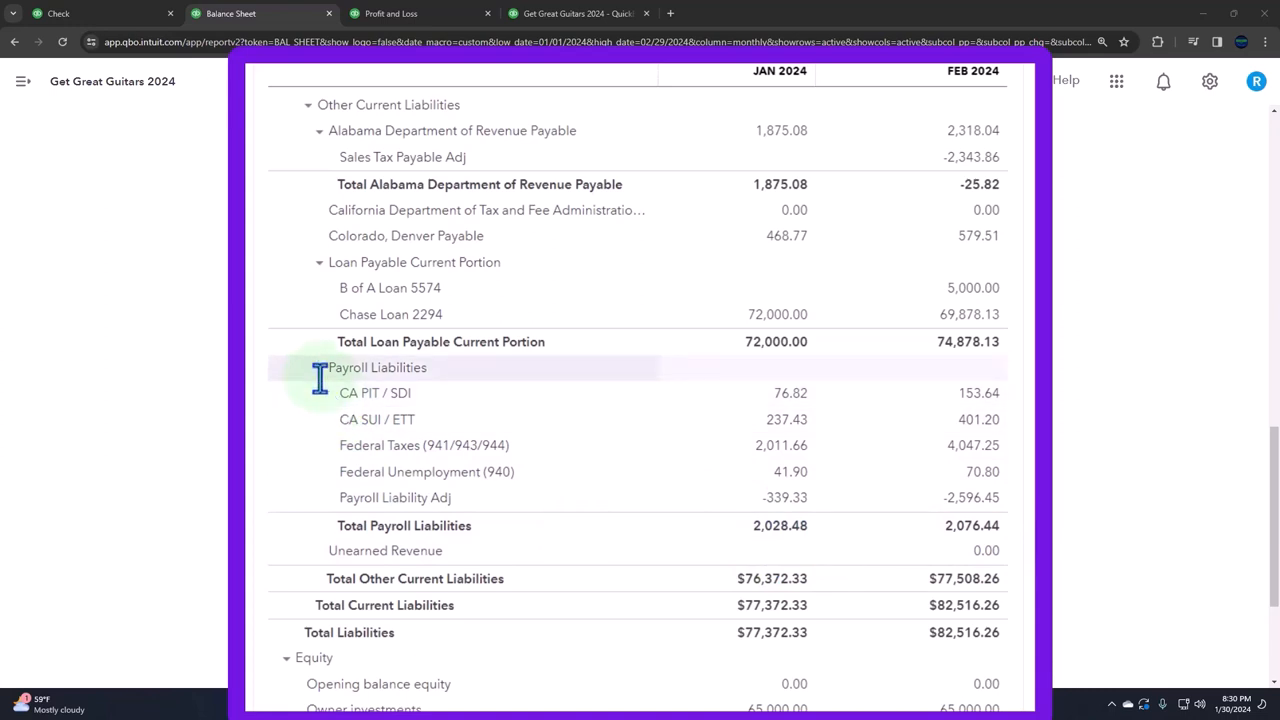
Review the Jan–Feb 2024 Profit and Loss payroll taxes and the 6,983.33 January wages line
click(413, 13)
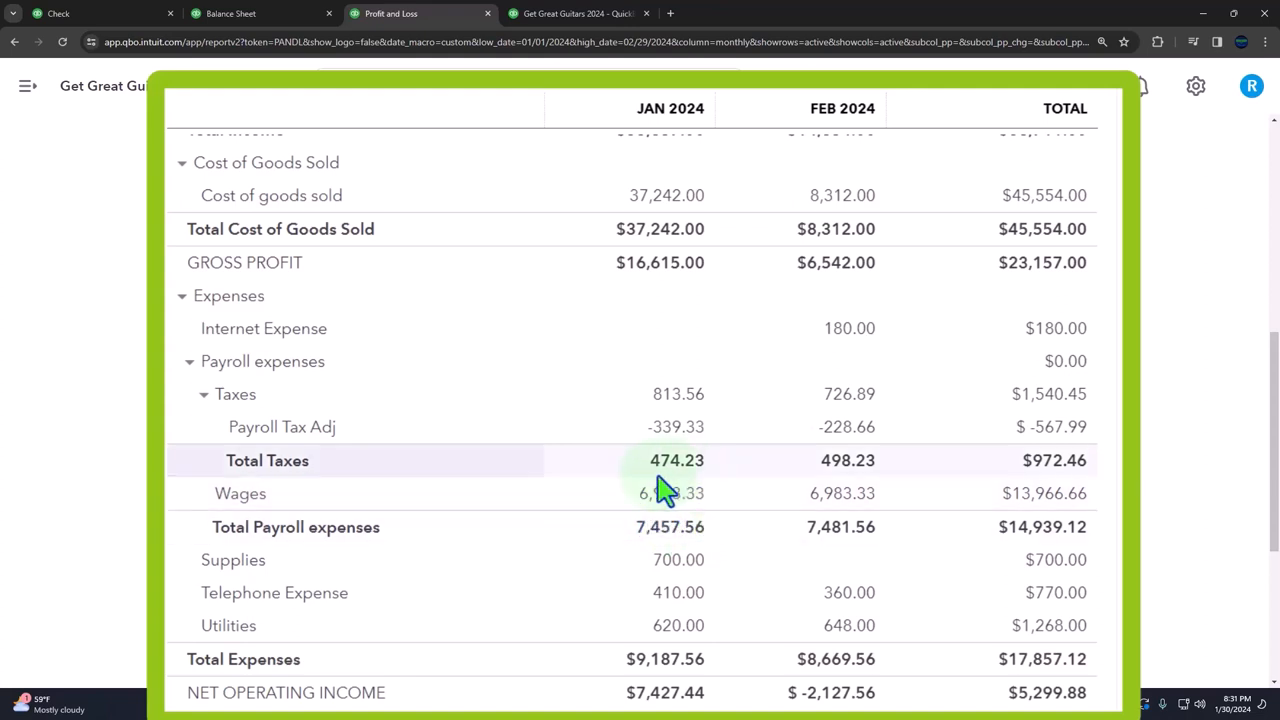
mouse_move(635, 518)
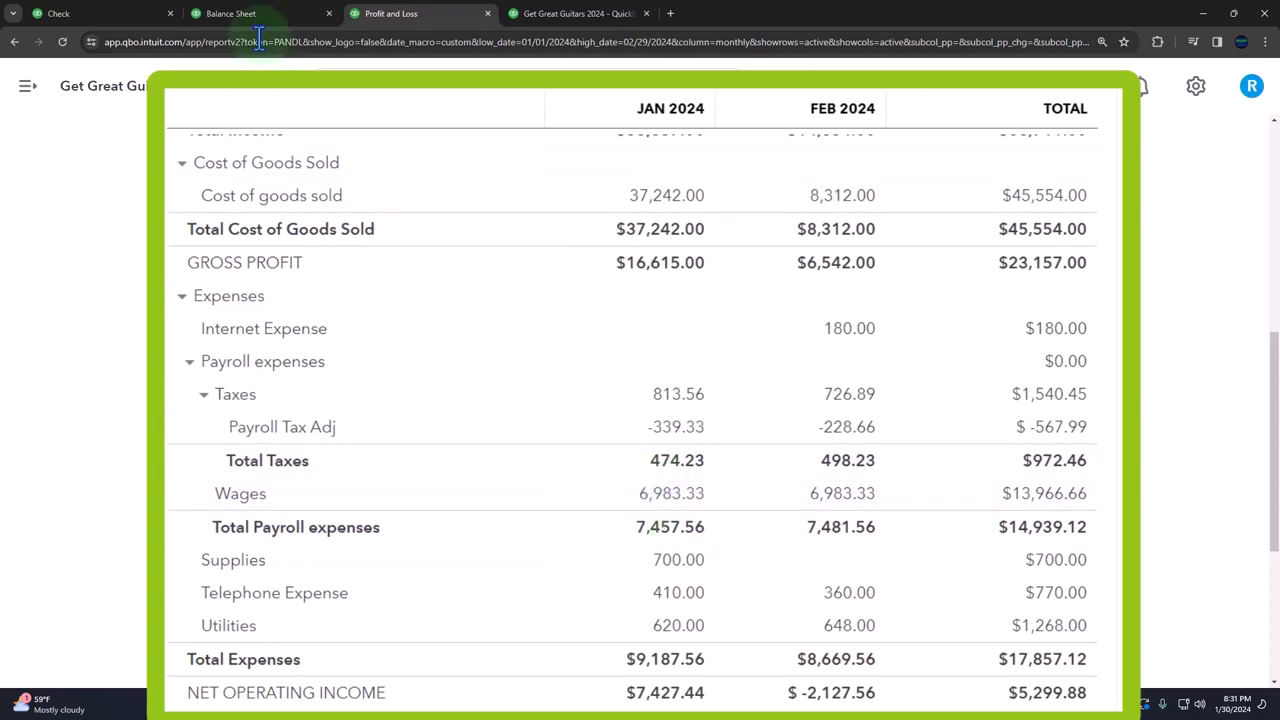
click(256, 14)
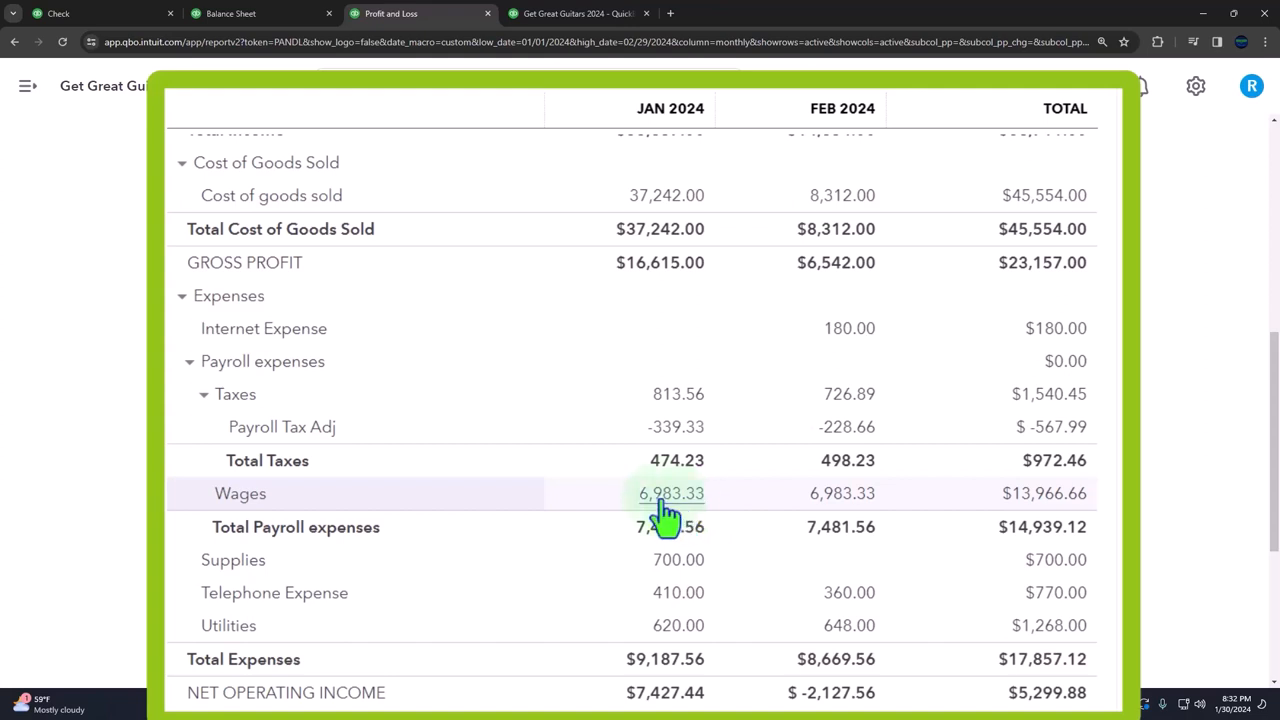
mouse_move(665, 505)
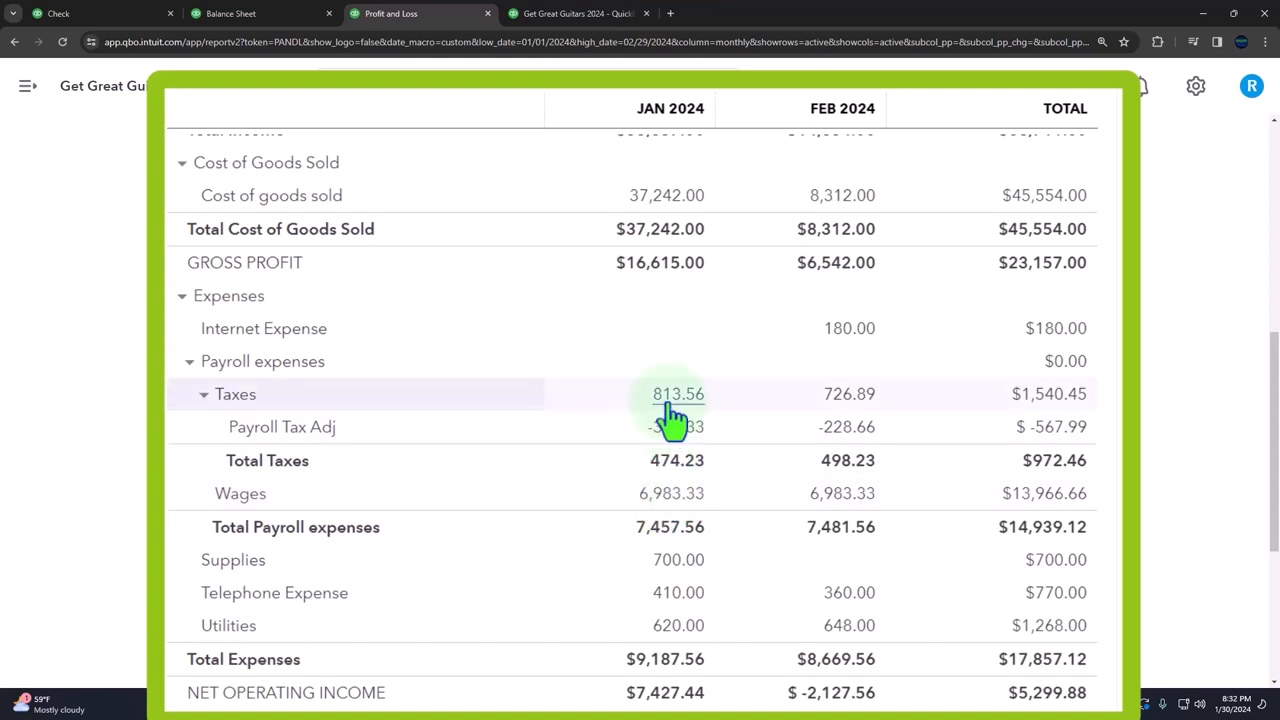
mouse_move(336, 50)
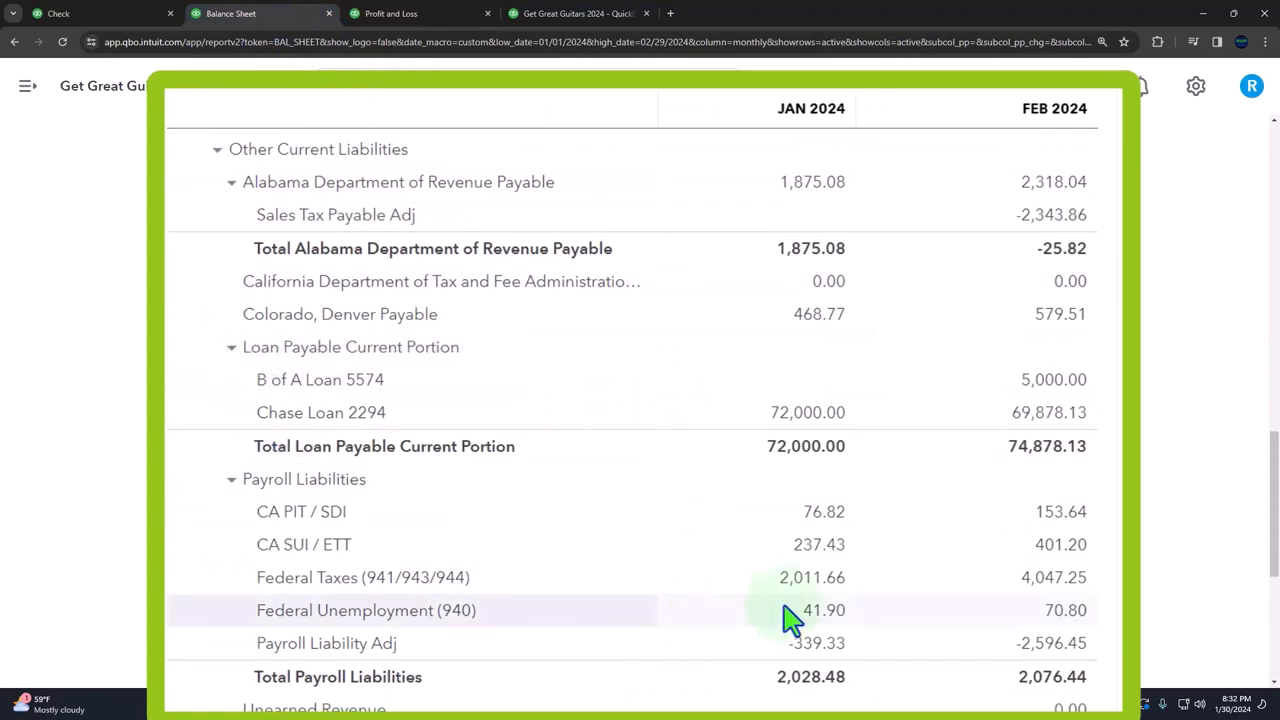
mouse_move(850, 600)
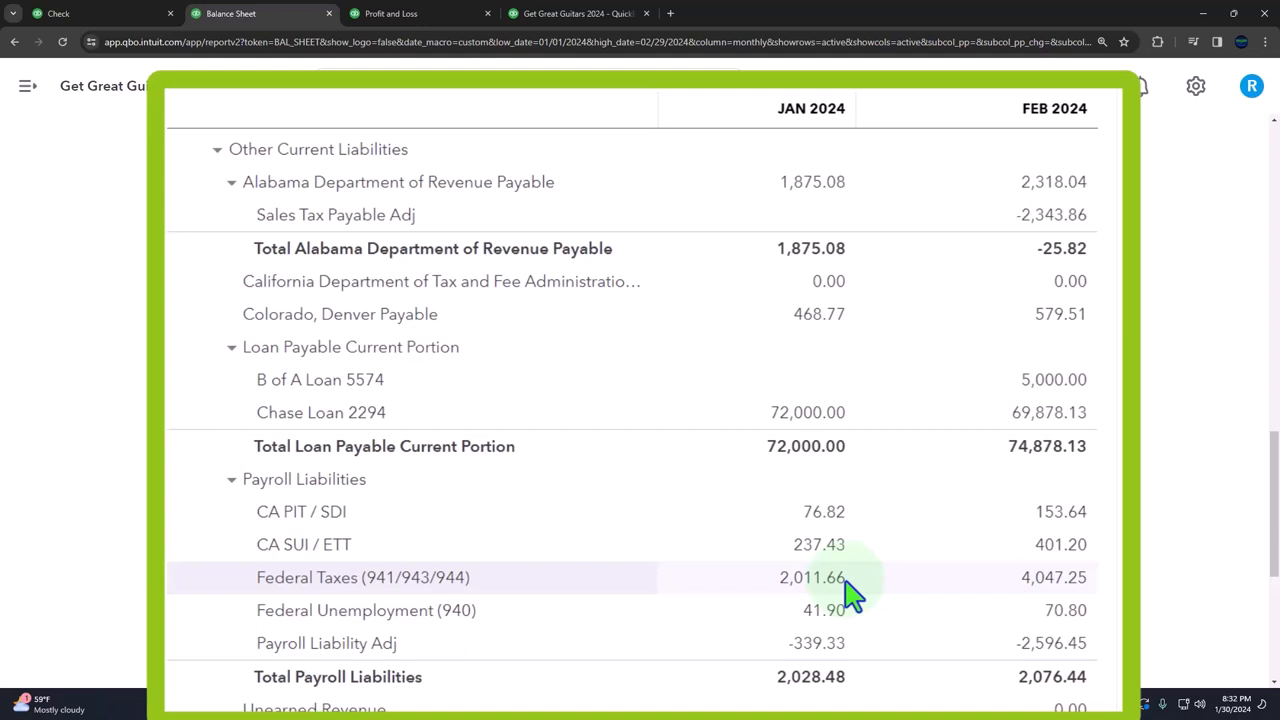
Review the Balance Sheet payroll liabilities, including federal taxes of 2,011.66
click(570, 13)
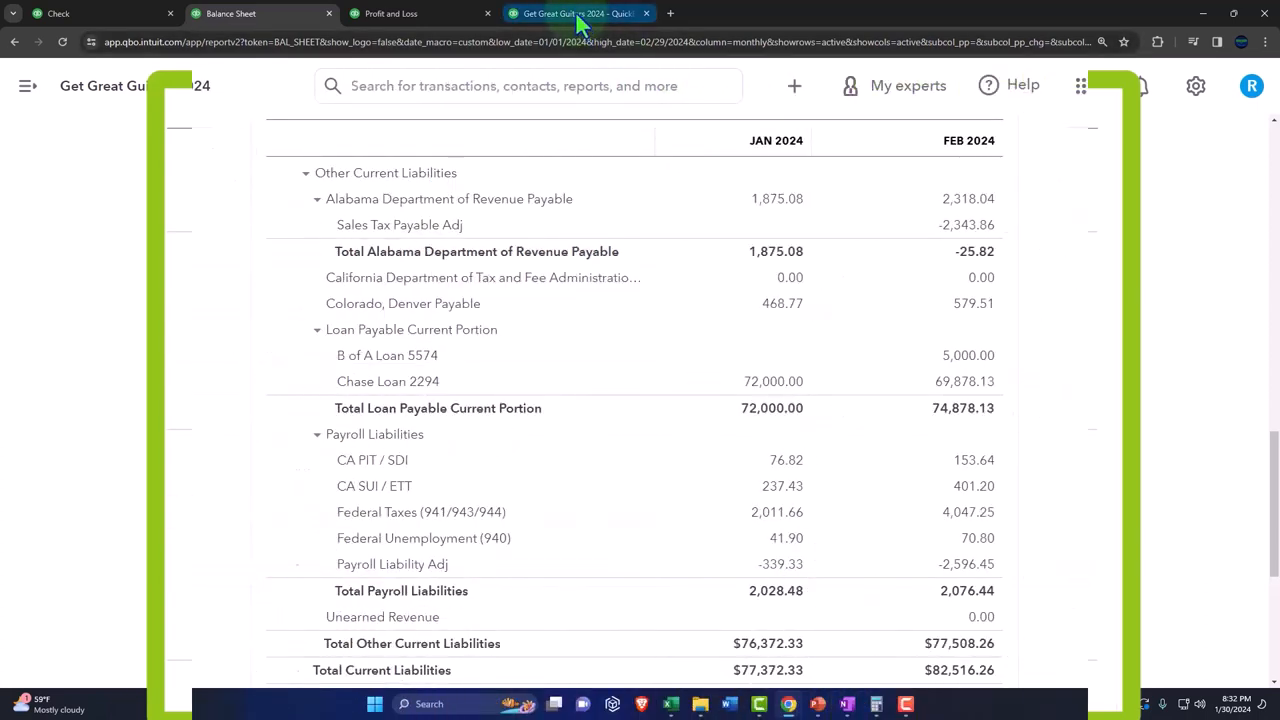
Duplicate the January–February 2024 Trial Balance into a new tab
right_click(575, 13)
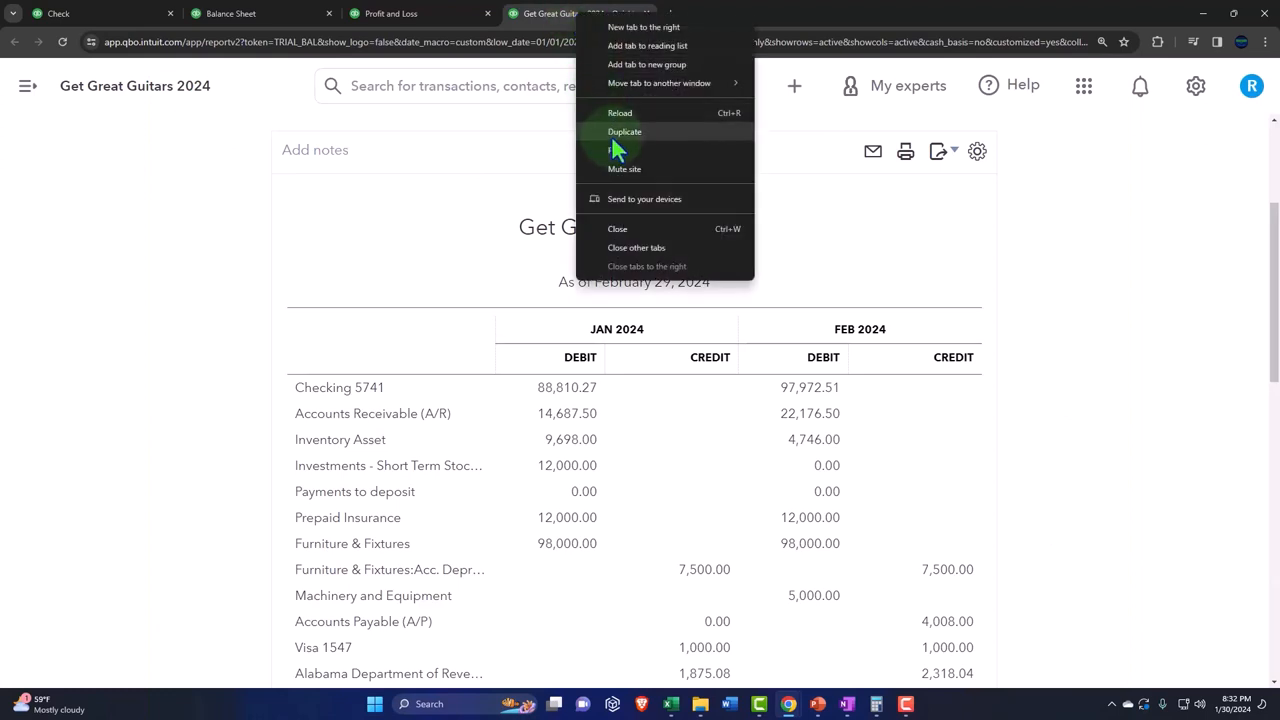
click(625, 131)
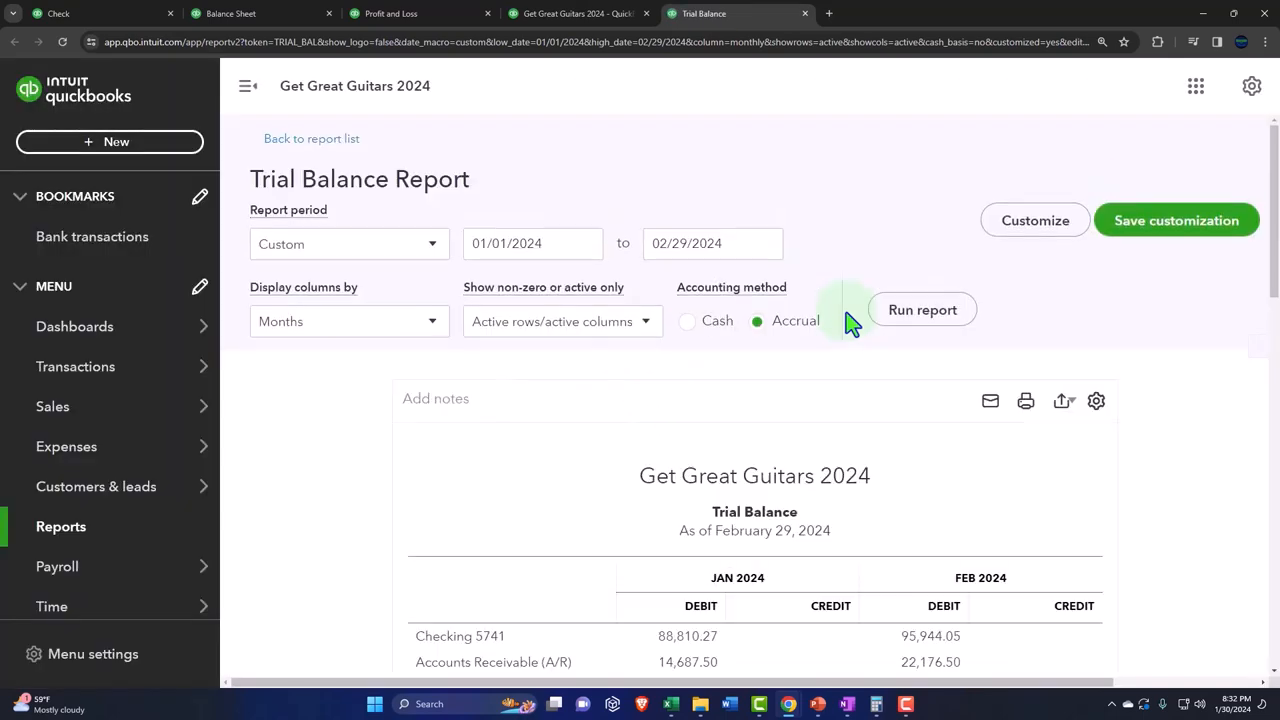
scroll(down, 3)
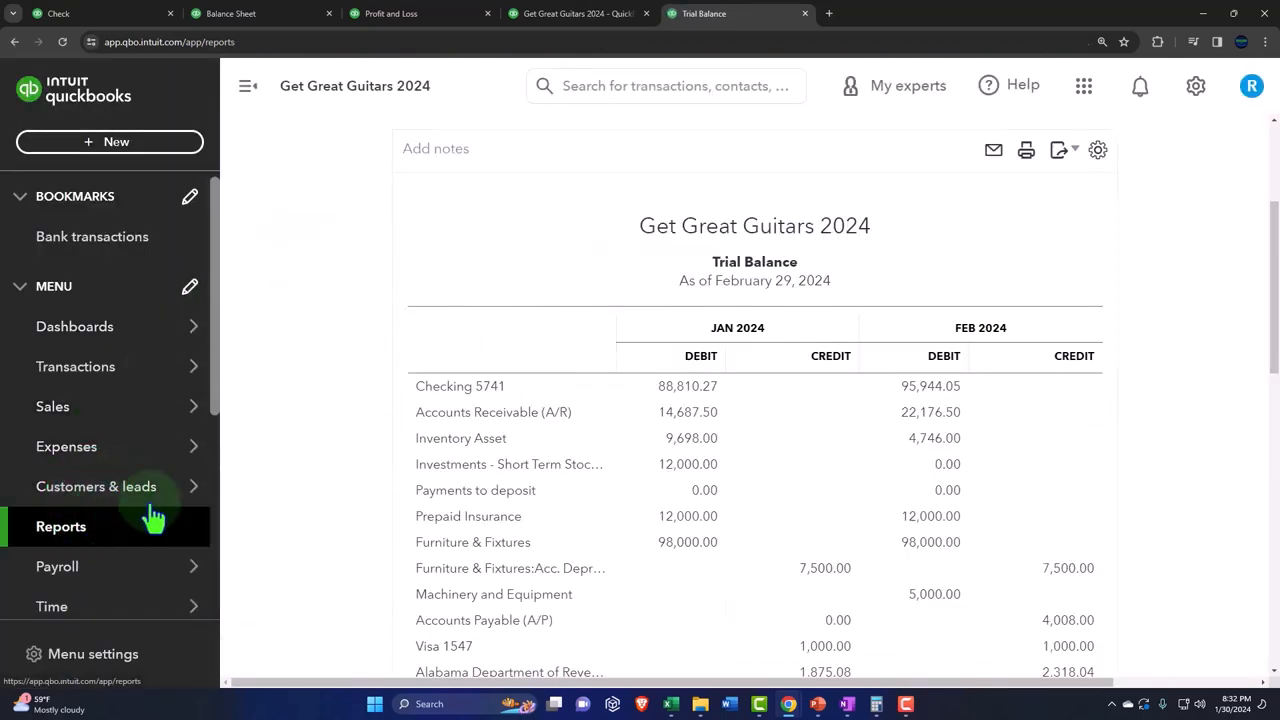
Scroll the Reports list down to the Payroll section
click(61, 526)
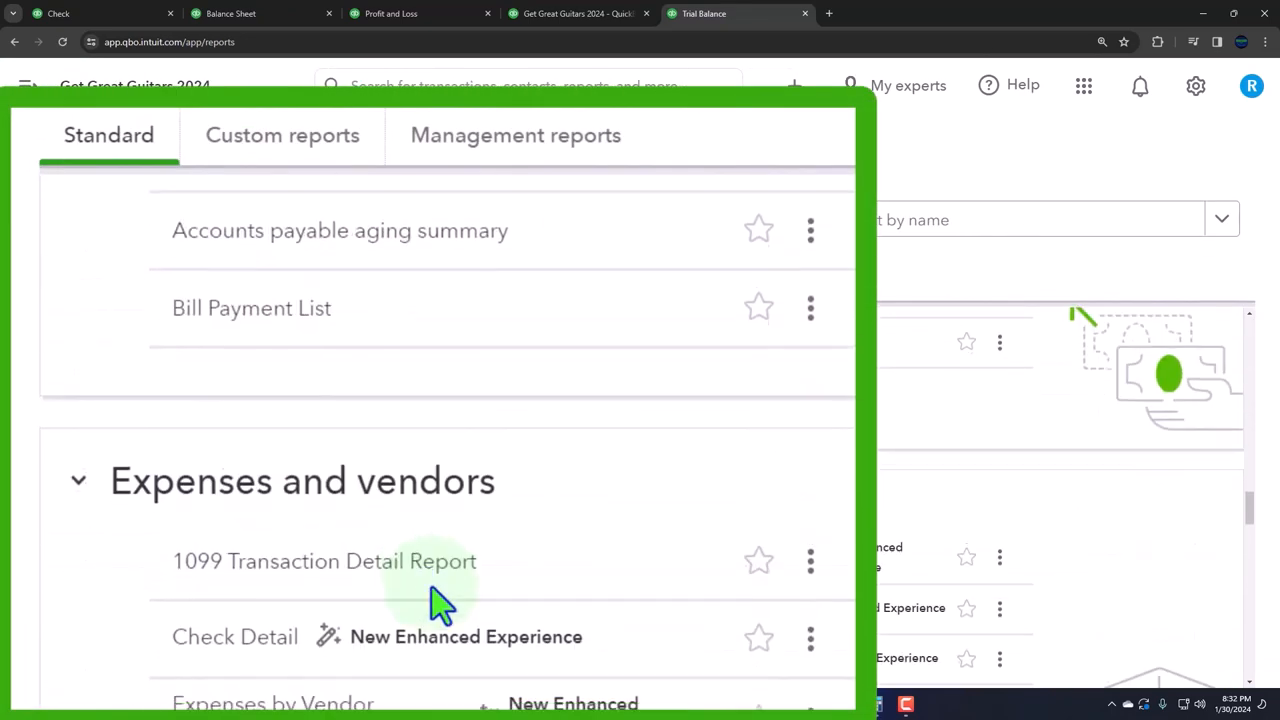
scroll(down, 3)
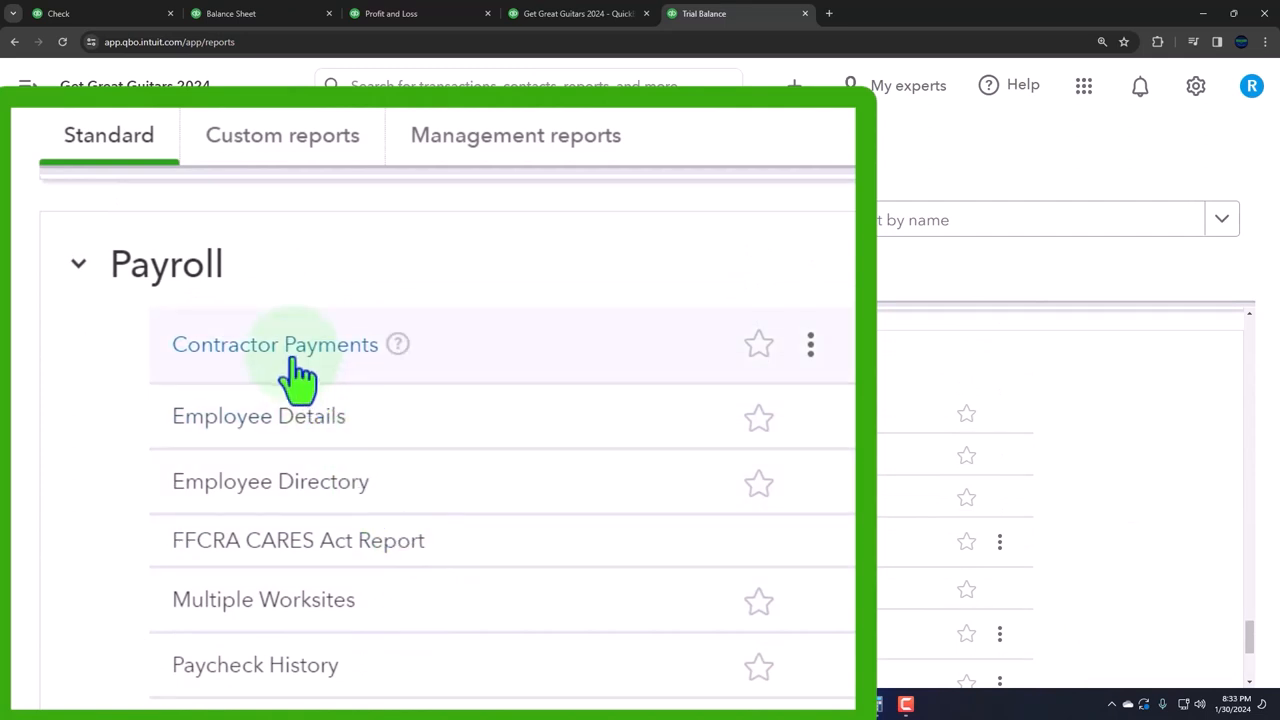
scroll(down, 3)
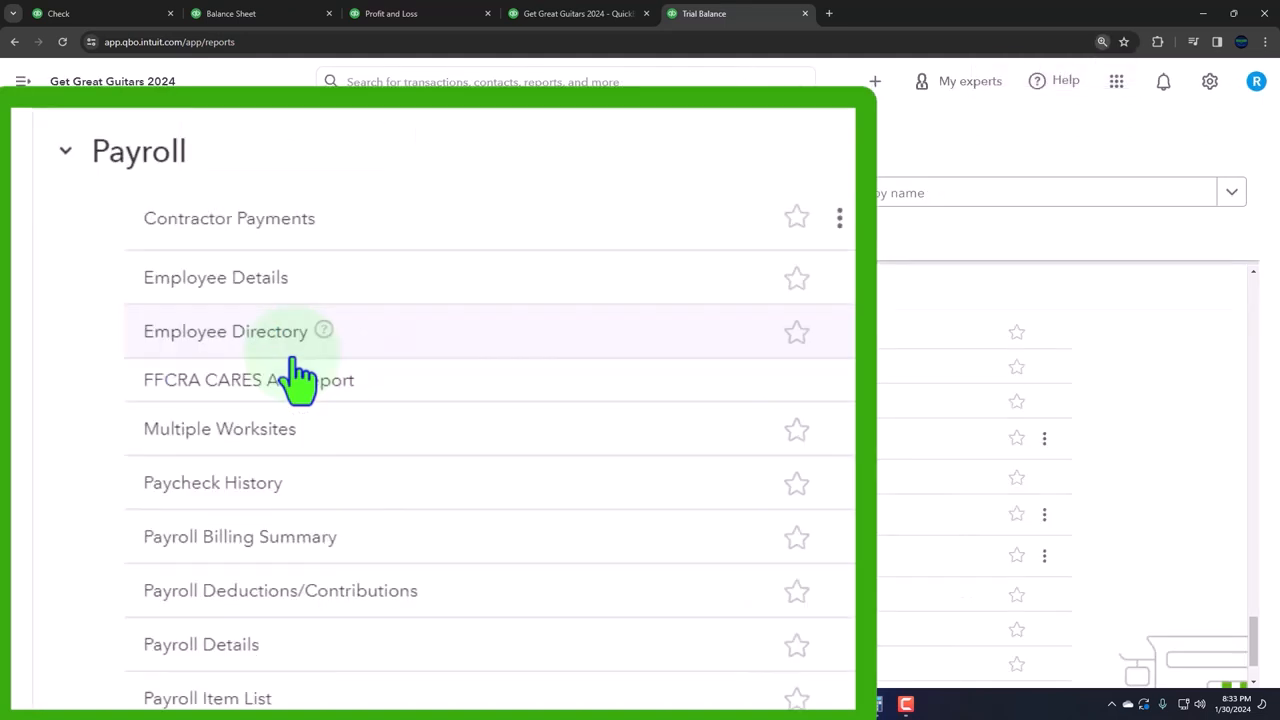
mouse_move(300, 365)
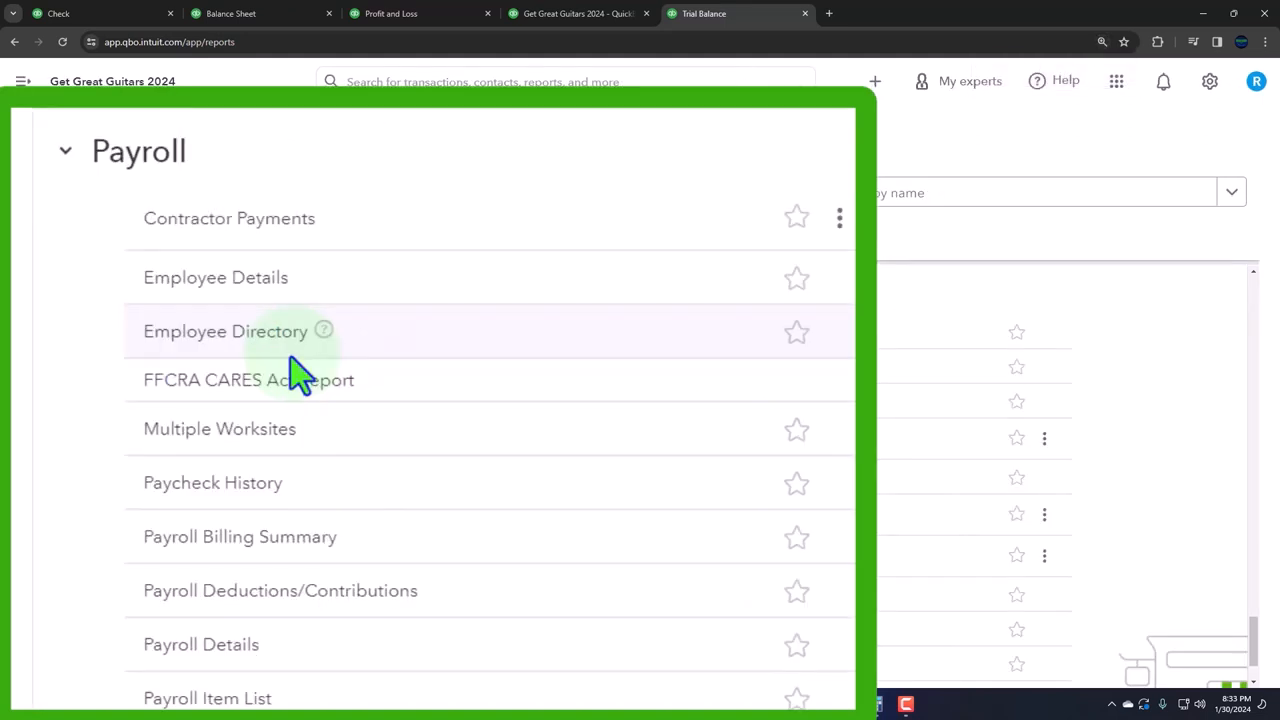
scroll(down, 3)
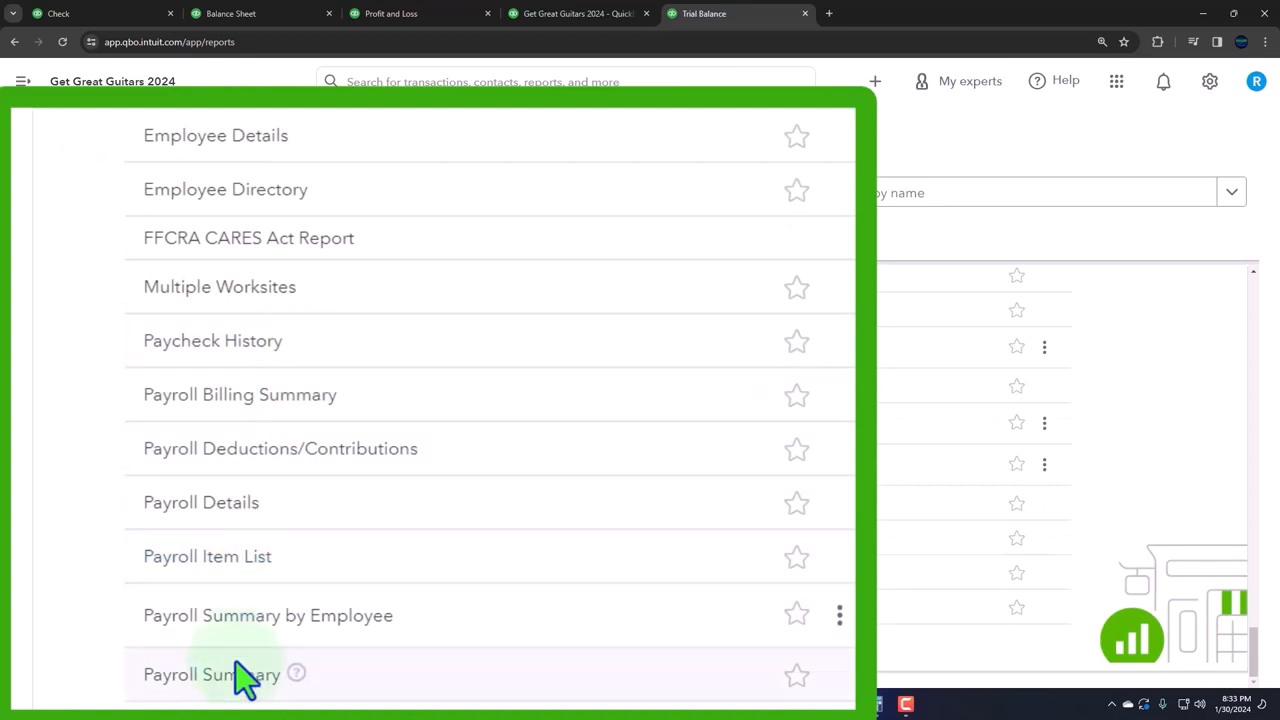
Run Payroll Summary for 01/01/2024–02/29/2024: $13,966.66 gross pay, $15,507.11 total cost
click(215, 674)
text(022)
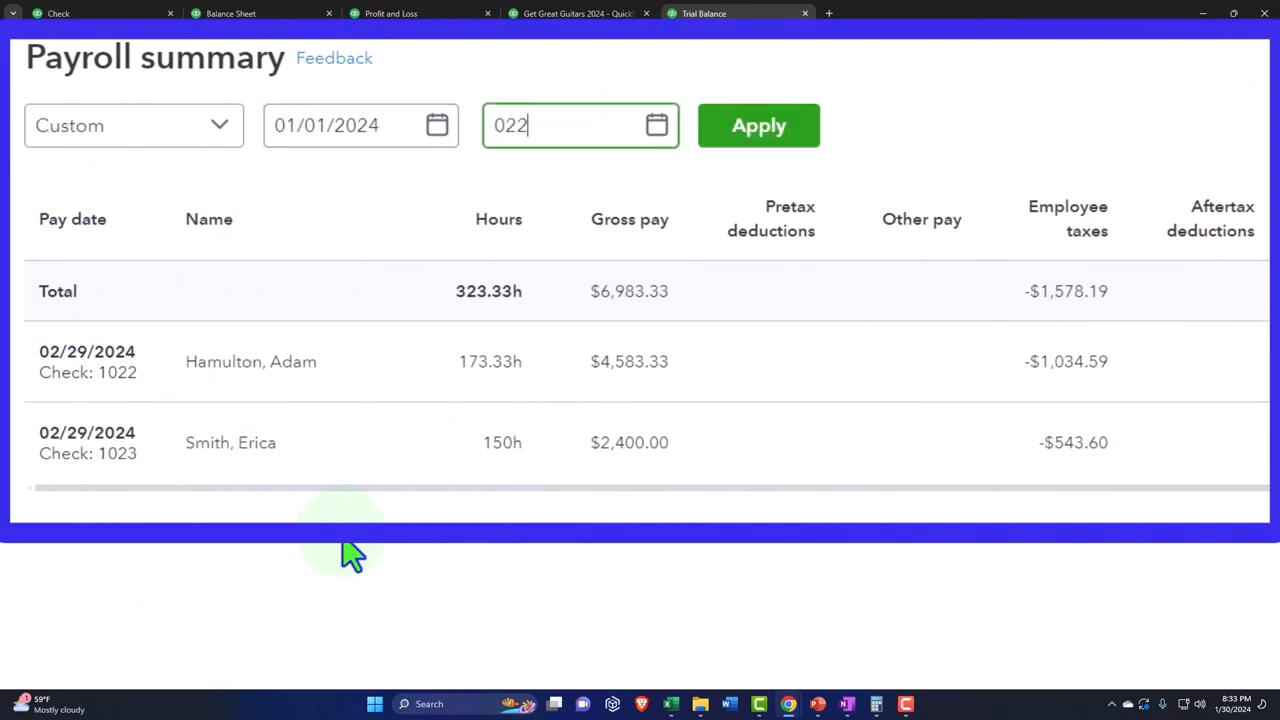
click(758, 125)
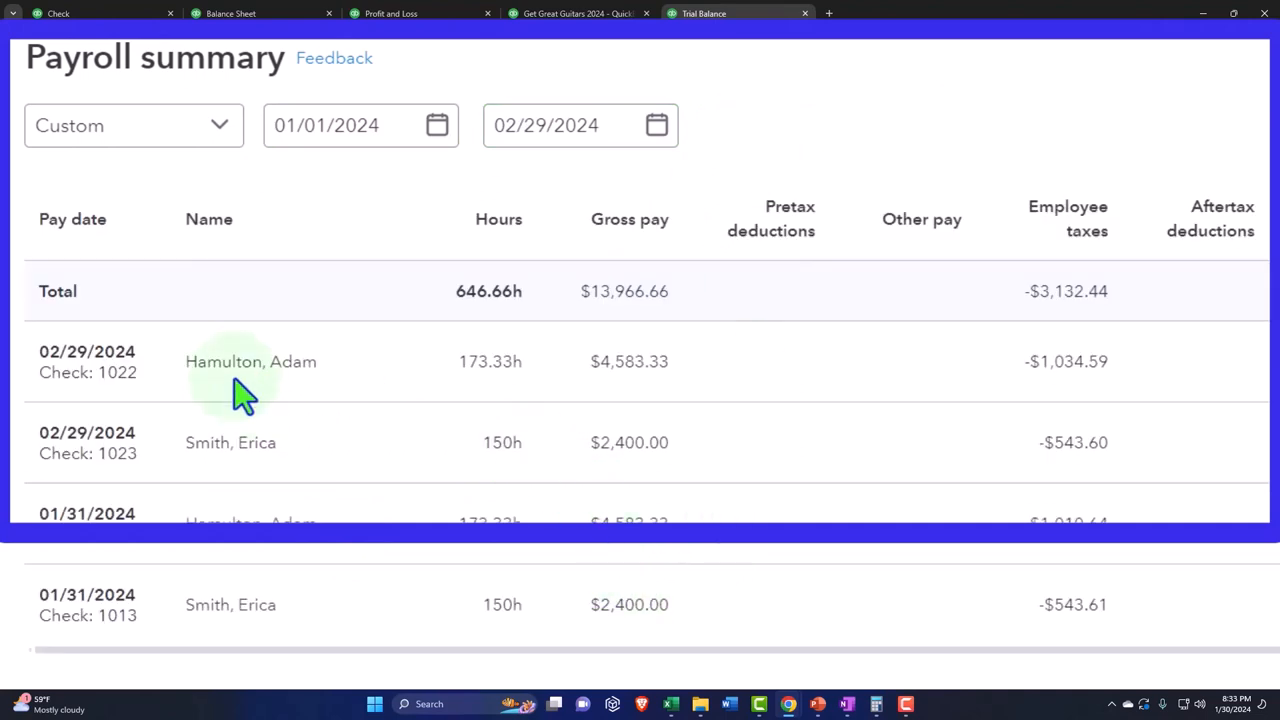
mouse_move(247, 472)
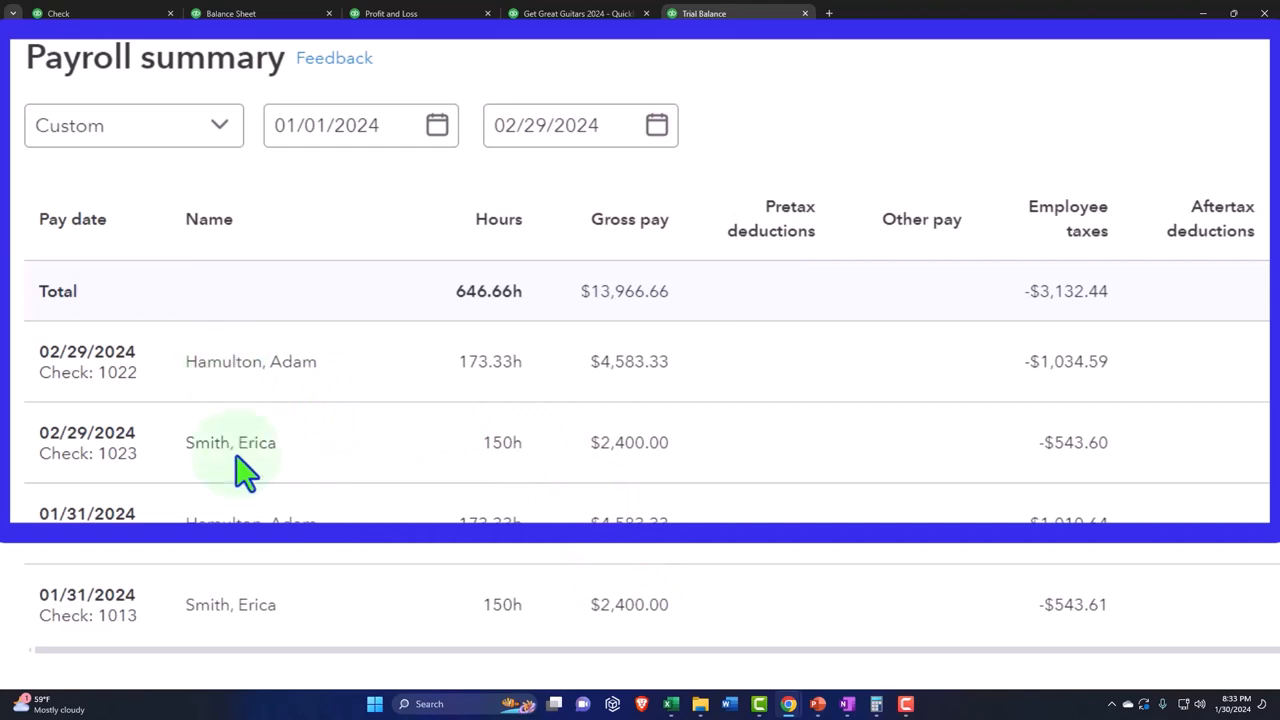
mouse_move(135, 380)
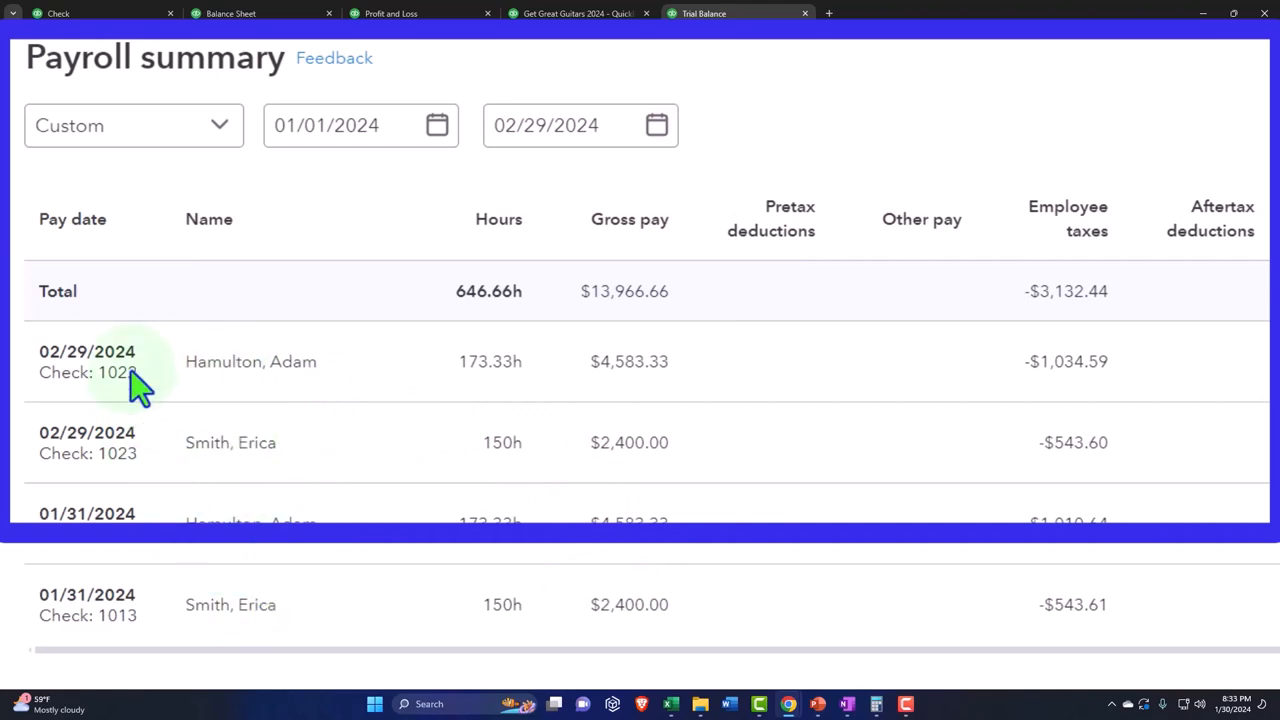
mouse_move(137, 453)
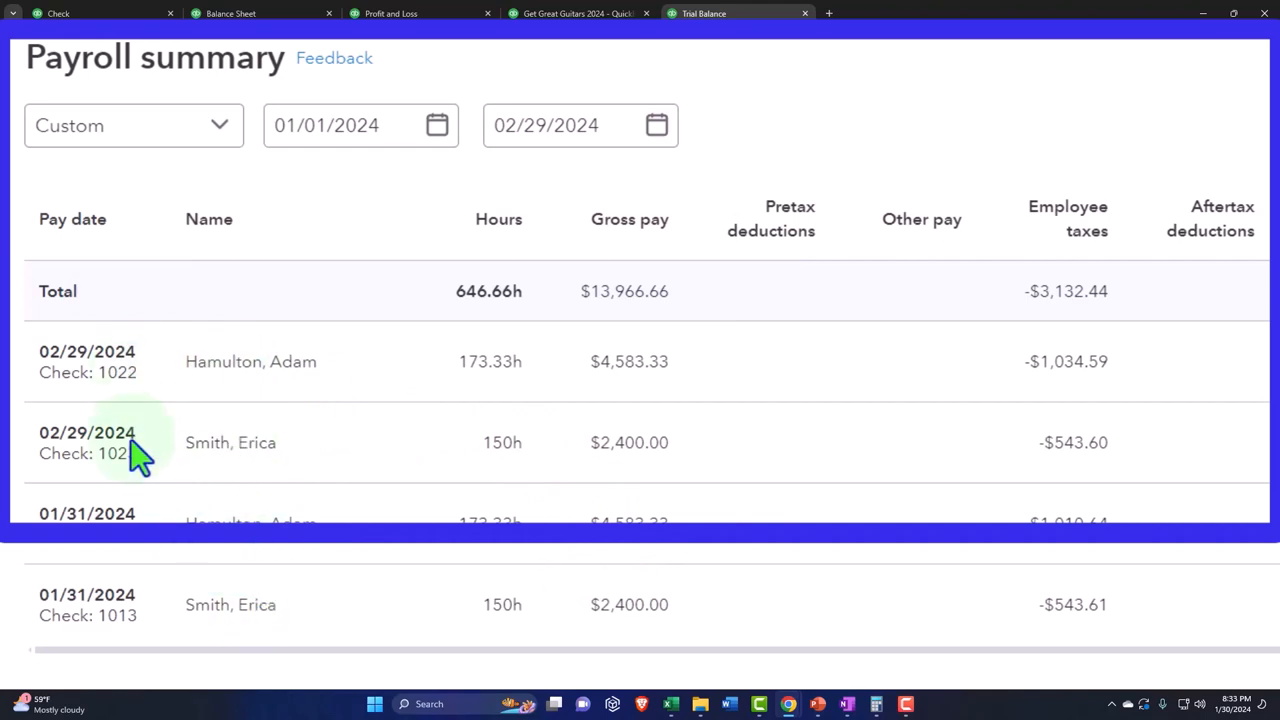
mouse_move(128, 467)
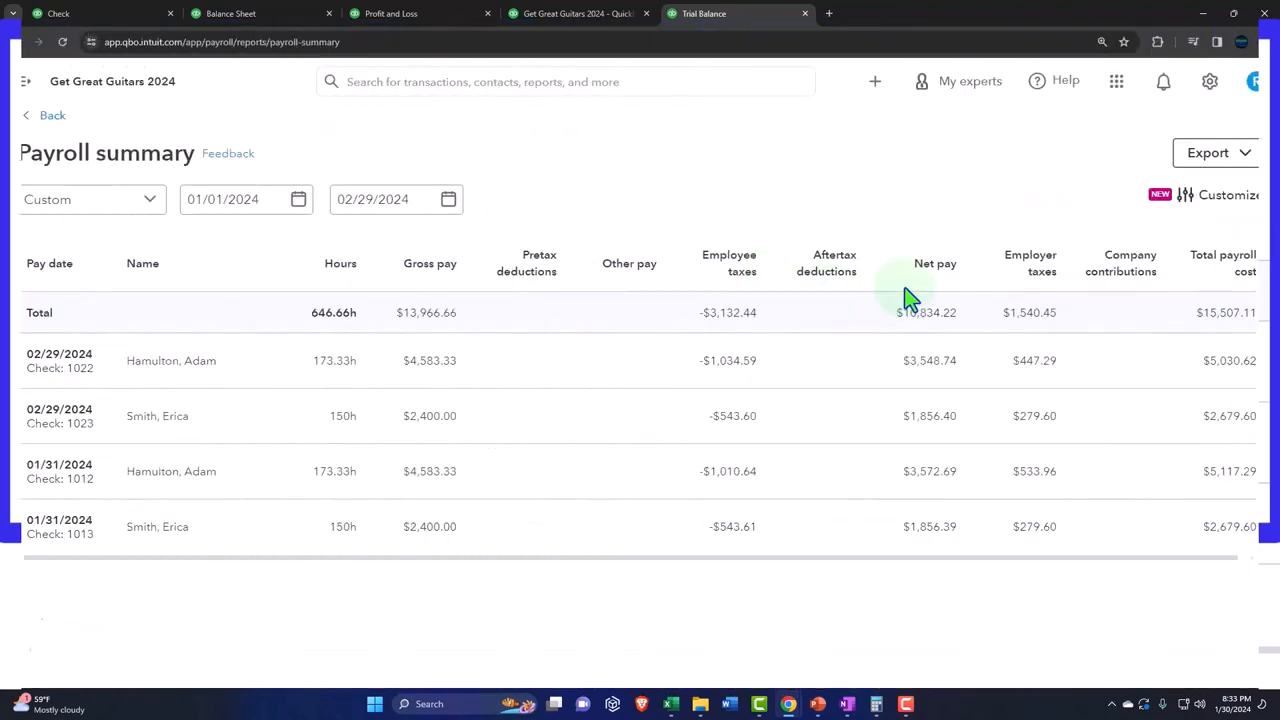
scroll(right, 3)
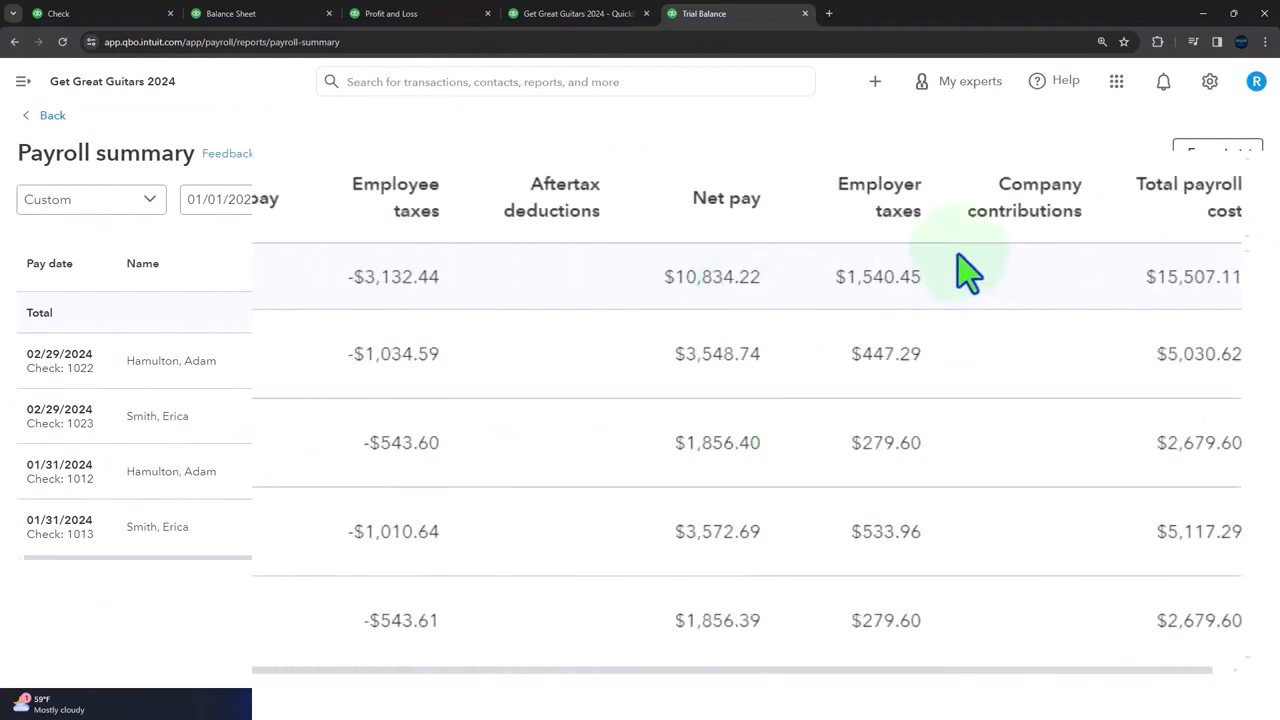
mouse_move(395, 360)
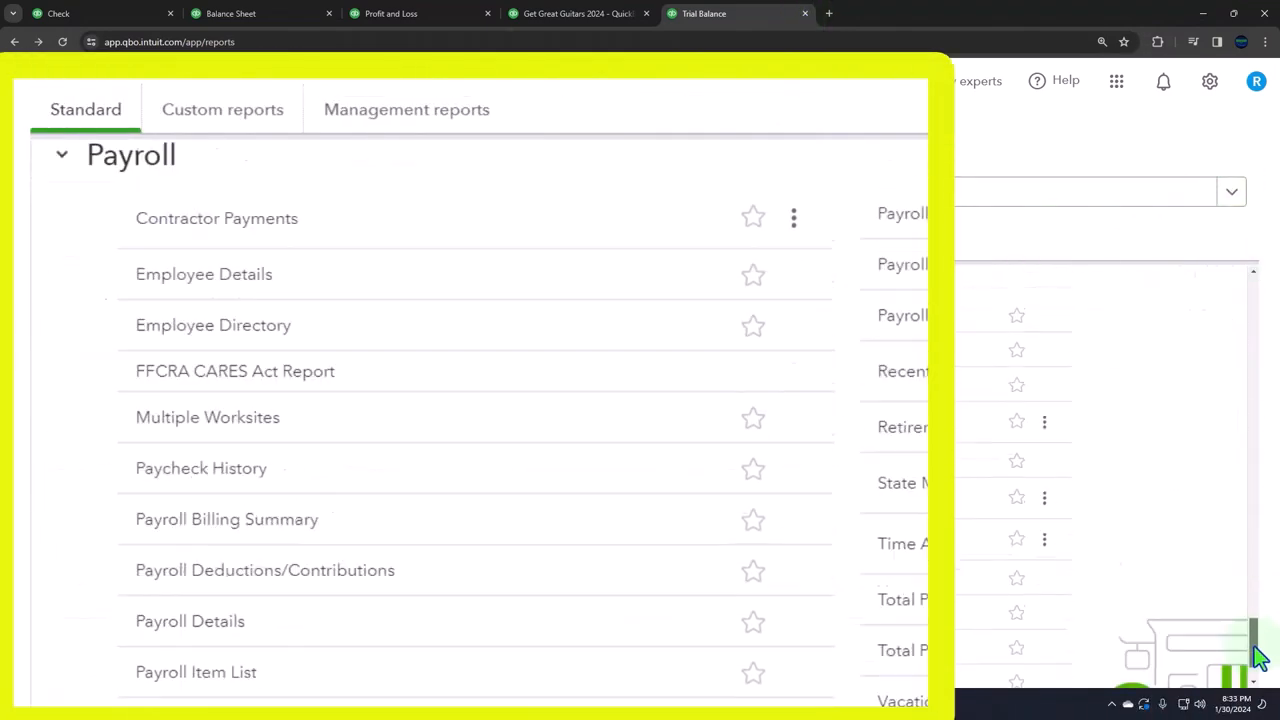
Open Payroll Summary by Employee from the Payroll reports list in a new tab
scroll(down, 3)
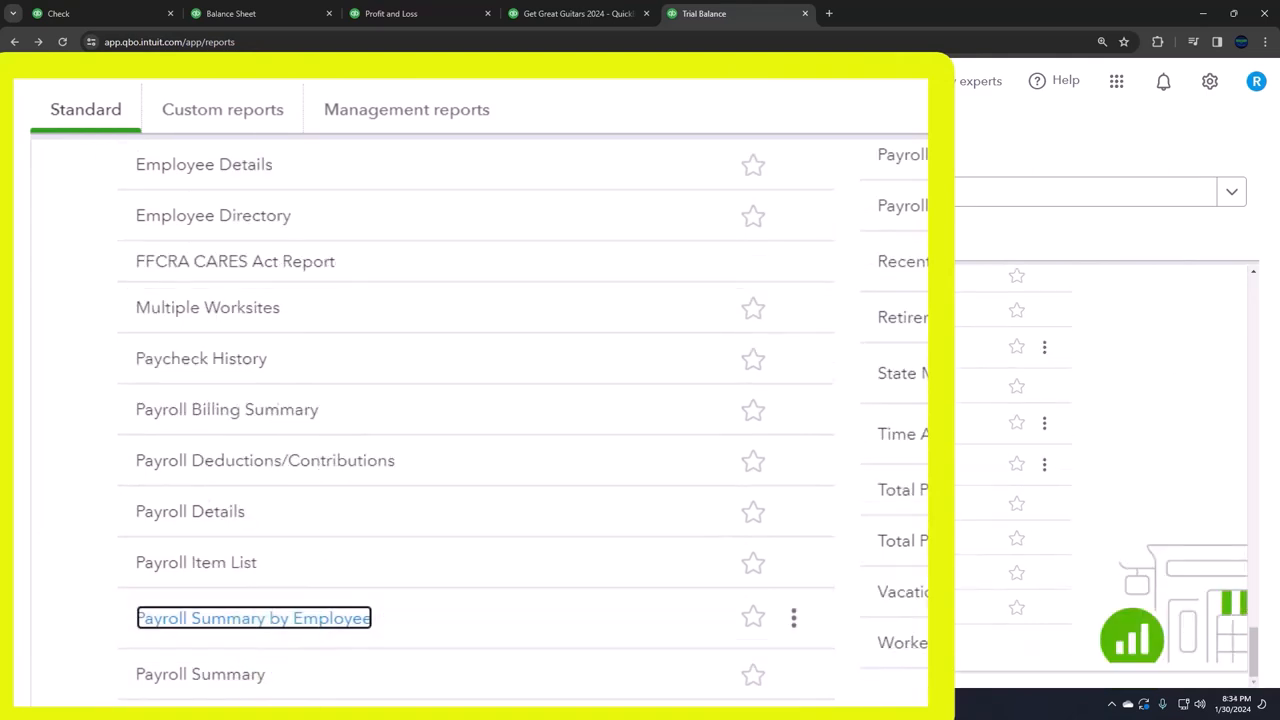
right_click(253, 618)
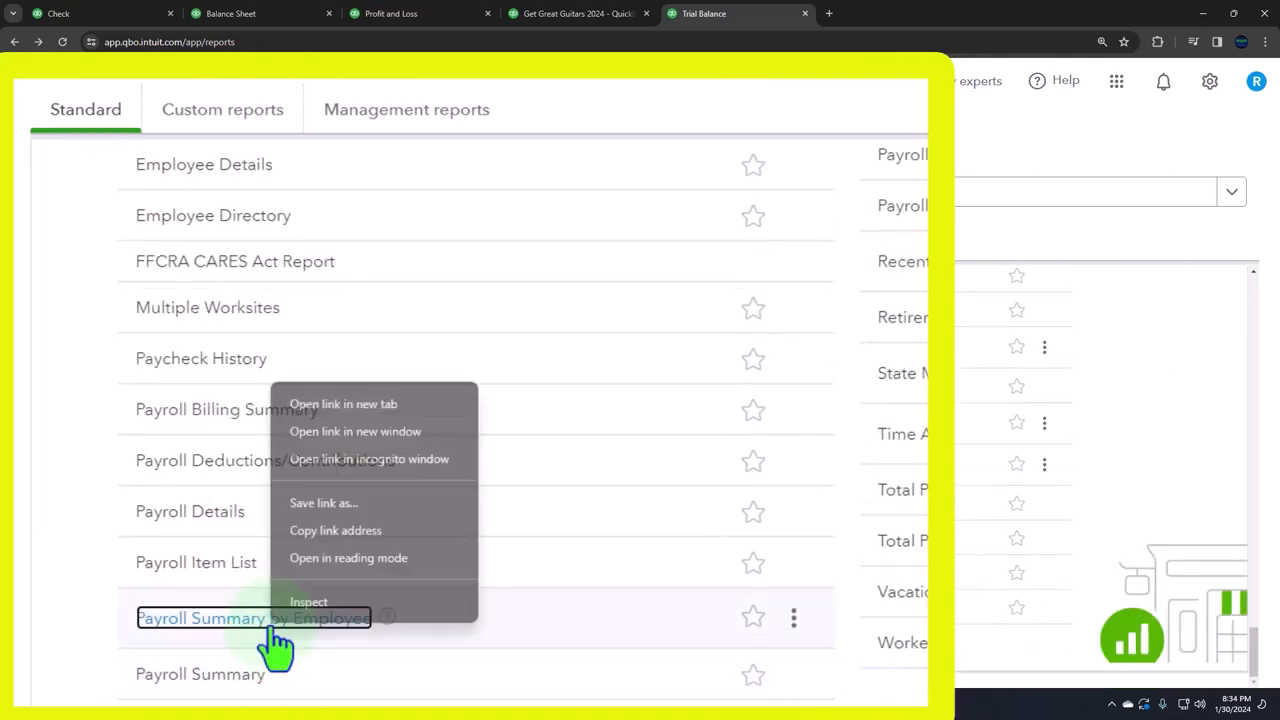
click(340, 404)
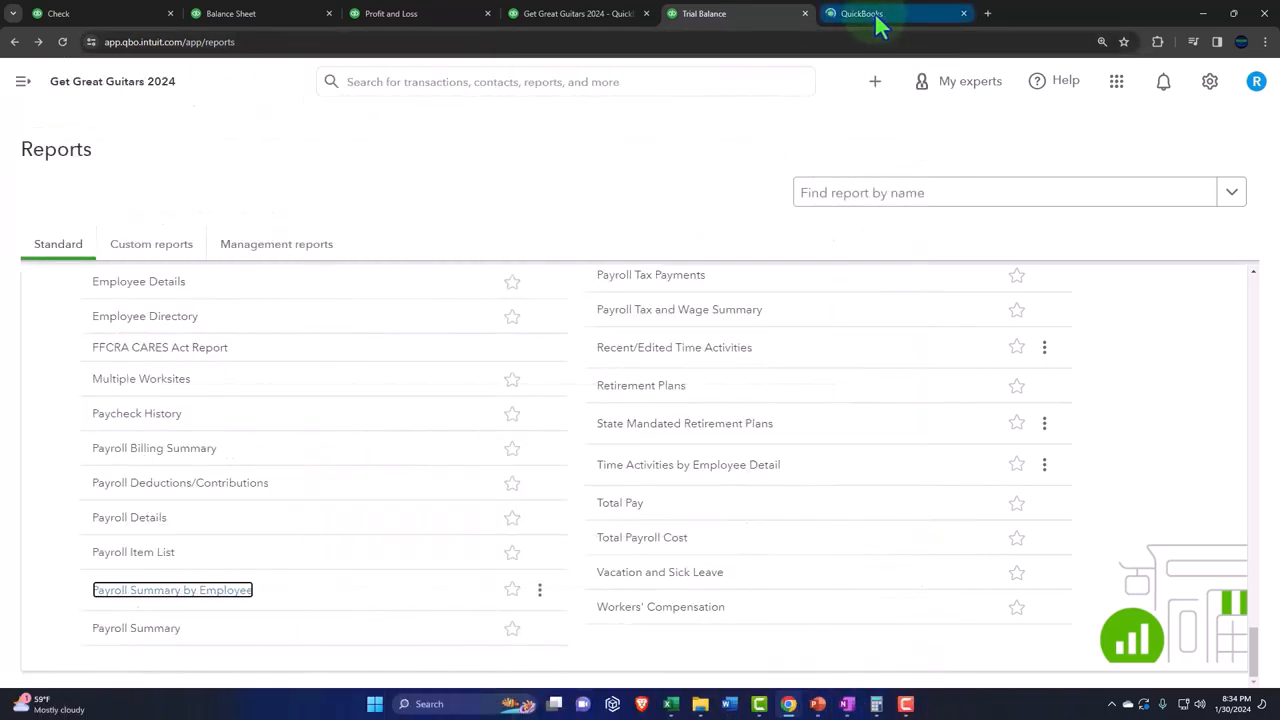
click(171, 590)
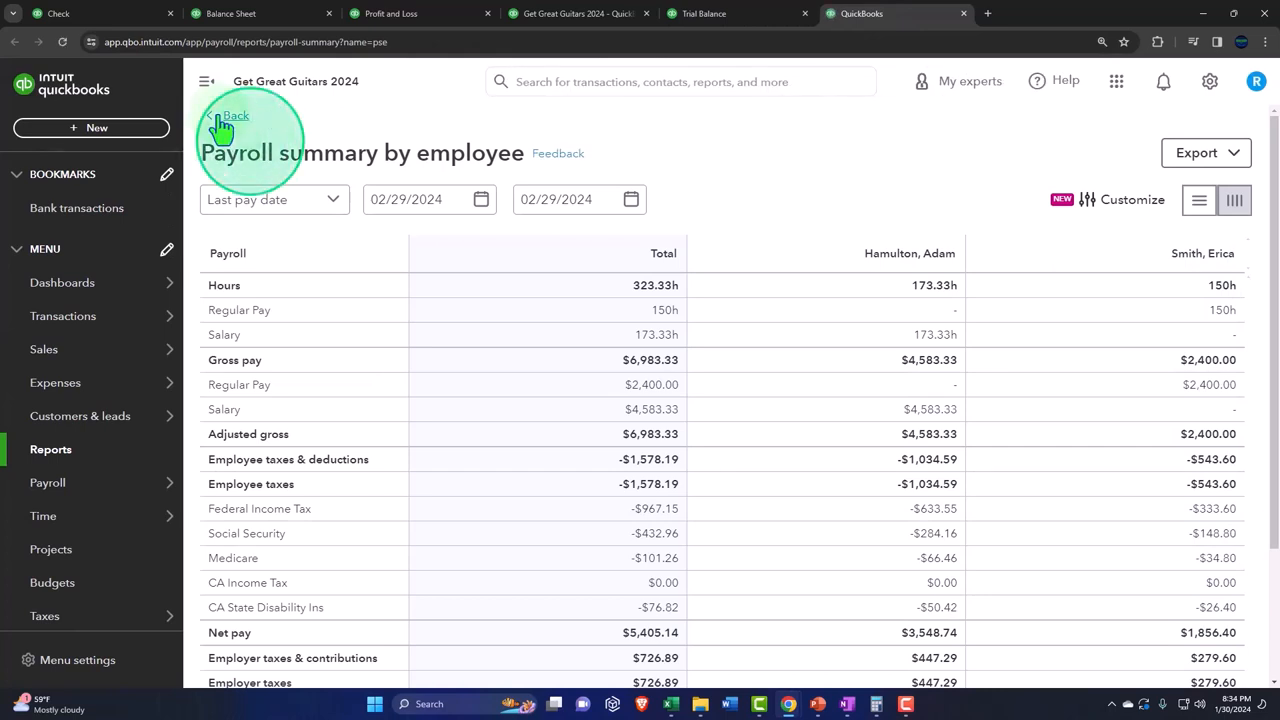
mouse_move(507, 185)
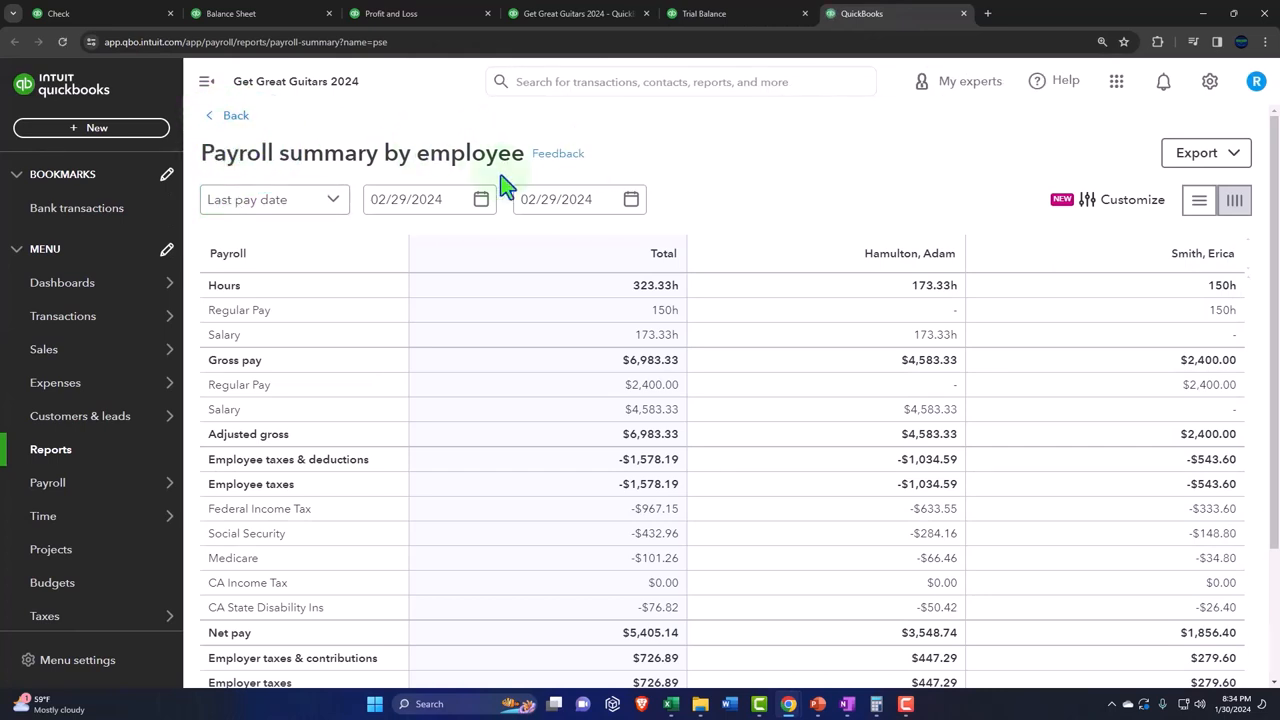
click(207, 81)
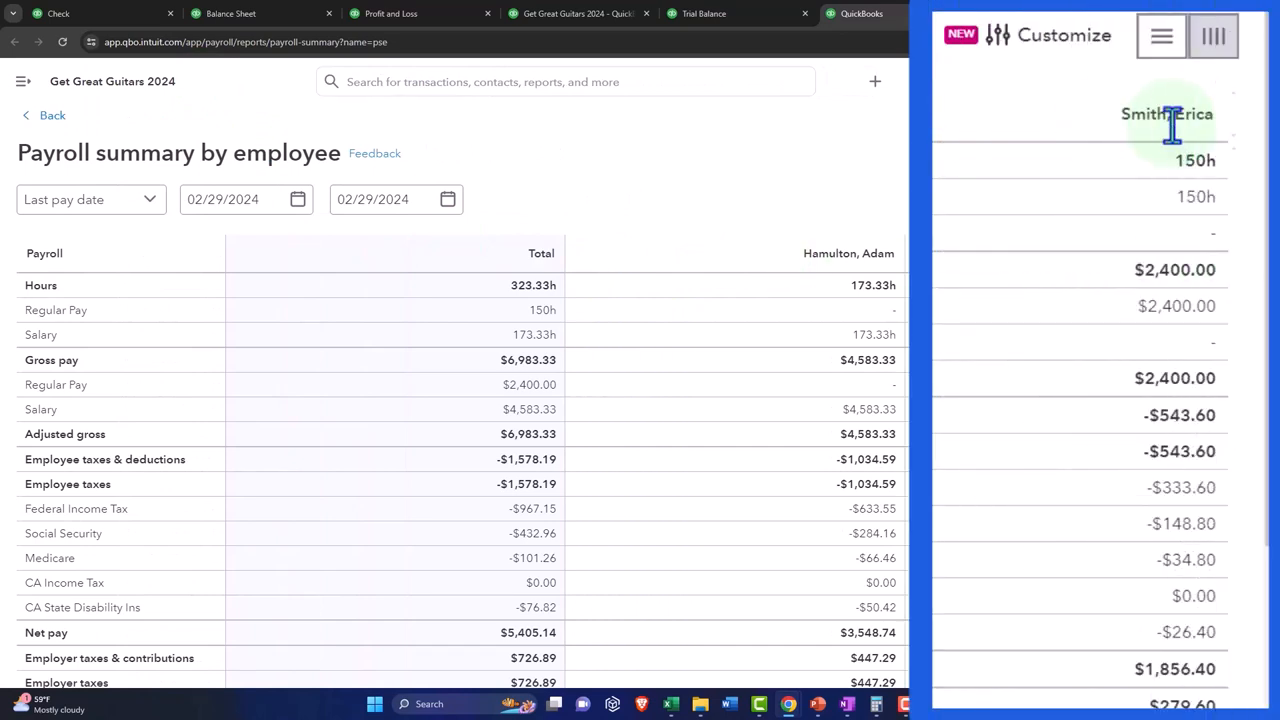
mouse_move(1145, 150)
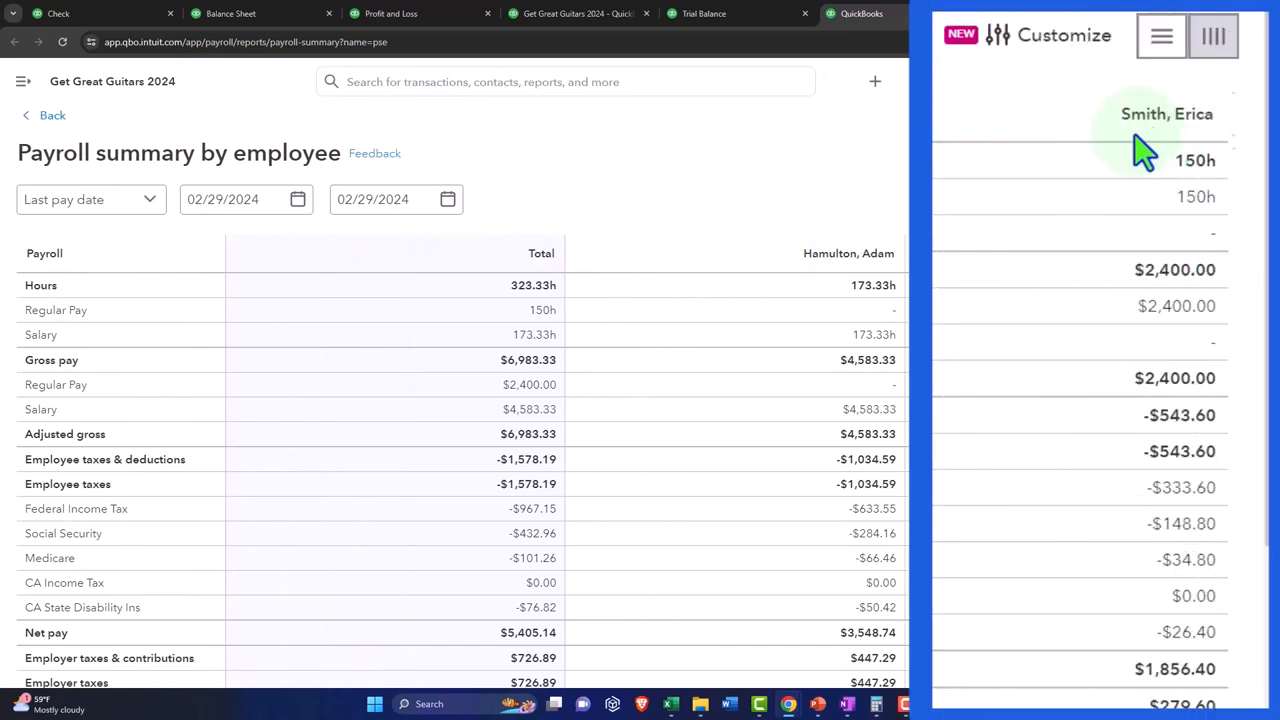
mouse_move(1130, 165)
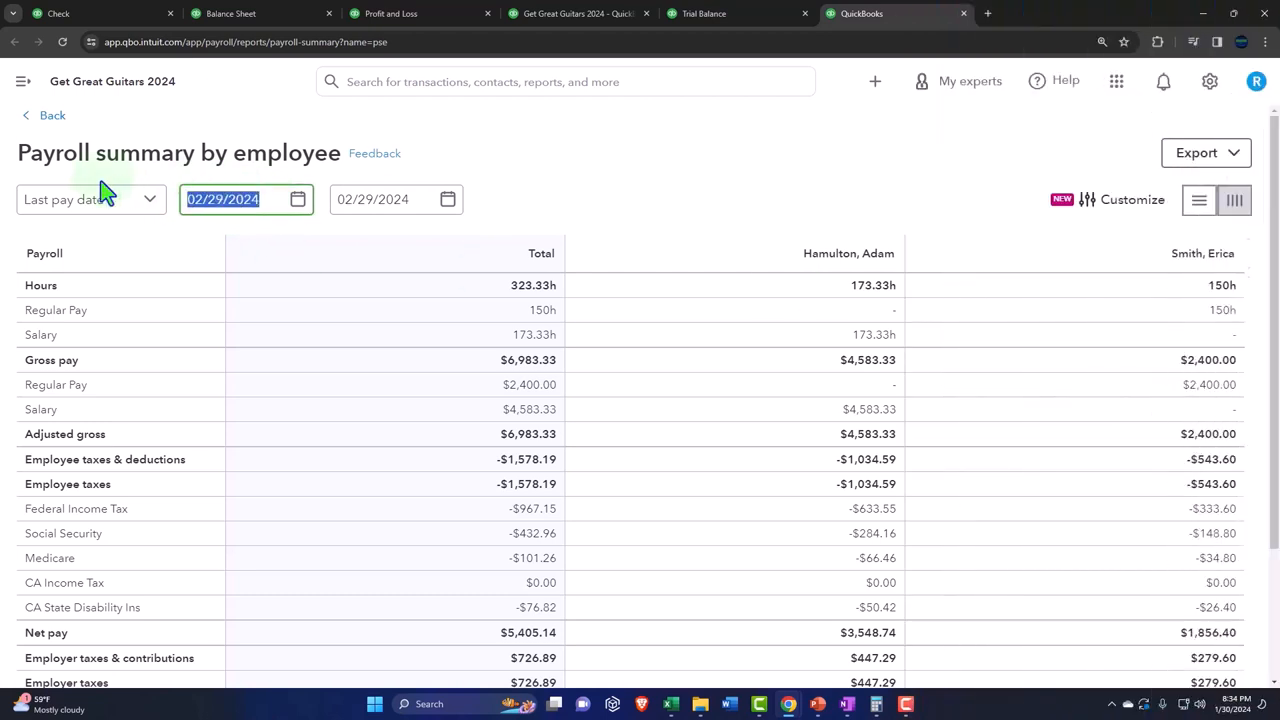
text(01012)
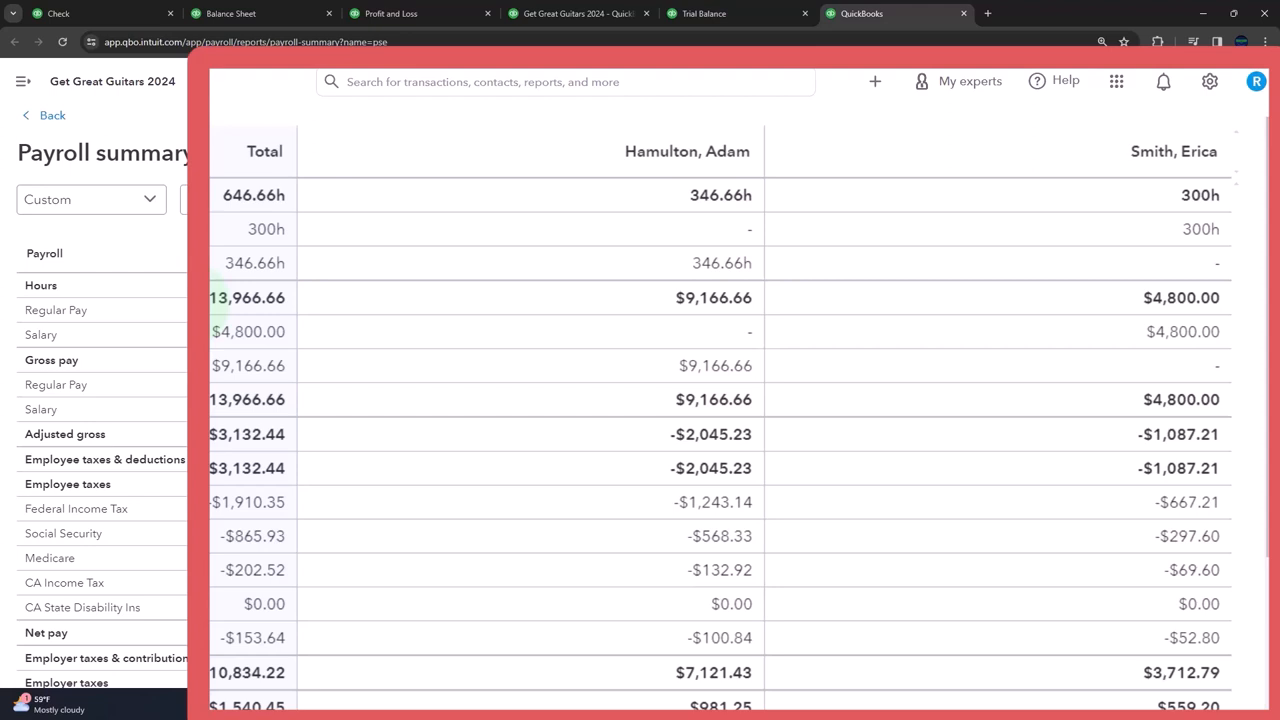
mouse_move(736, 320)
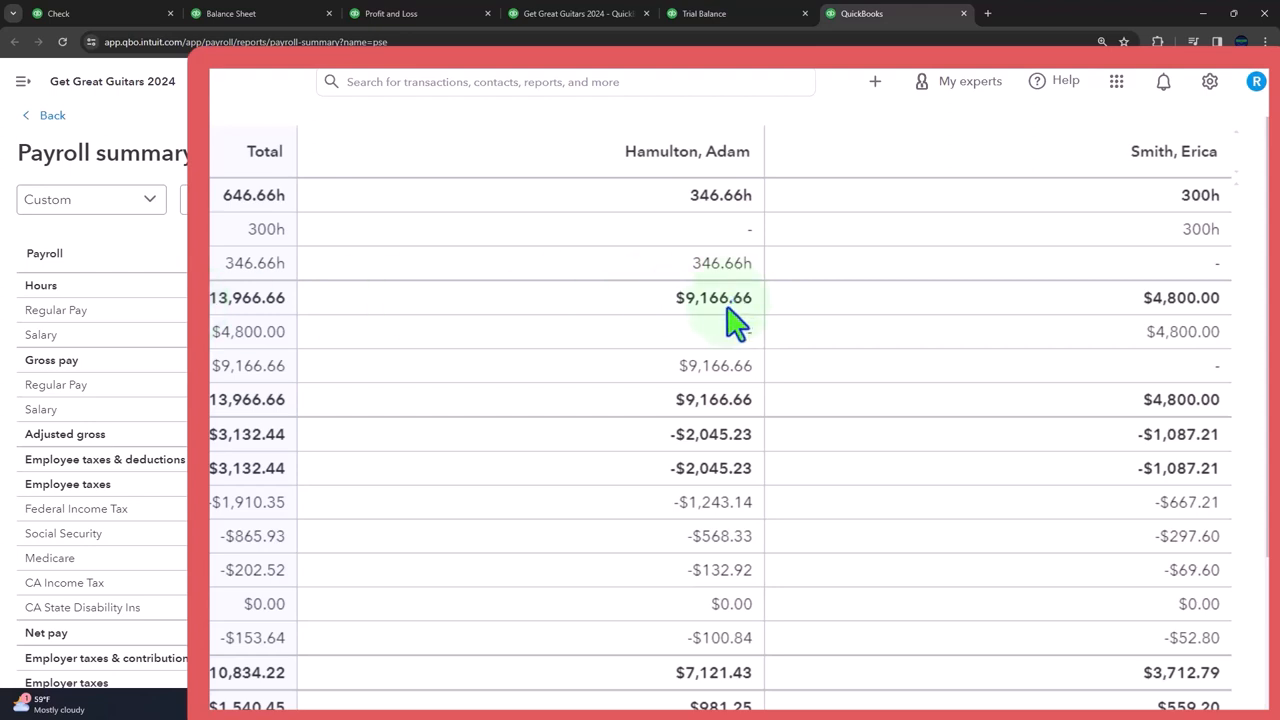
mouse_move(1150, 320)
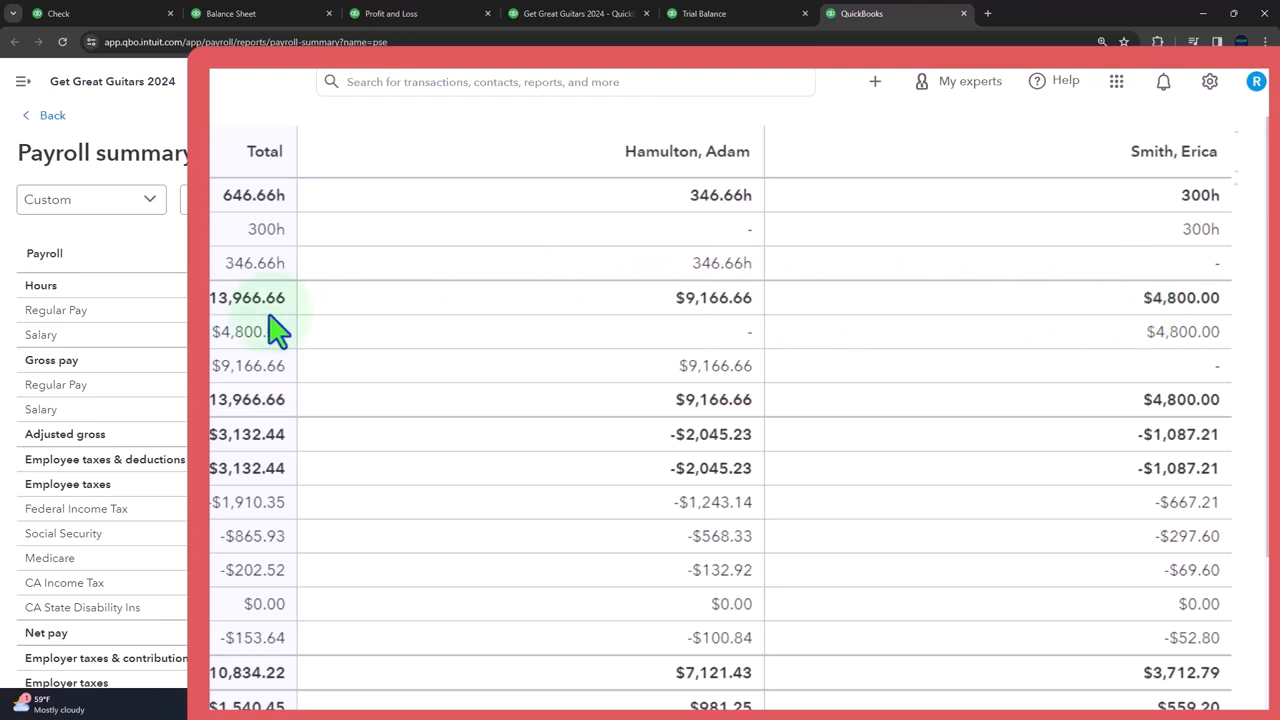
click(390, 13)
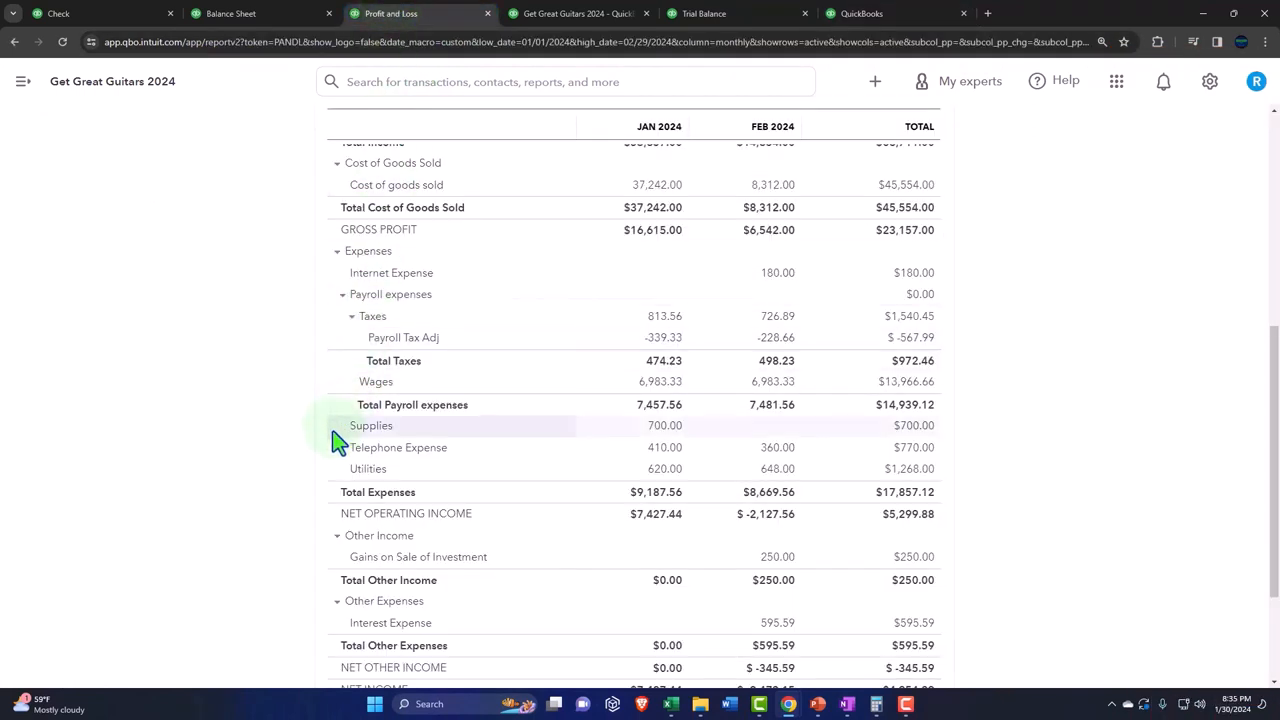
mouse_move(905, 400)
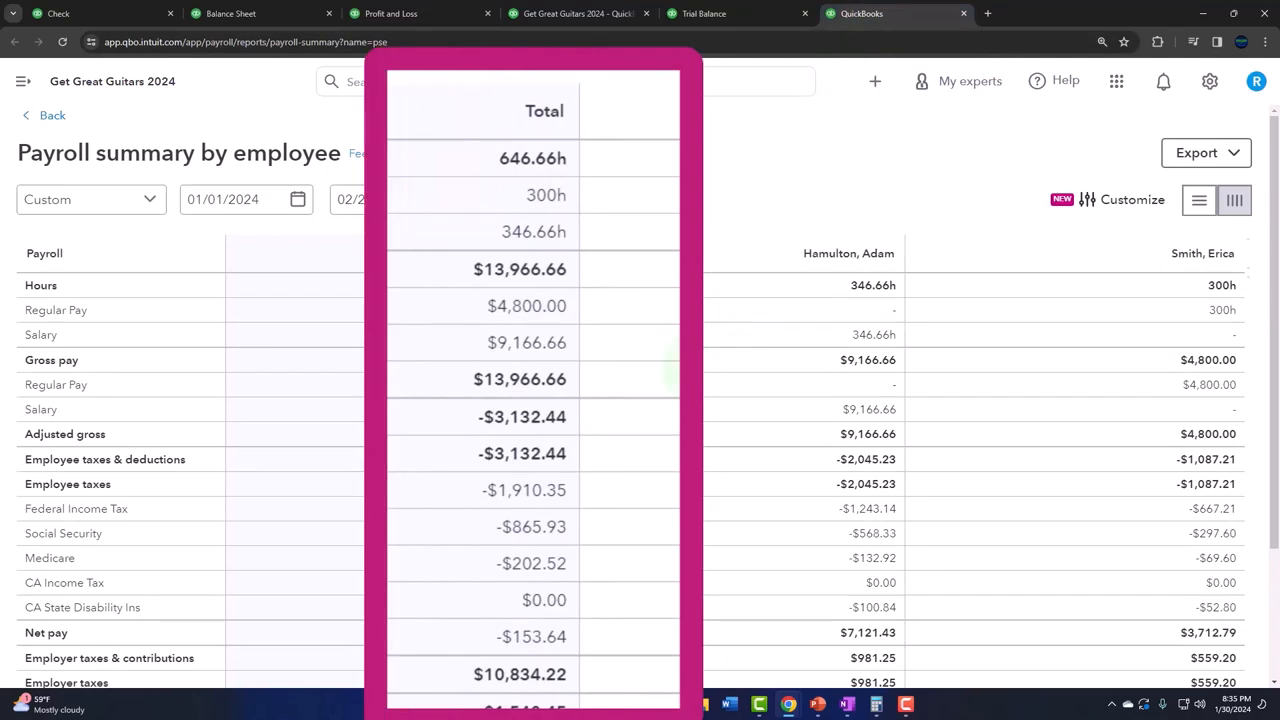
scroll(down, 3)
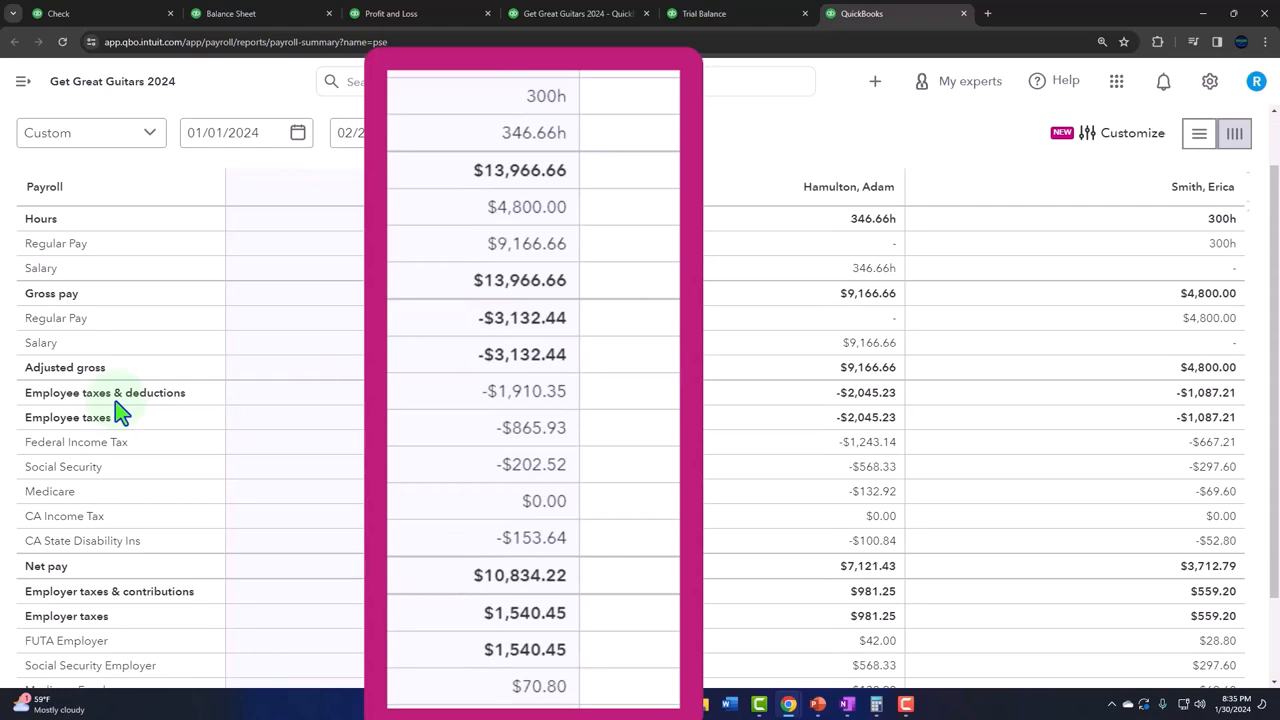
scroll(down, 3)
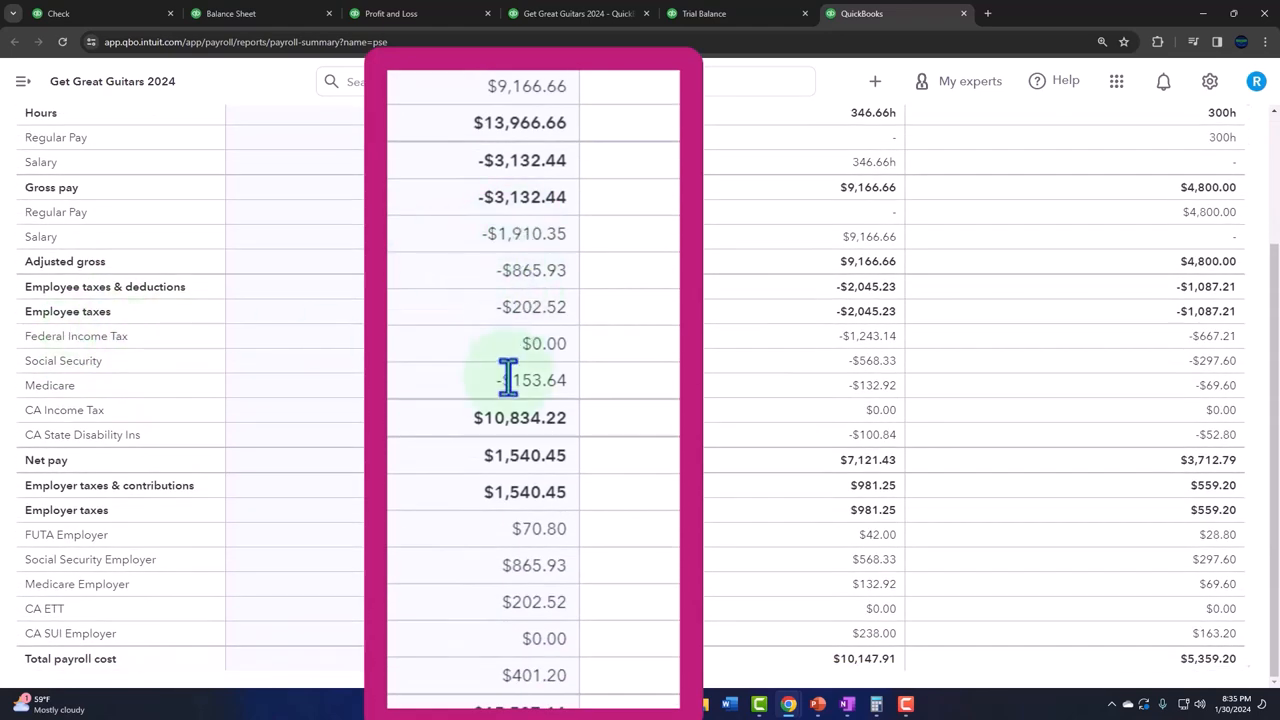
mouse_move(565, 270)
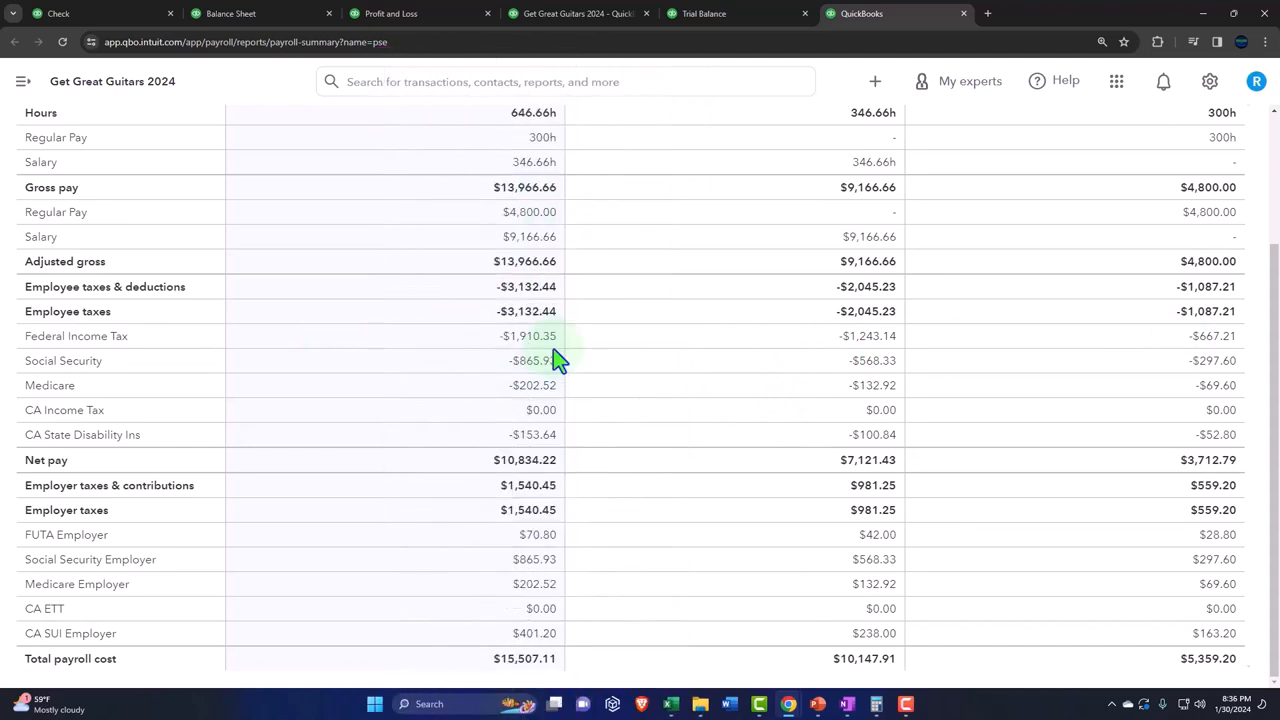
mouse_move(295, 16)
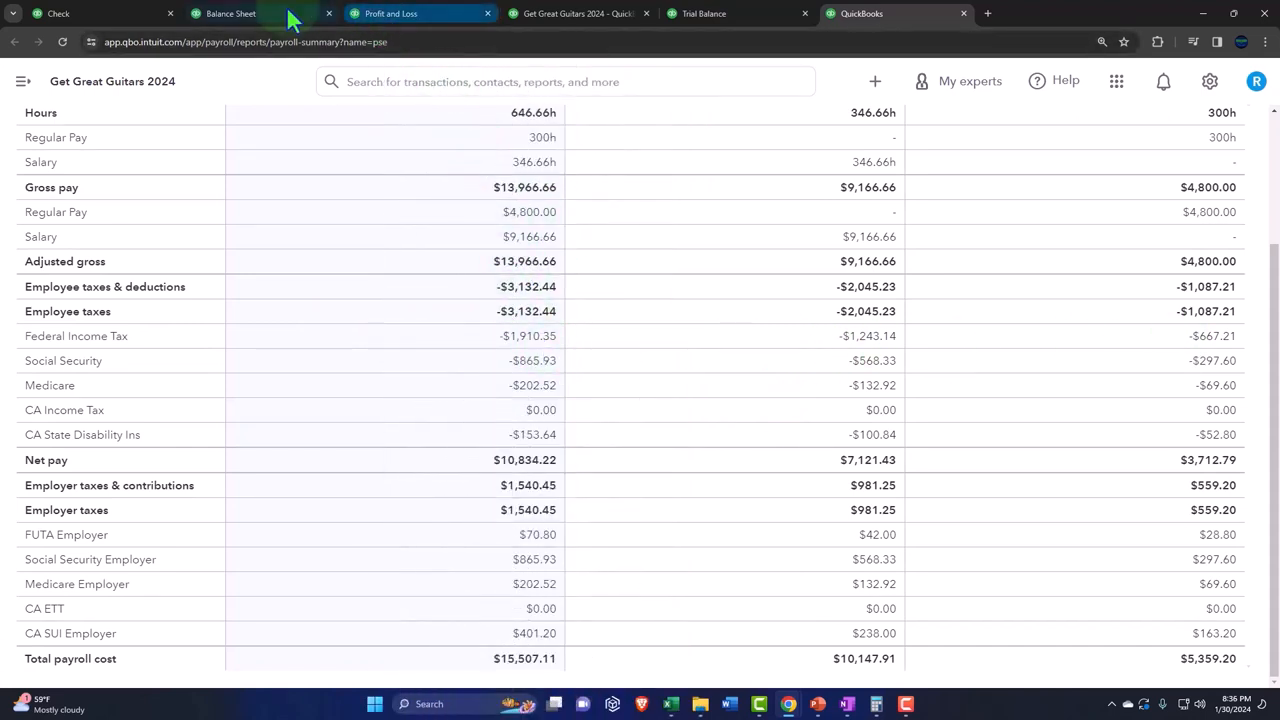
click(232, 14)
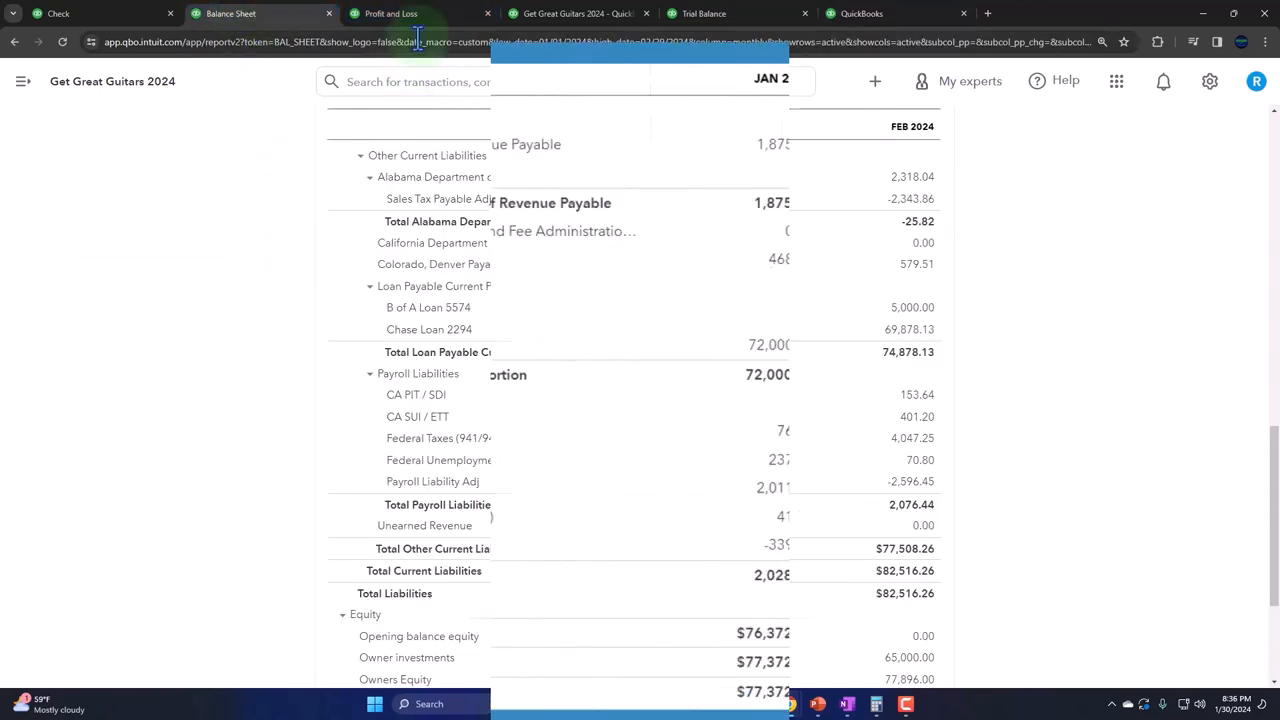
click(385, 13)
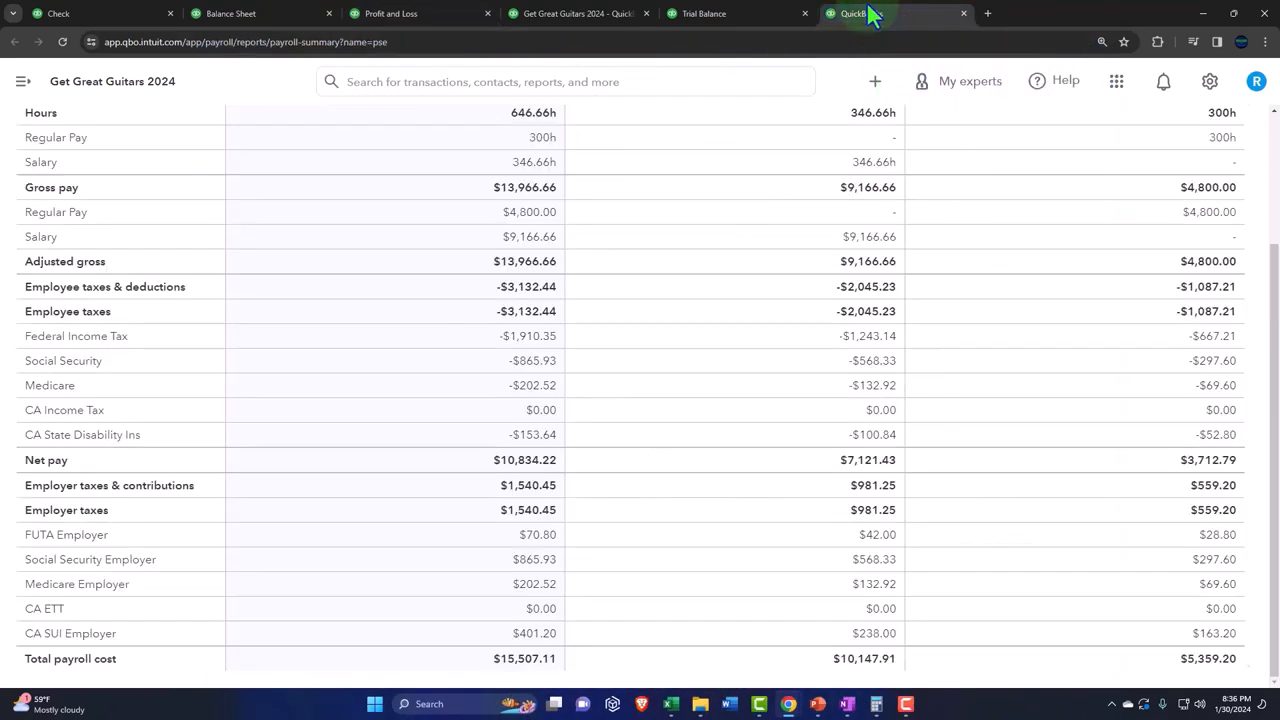
mouse_move(497, 444)
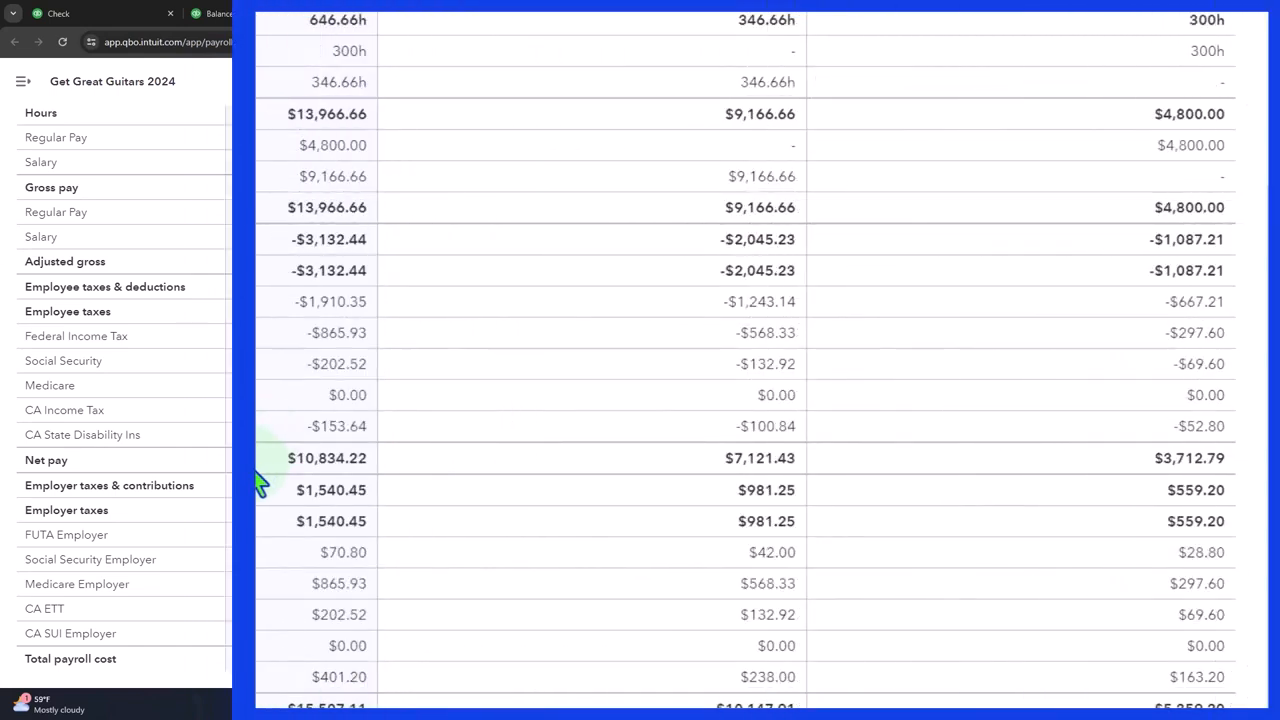
mouse_move(305, 537)
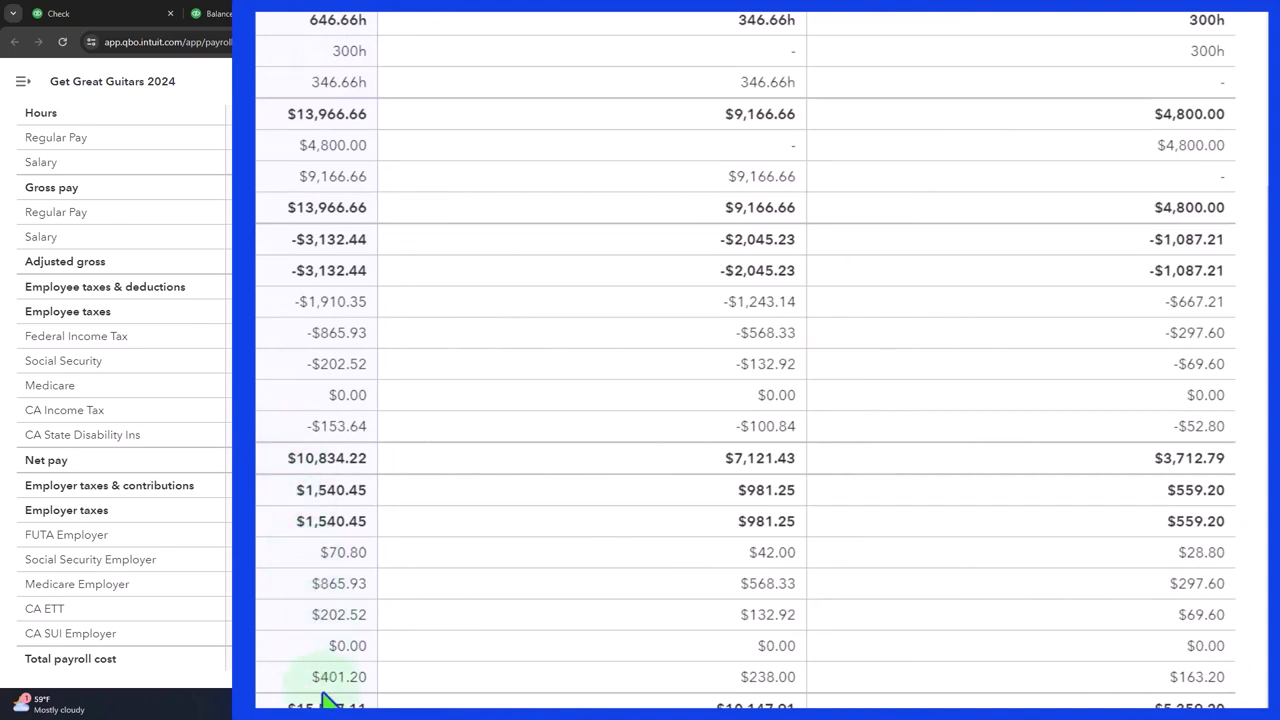
mouse_move(1035, 690)
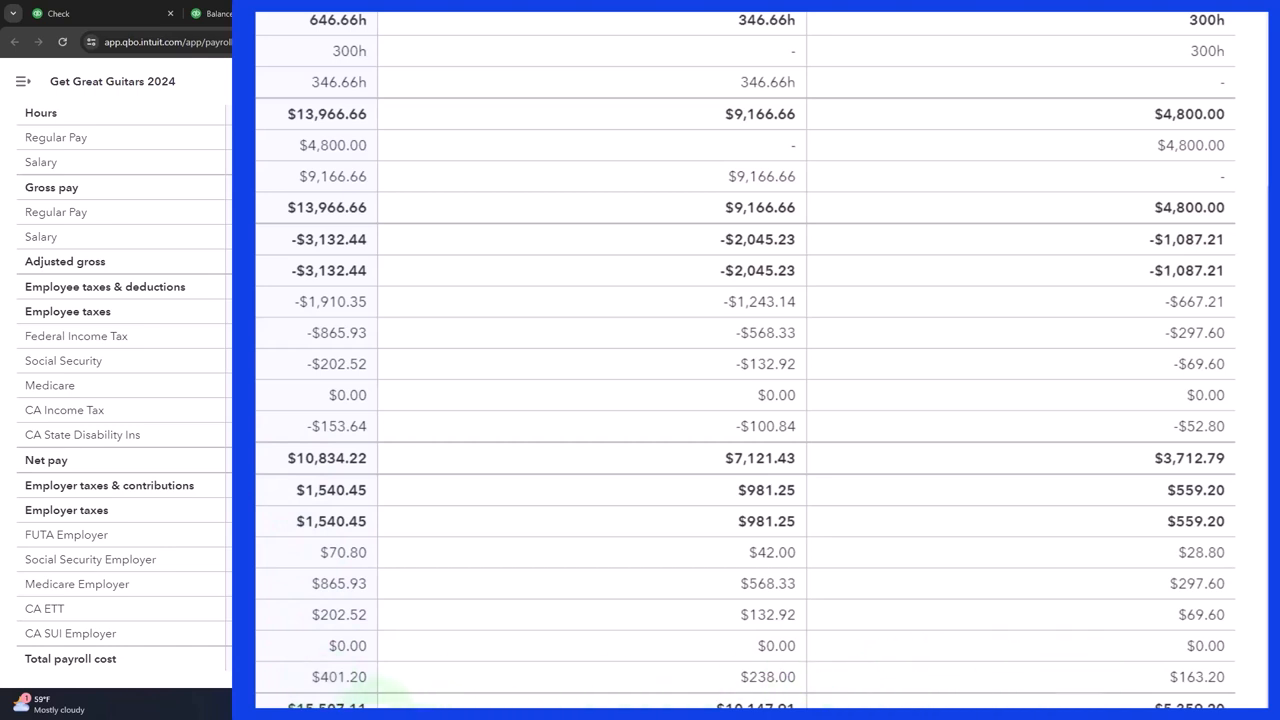
mouse_move(334, 553)
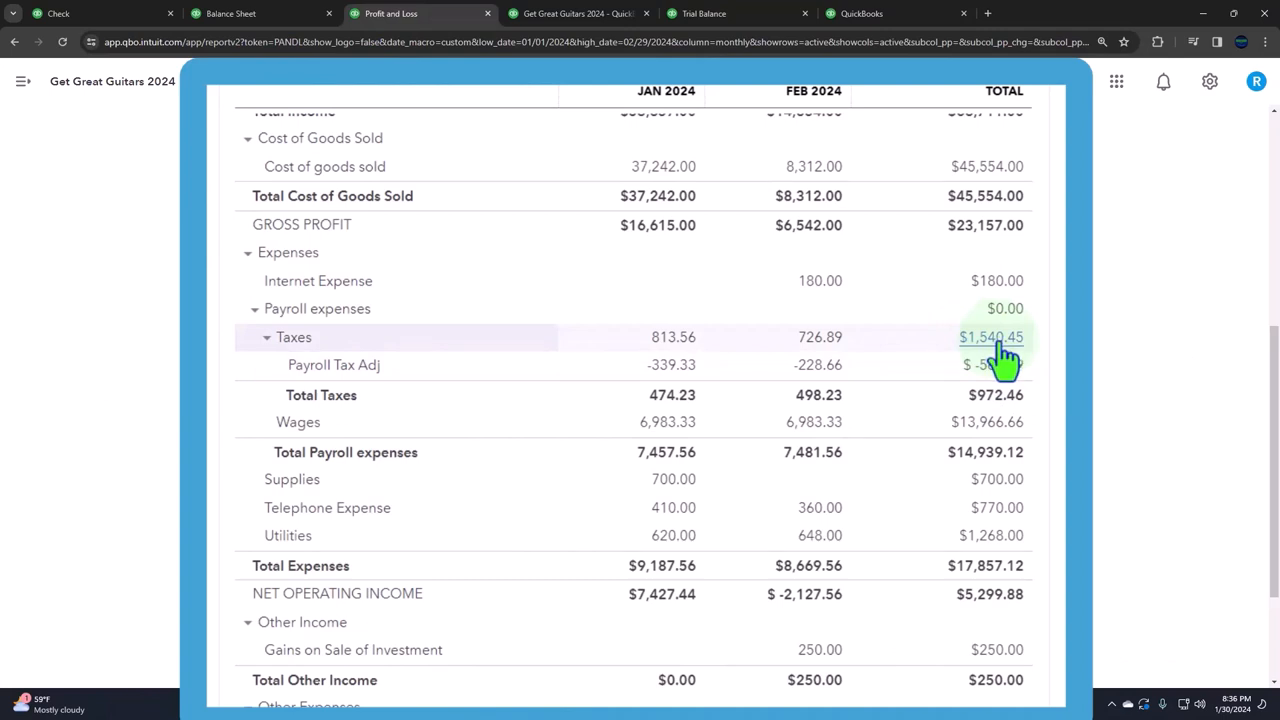
mouse_move(1013, 365)
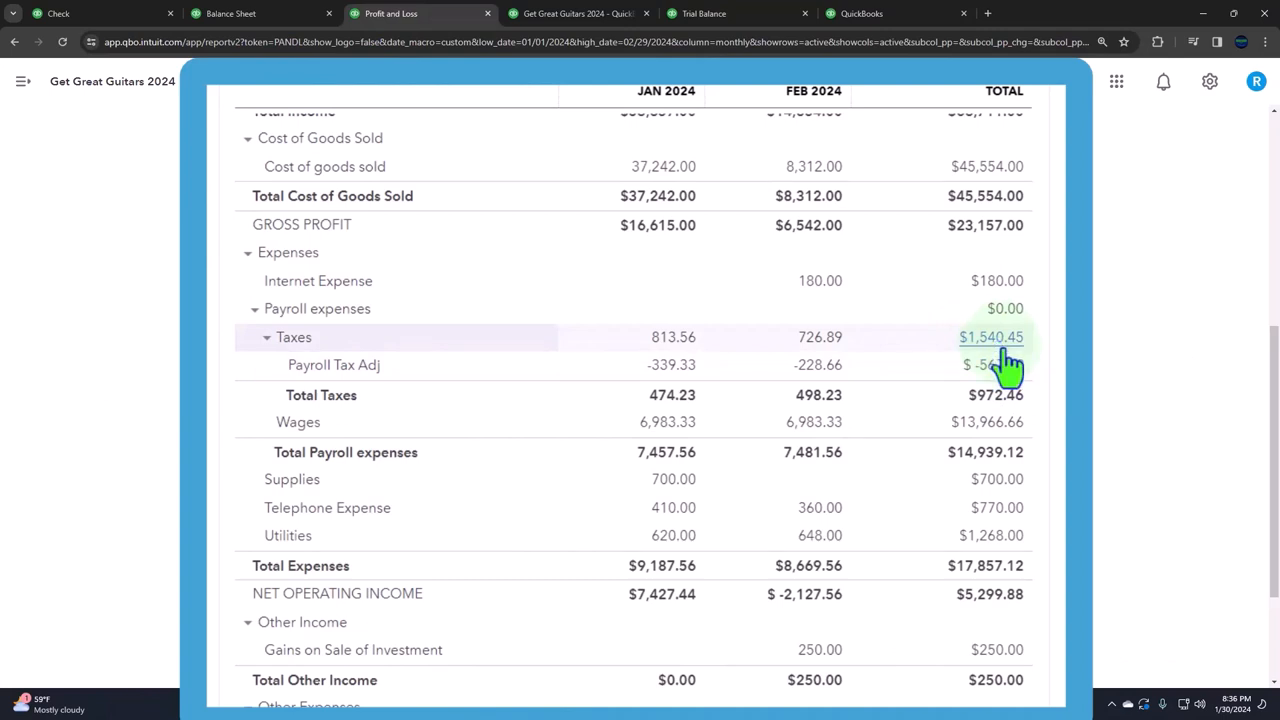
mouse_move(998, 365)
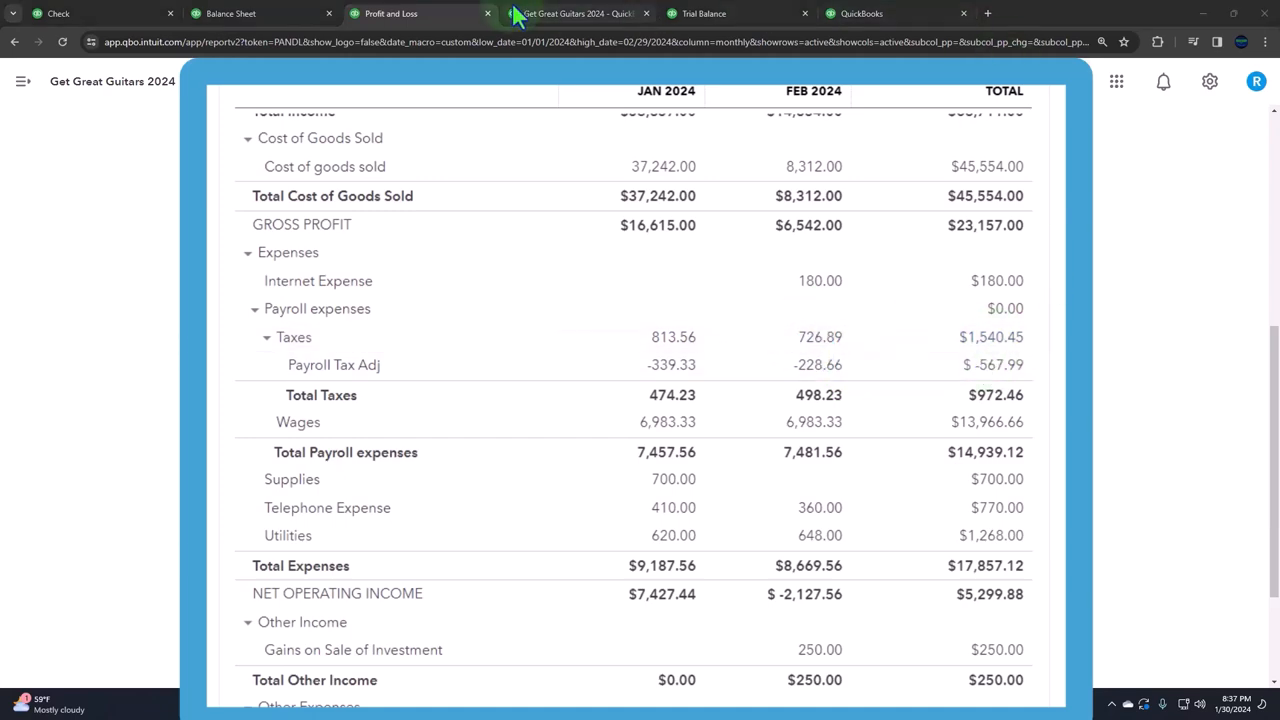
Check Balance Sheet payroll liabilities and total liabilities and equity, then return to Profit and Loss
click(255, 14)
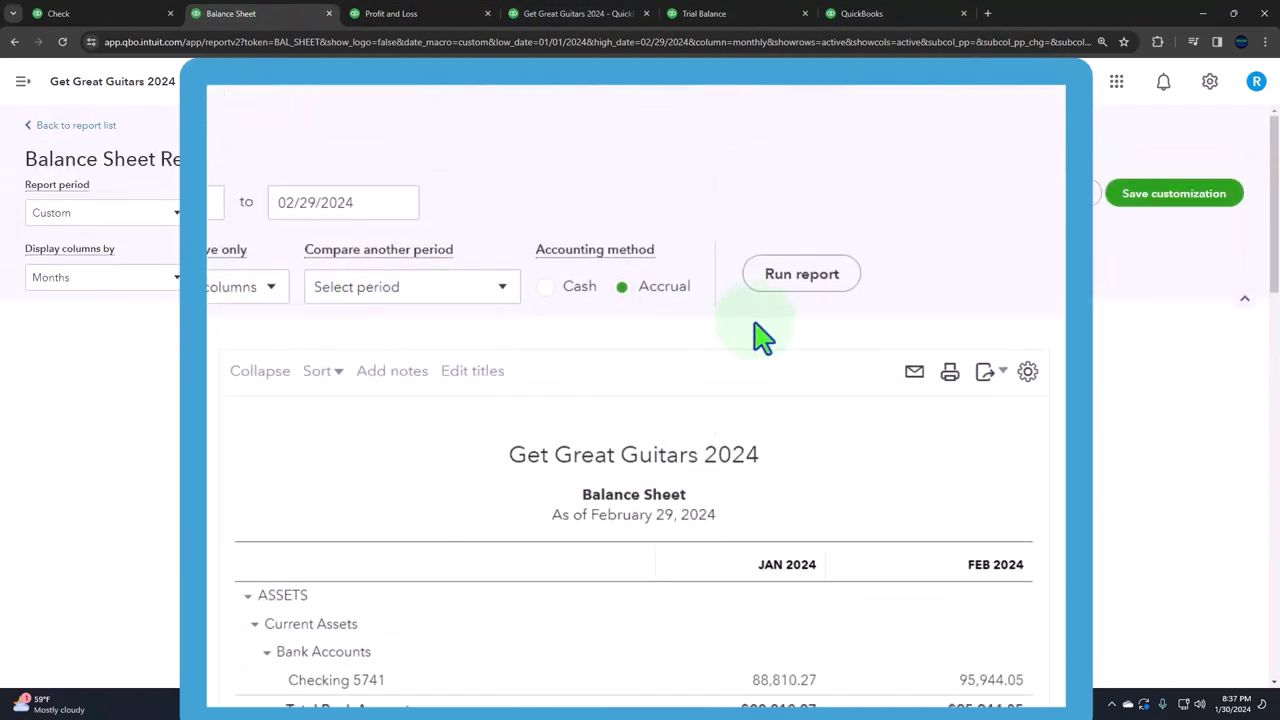
scroll(down, 3)
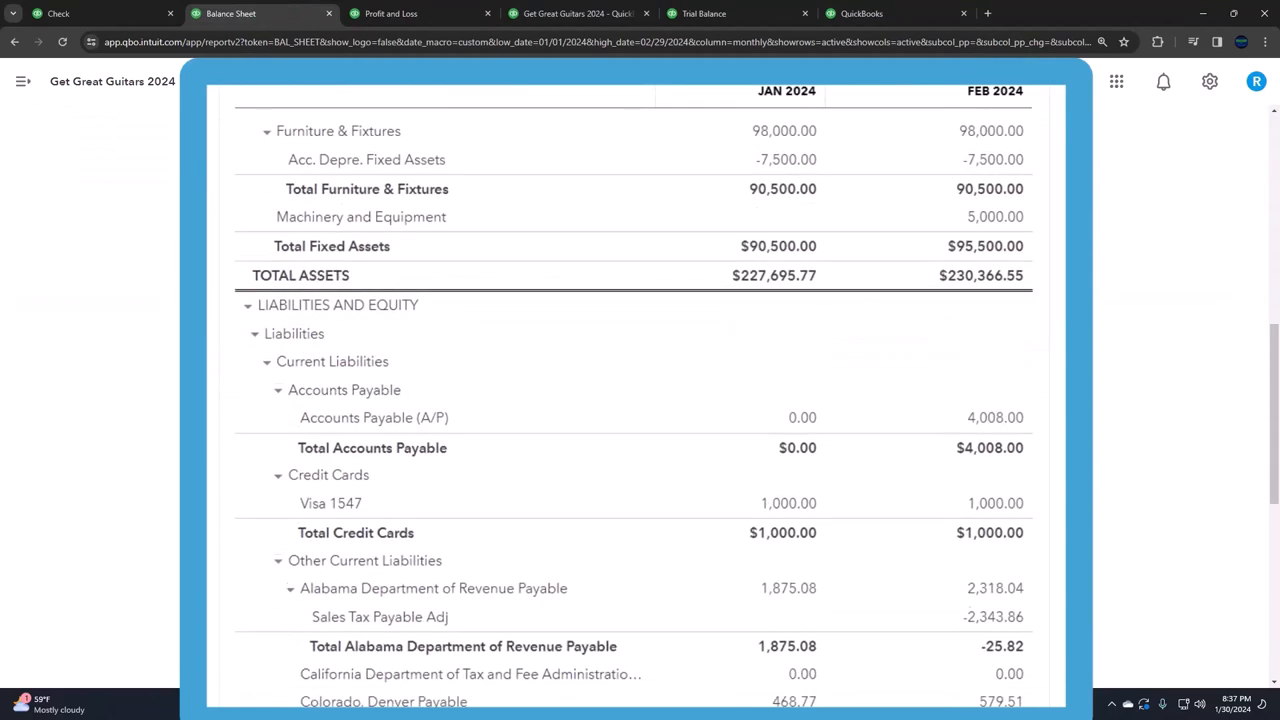
scroll(down, 3)
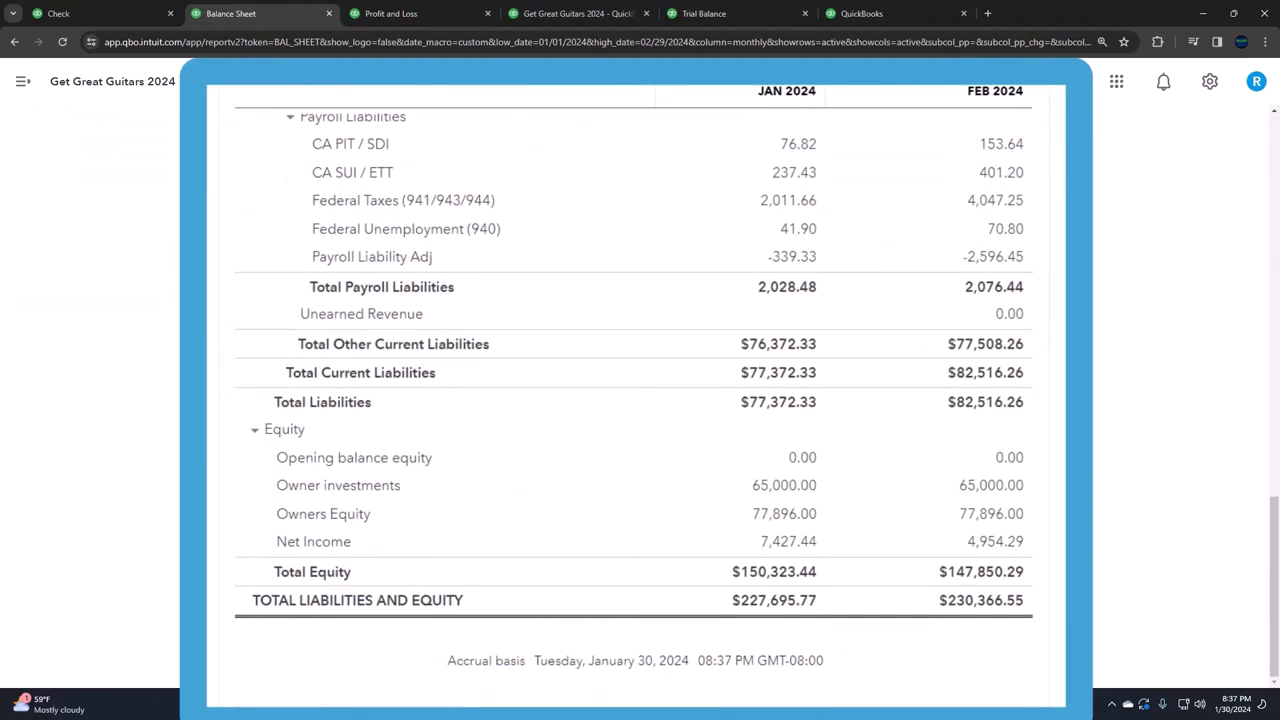
click(390, 14)
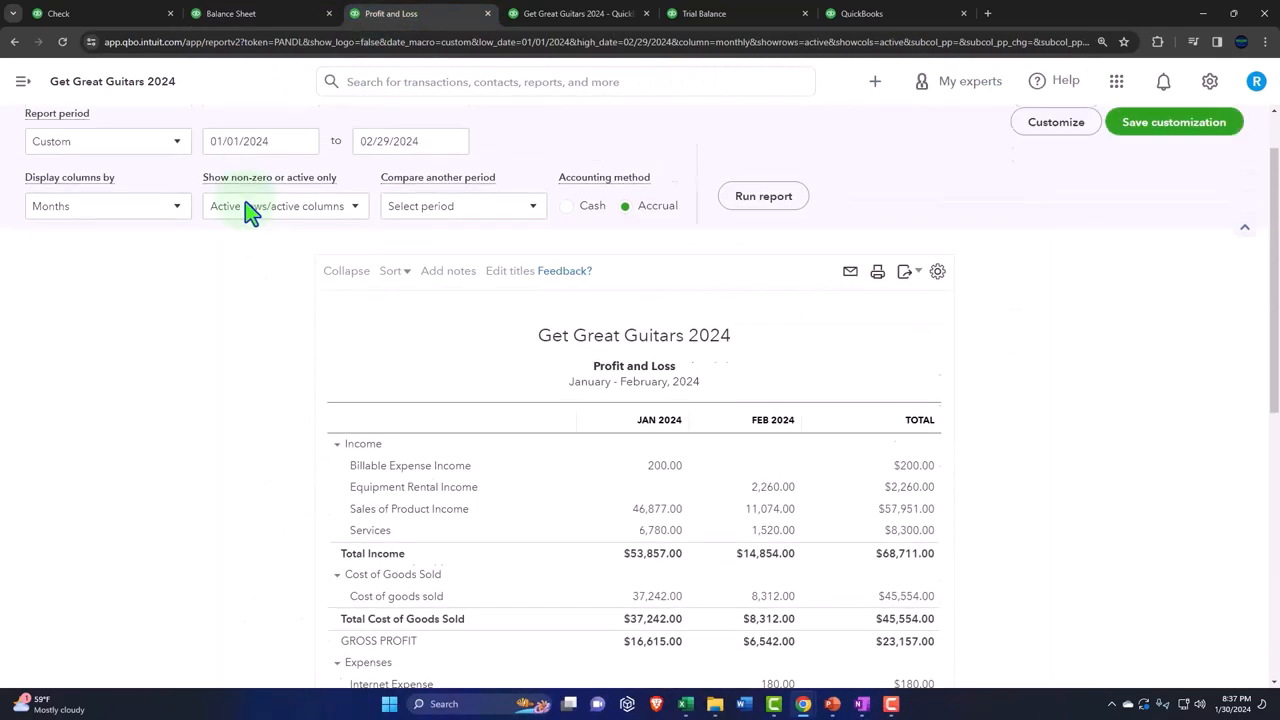
Review Profit and Loss payroll expenses and $4,954.29 net income, then view the Trial Balance
scroll(down, 3)
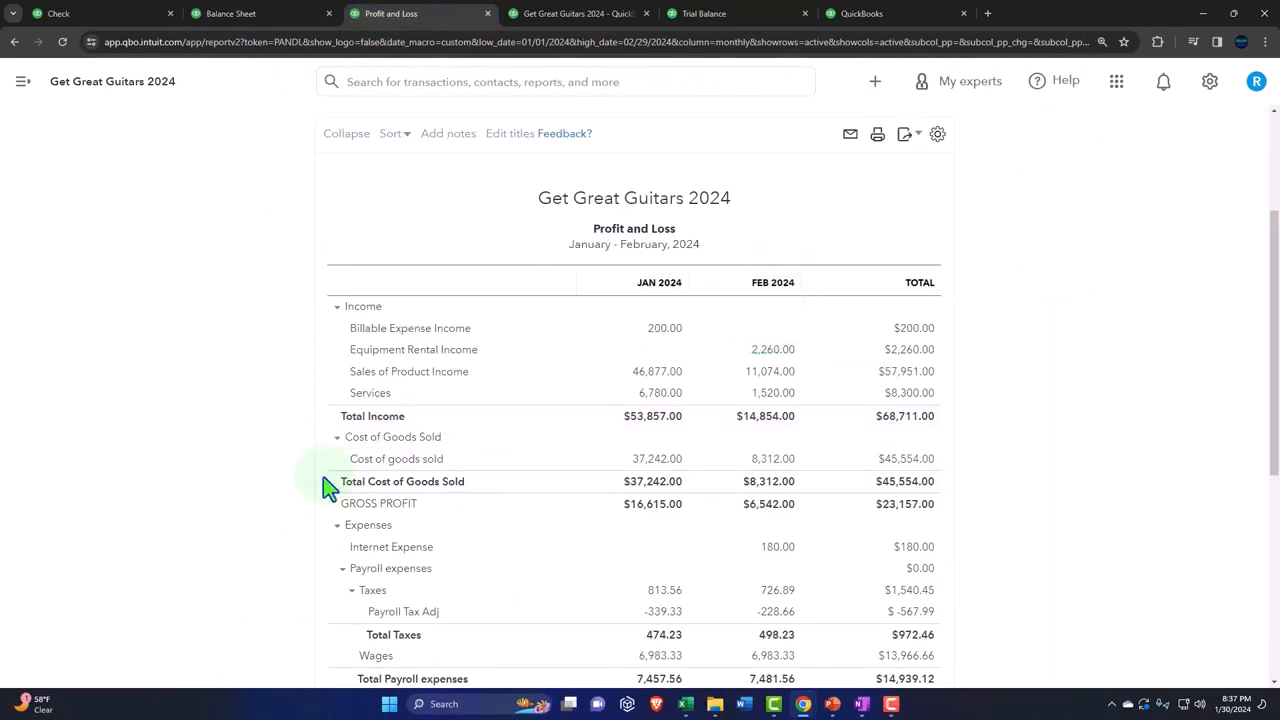
scroll(down, 3)
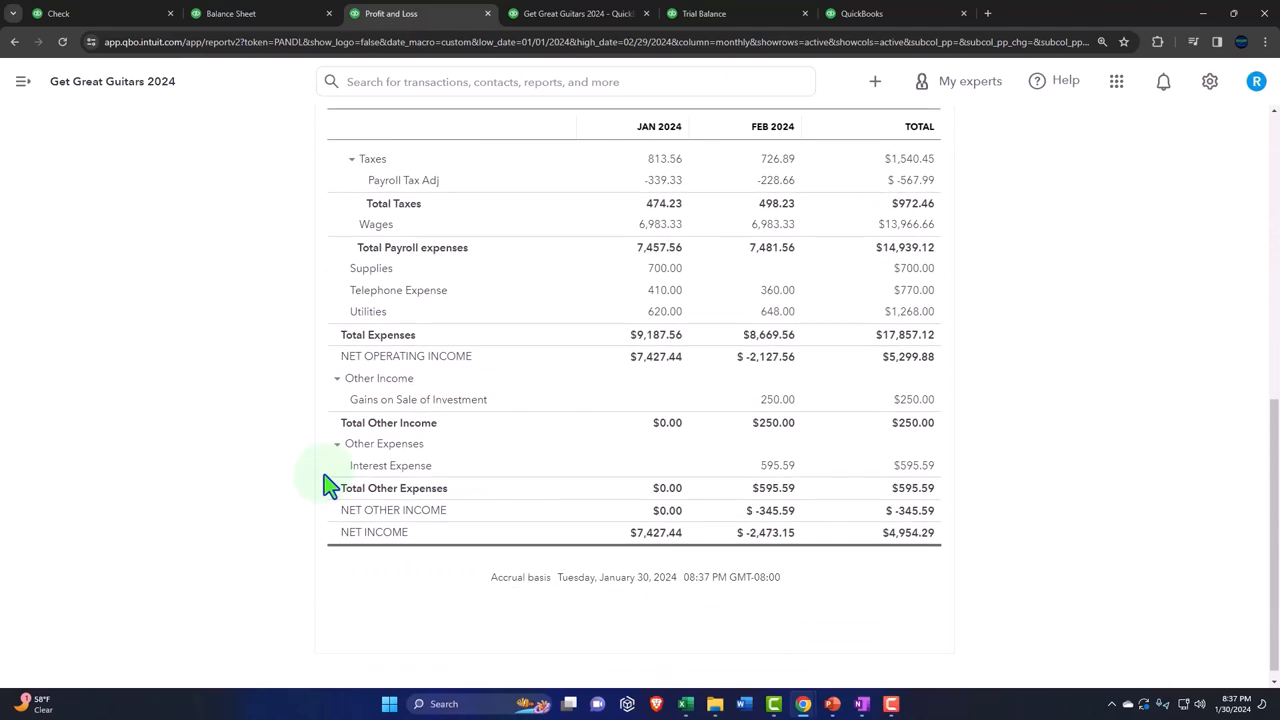
click(575, 14)
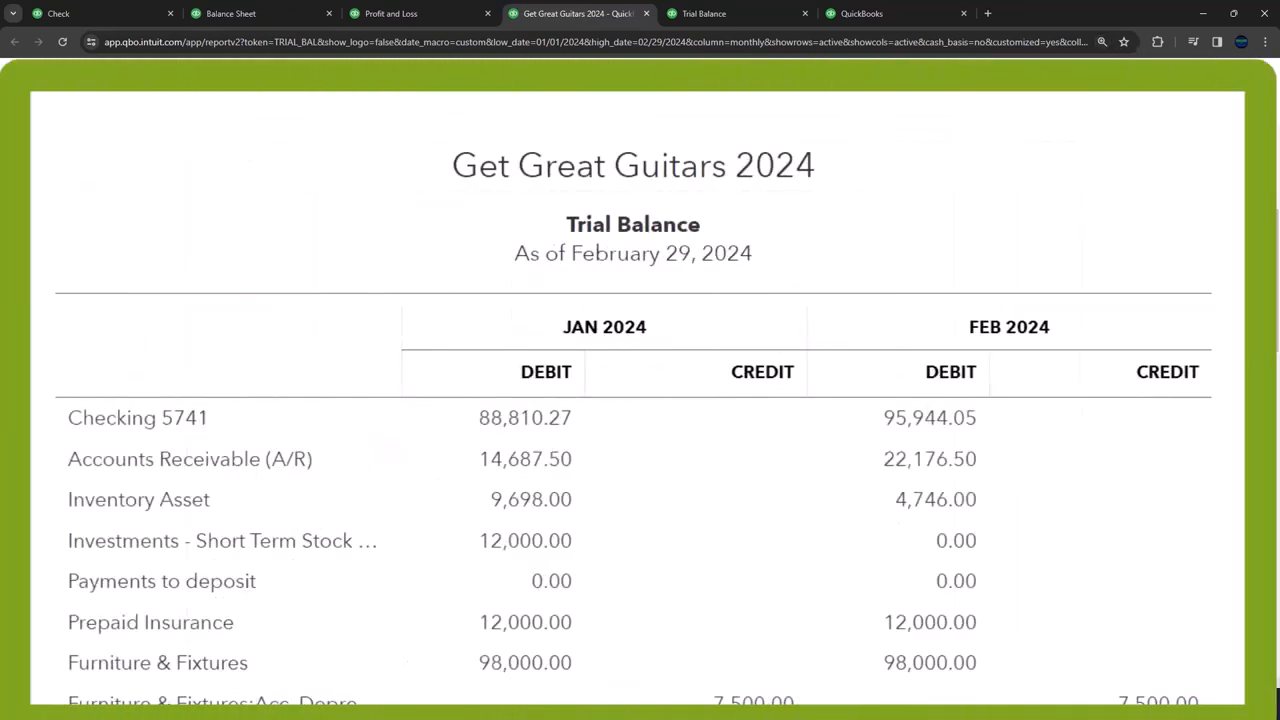
scroll(down, 3)
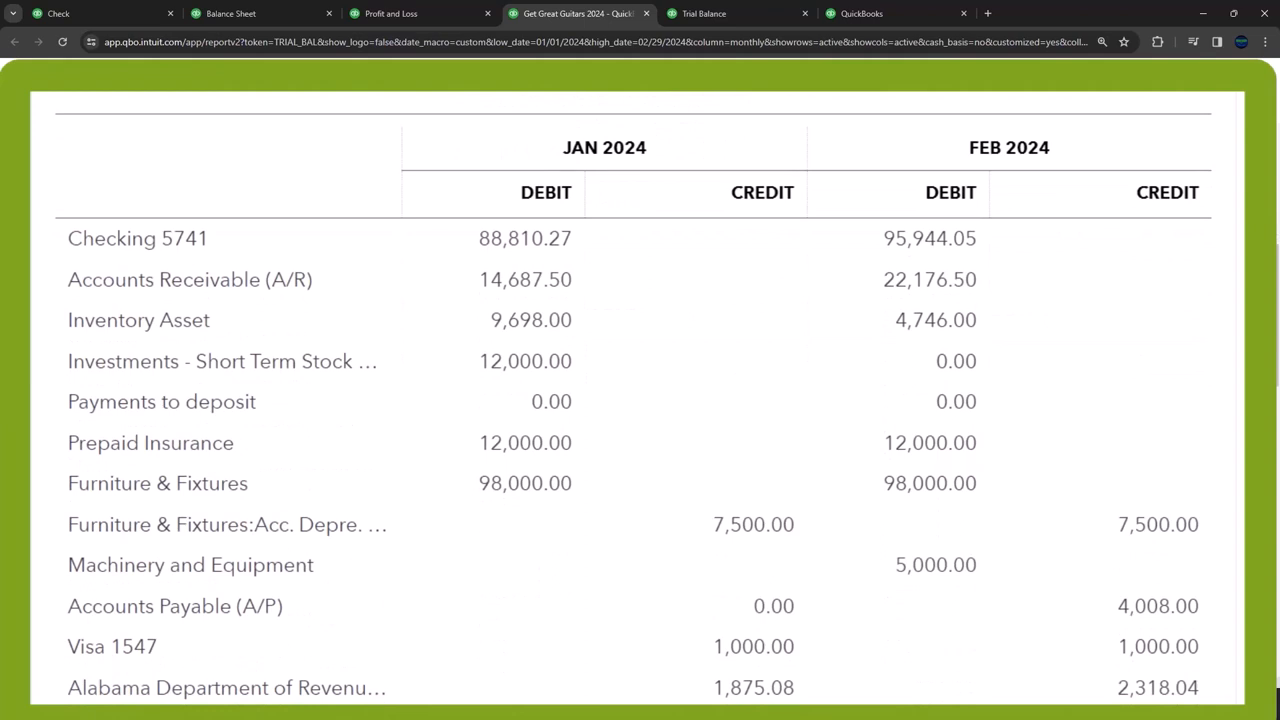
scroll(down, 3)
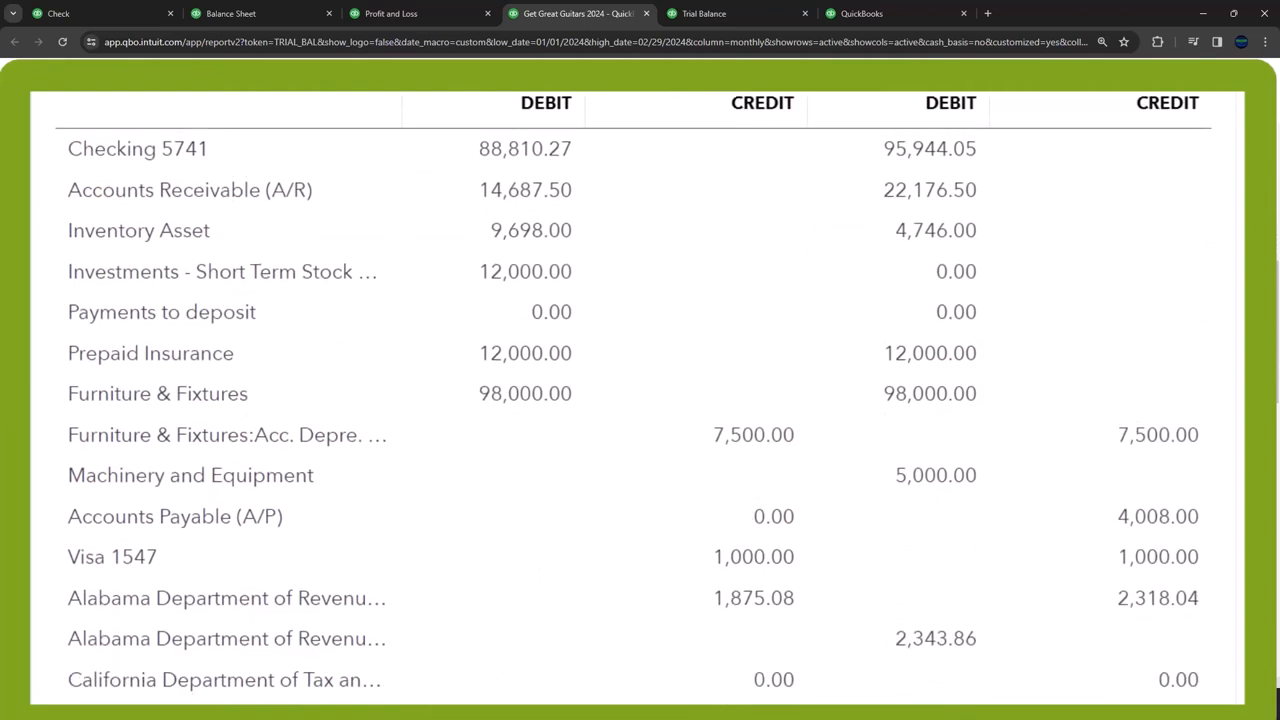
mouse_move(40, 340)
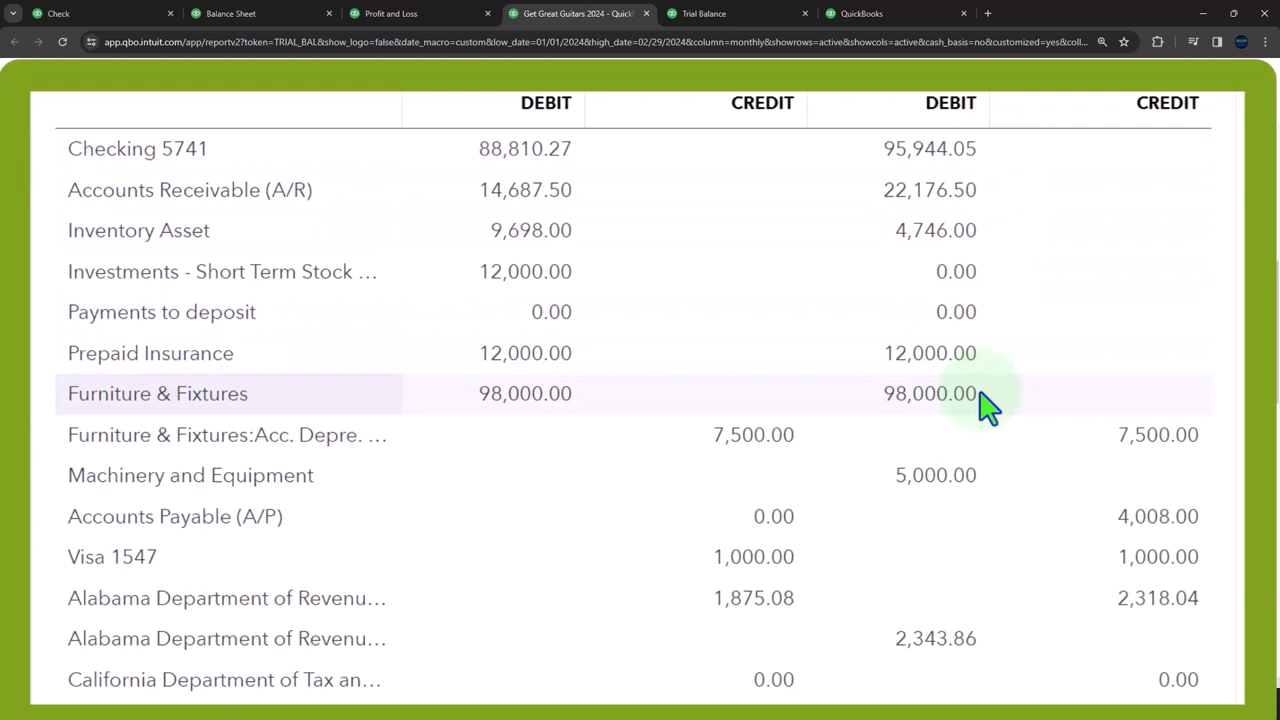
scroll(down, 3)
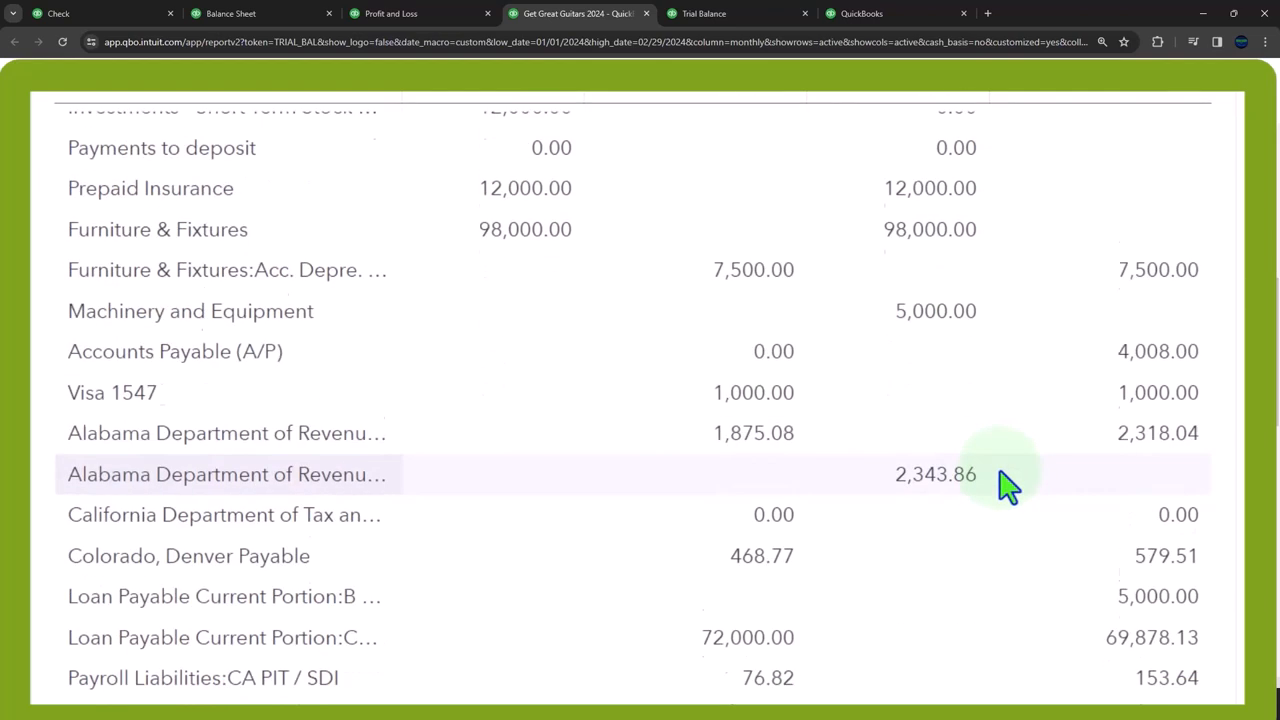
scroll(down, 3)
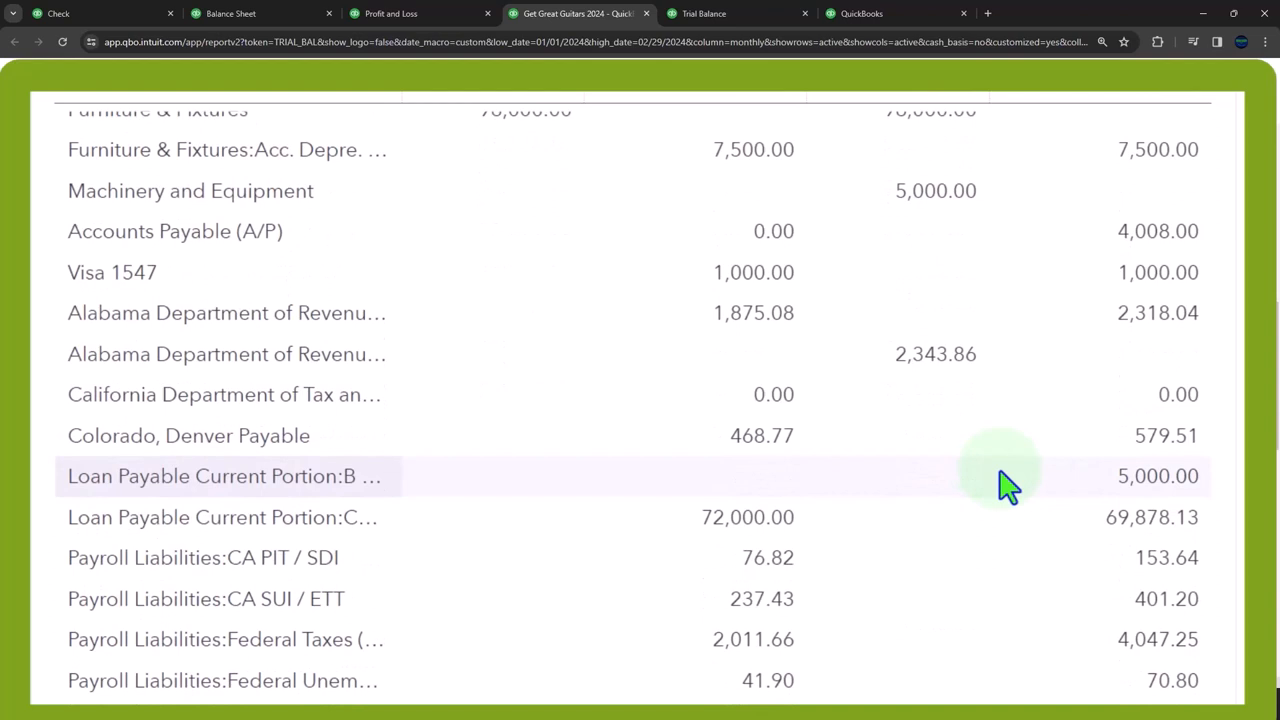
mouse_move(855, 490)
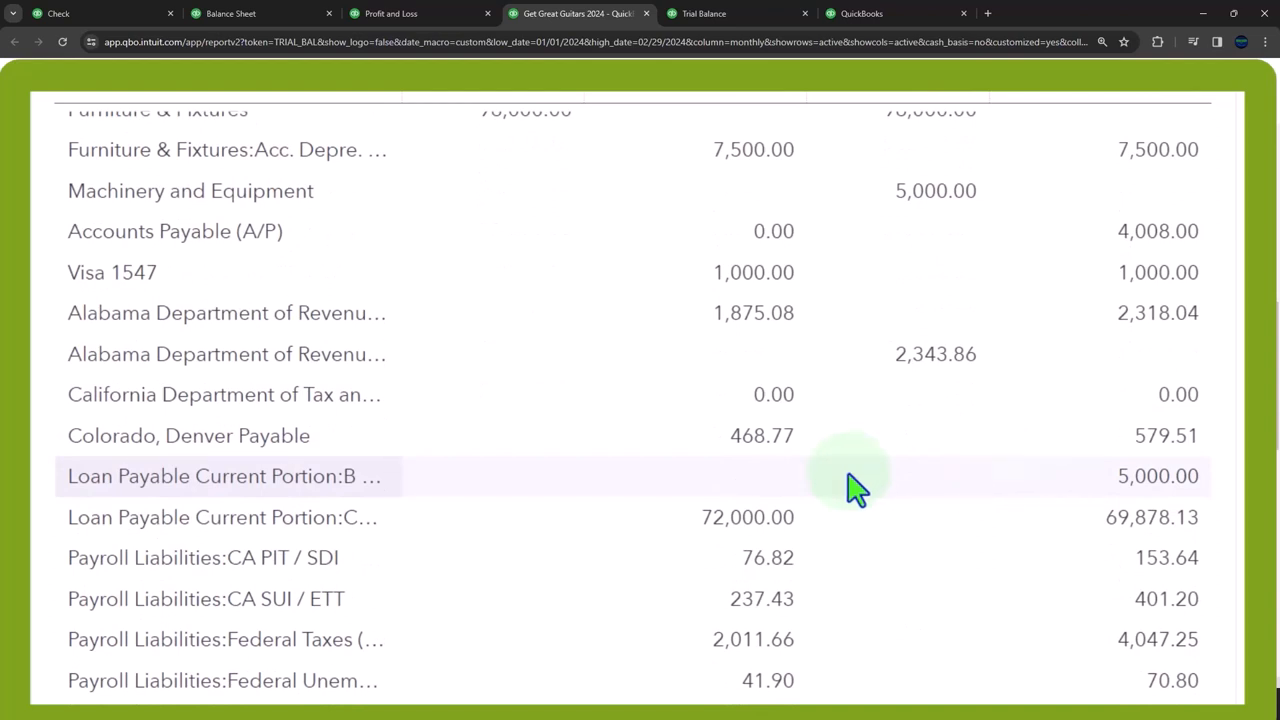
mouse_move(65, 240)
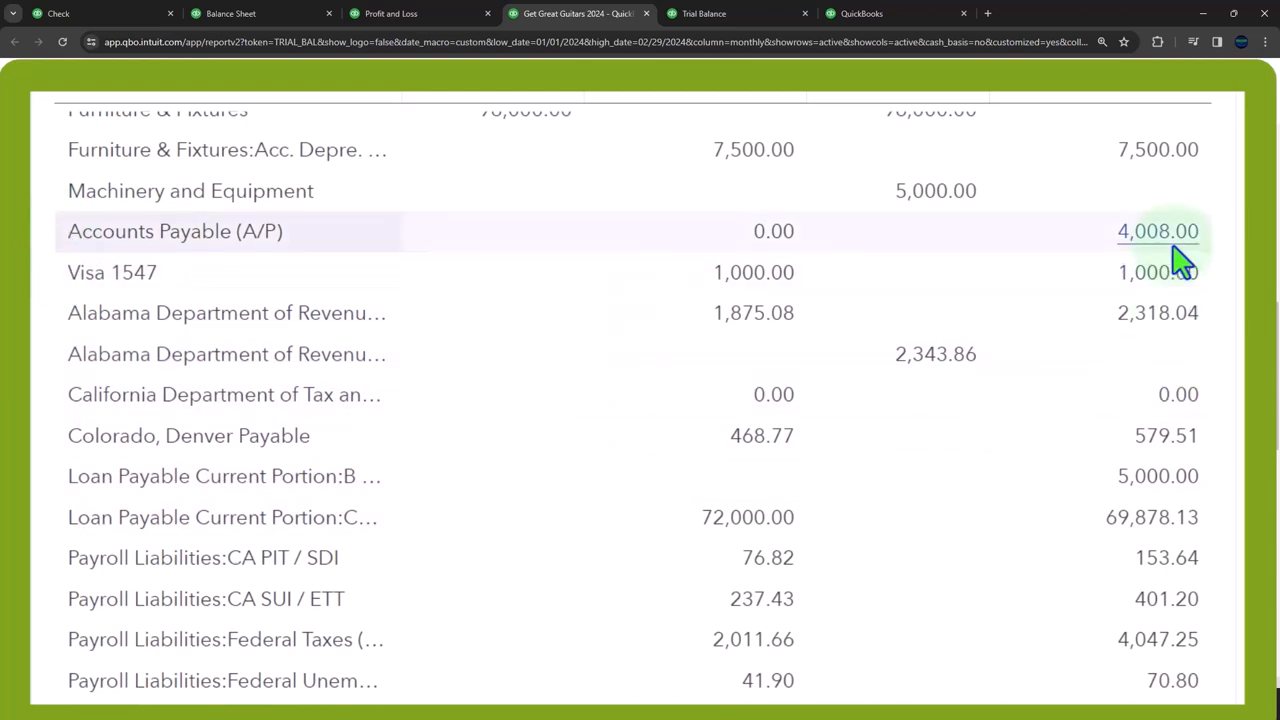
scroll(down, 3)
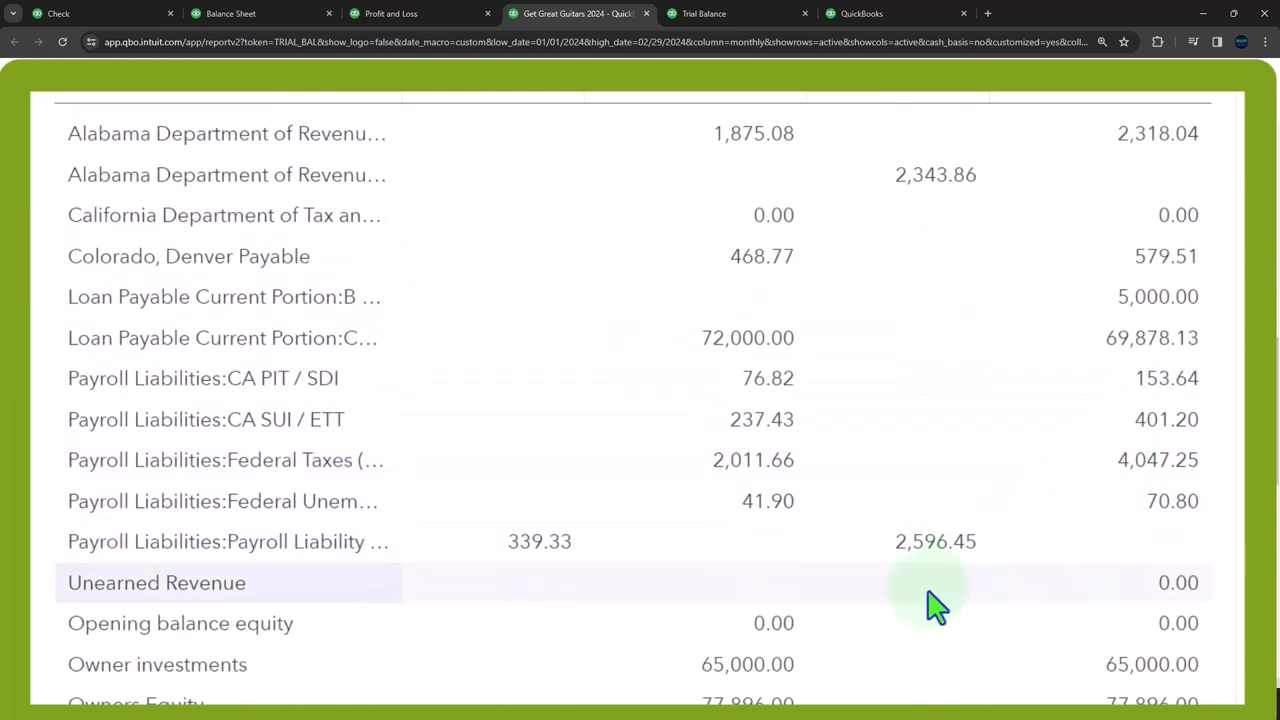
mouse_move(1212, 620)
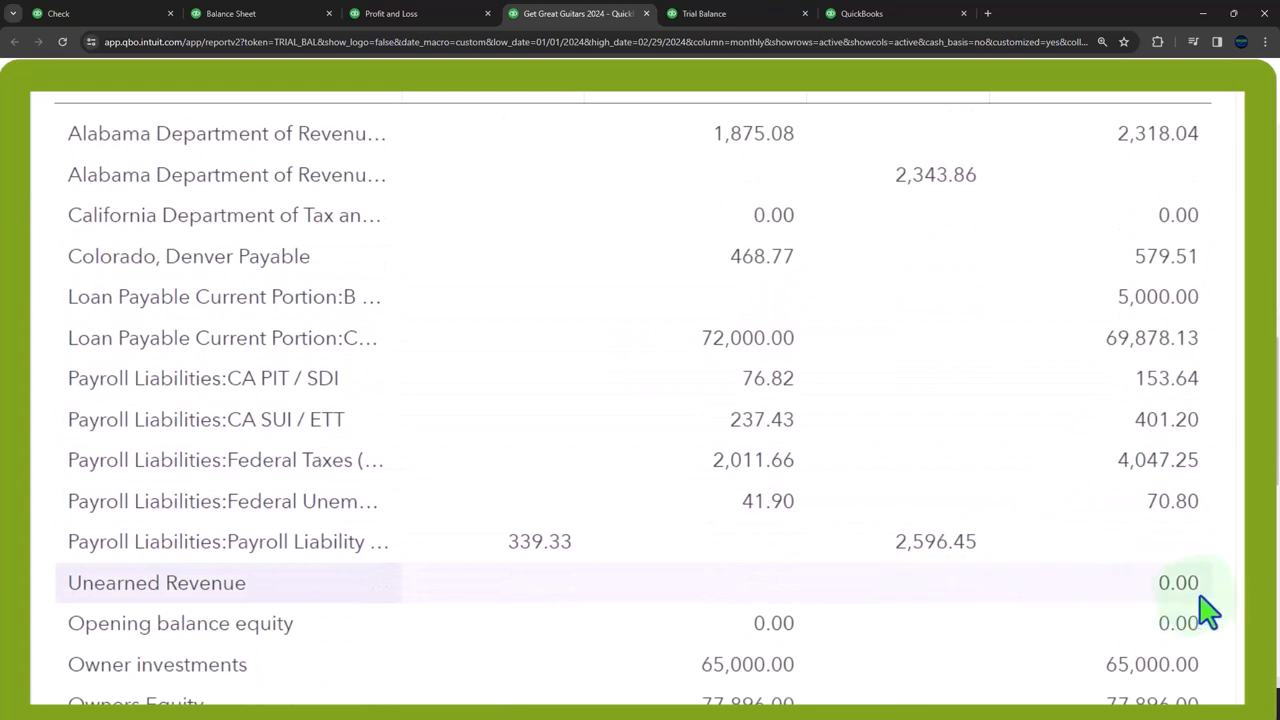
scroll(down, 3)
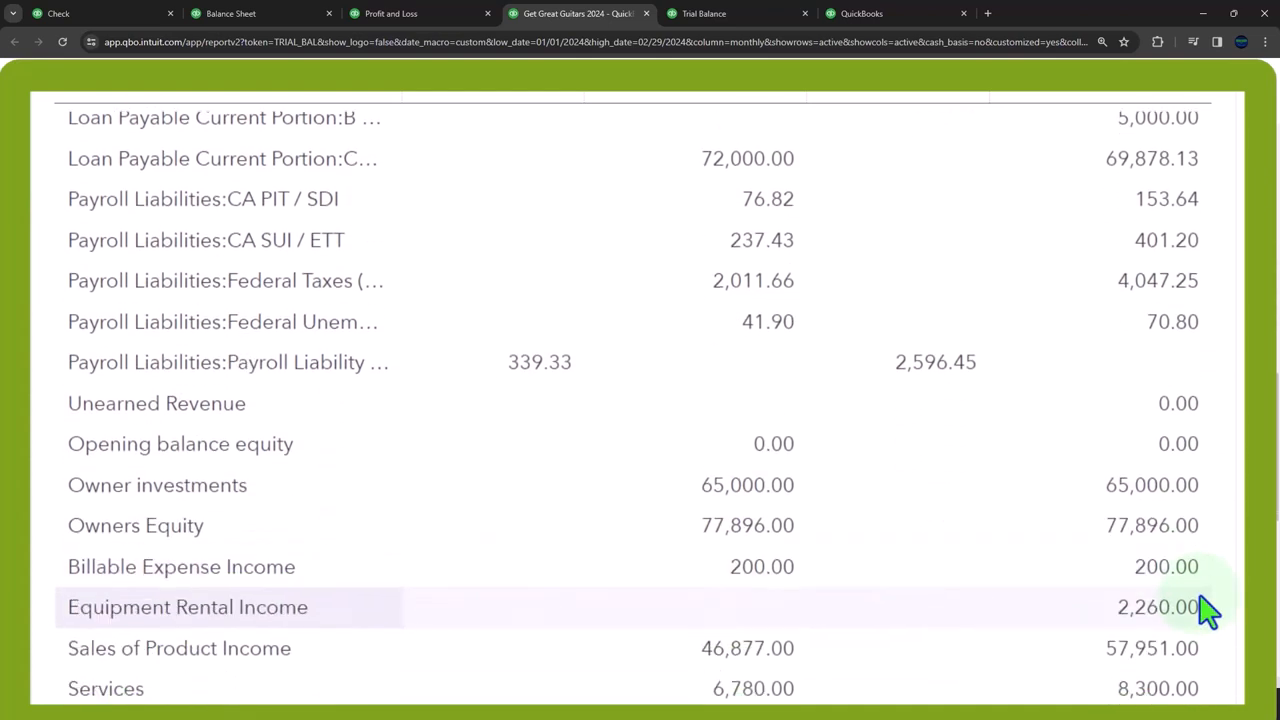
scroll(down, 3)
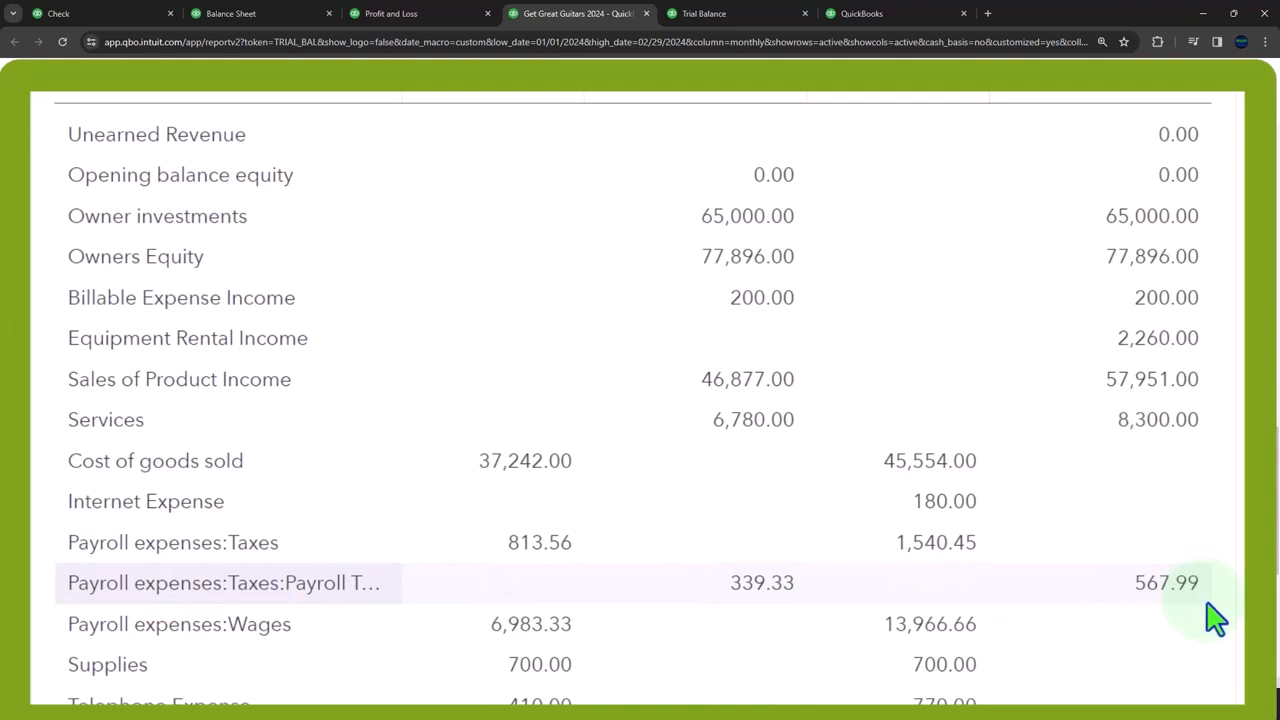
mouse_move(1191, 225)
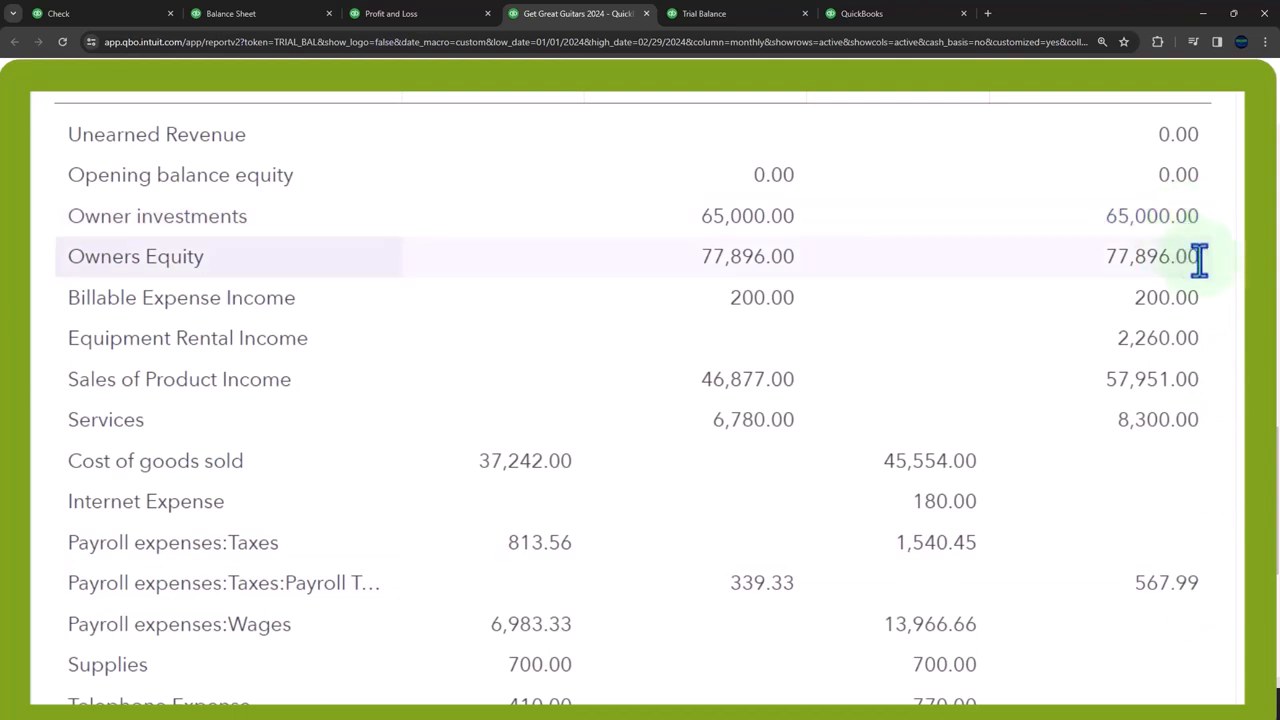
mouse_move(1220, 280)
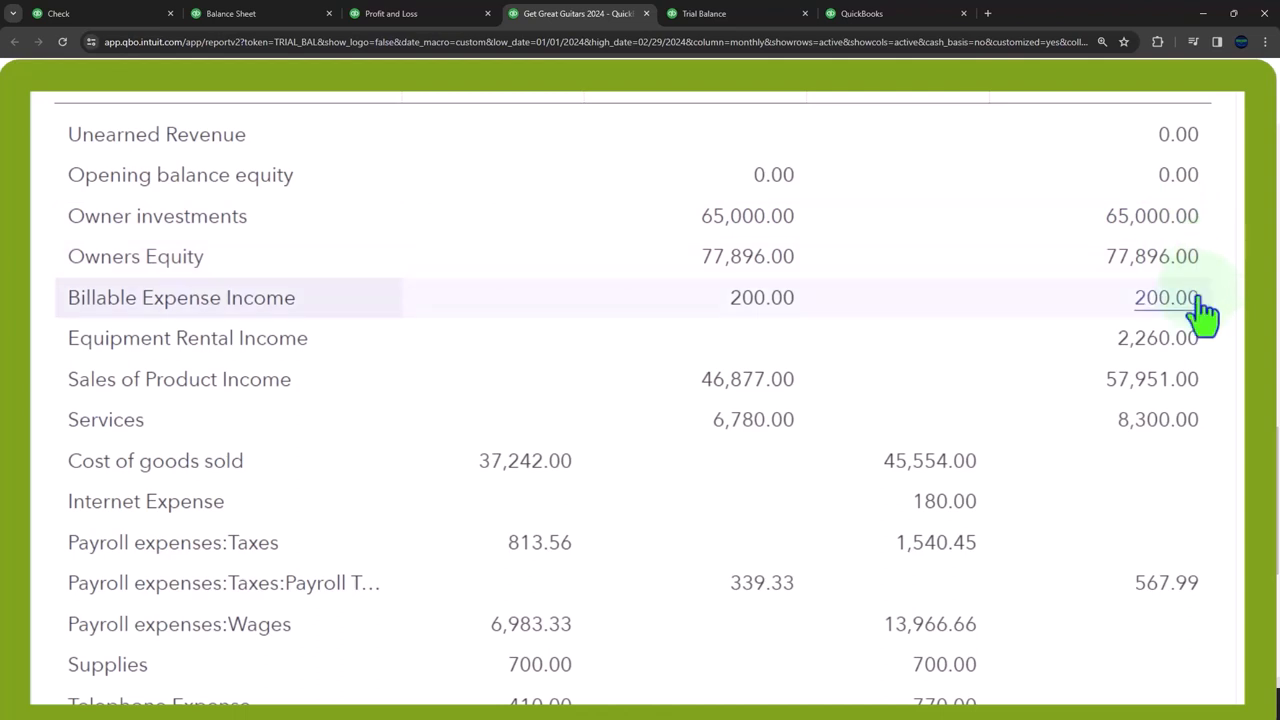
scroll(down, 3)
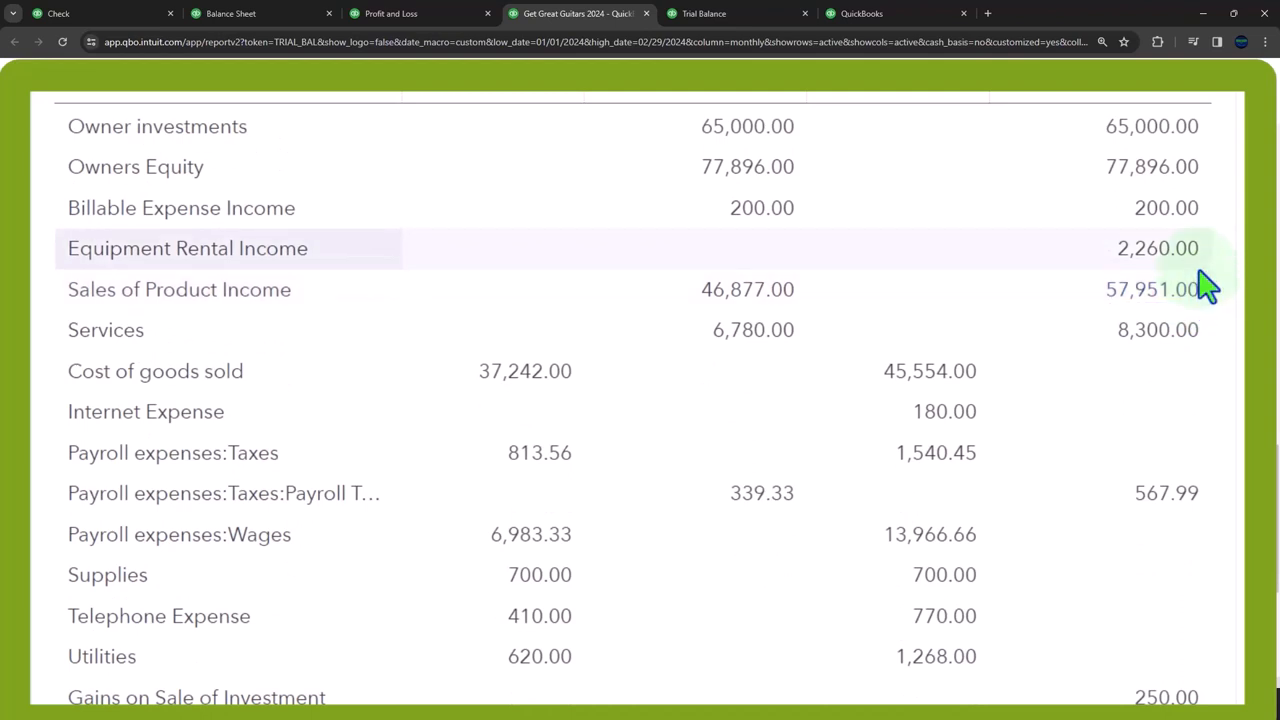
scroll(down, 3)
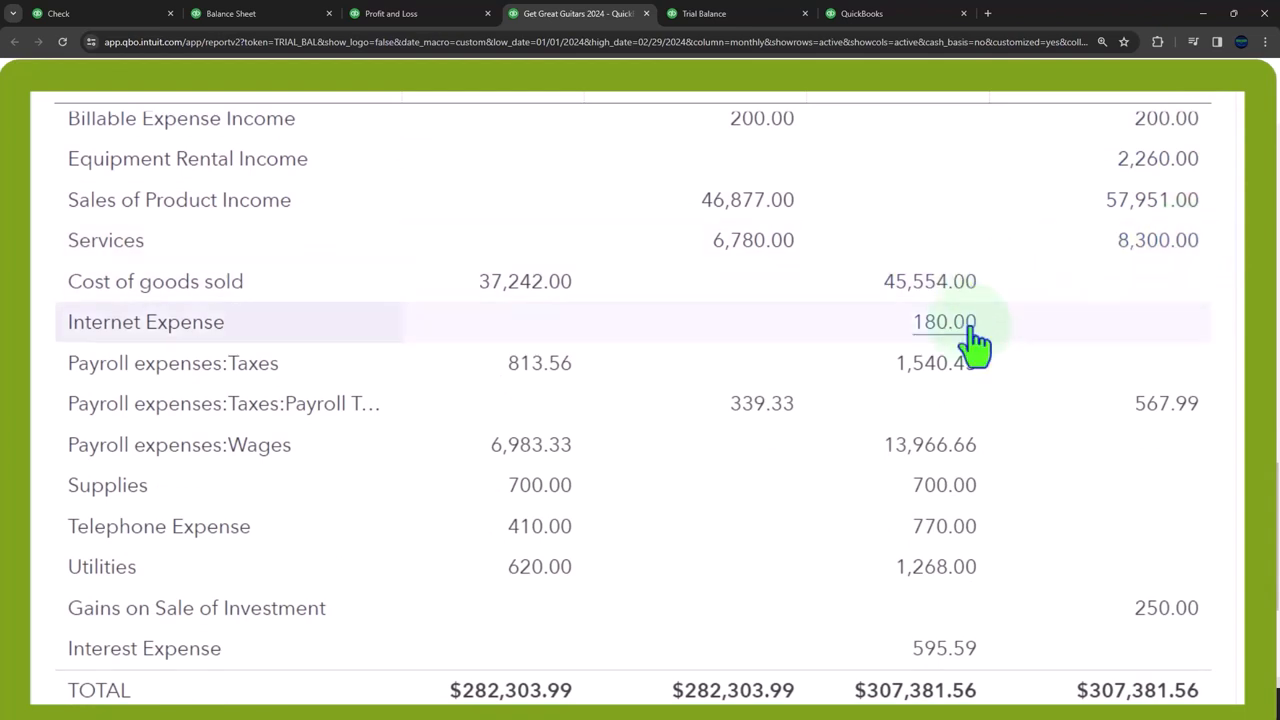
mouse_move(993, 608)
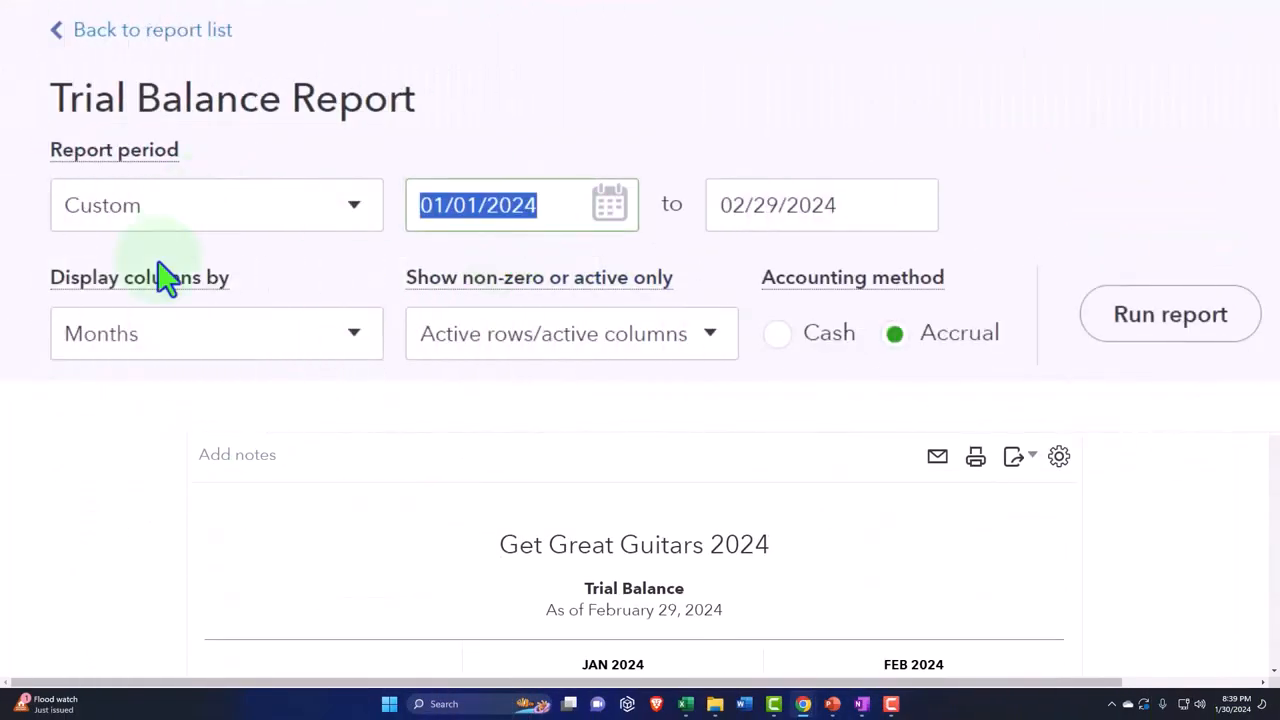
Run the Trial Balance as of 01/01/2025, totaling $242,806.86 debits and credits
text(01)
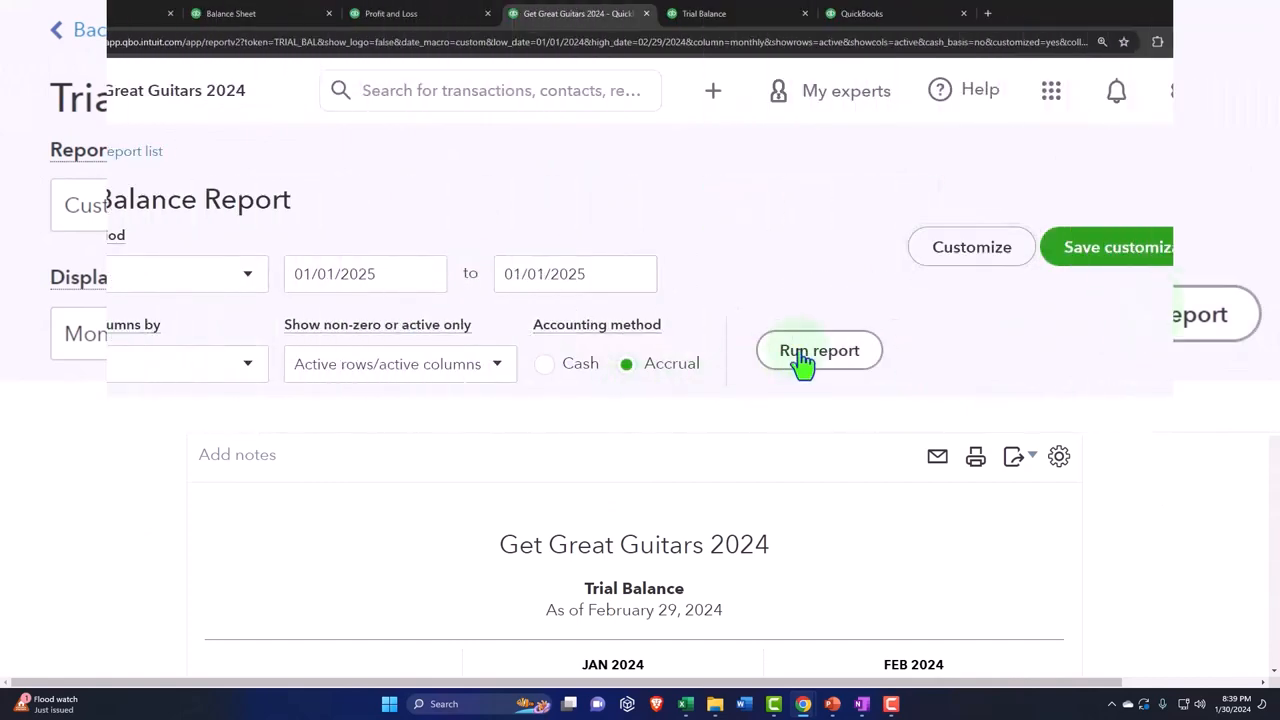
click(819, 350)
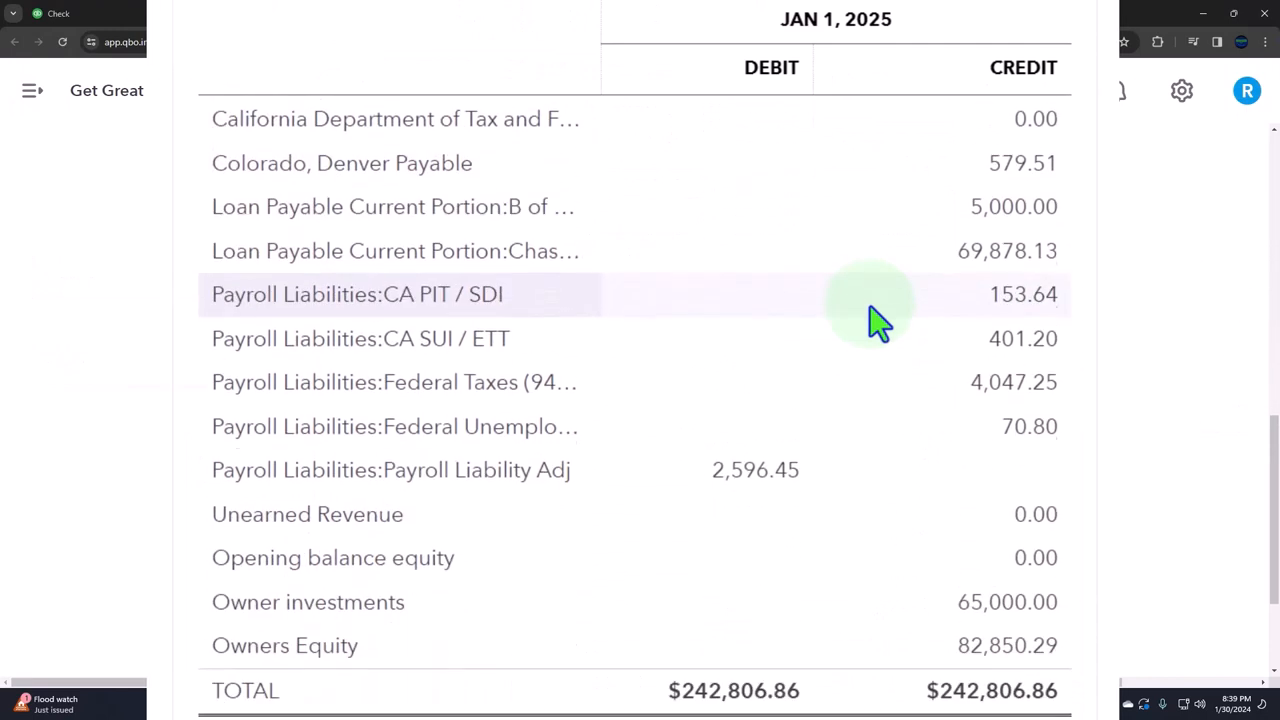
mouse_move(1075, 665)
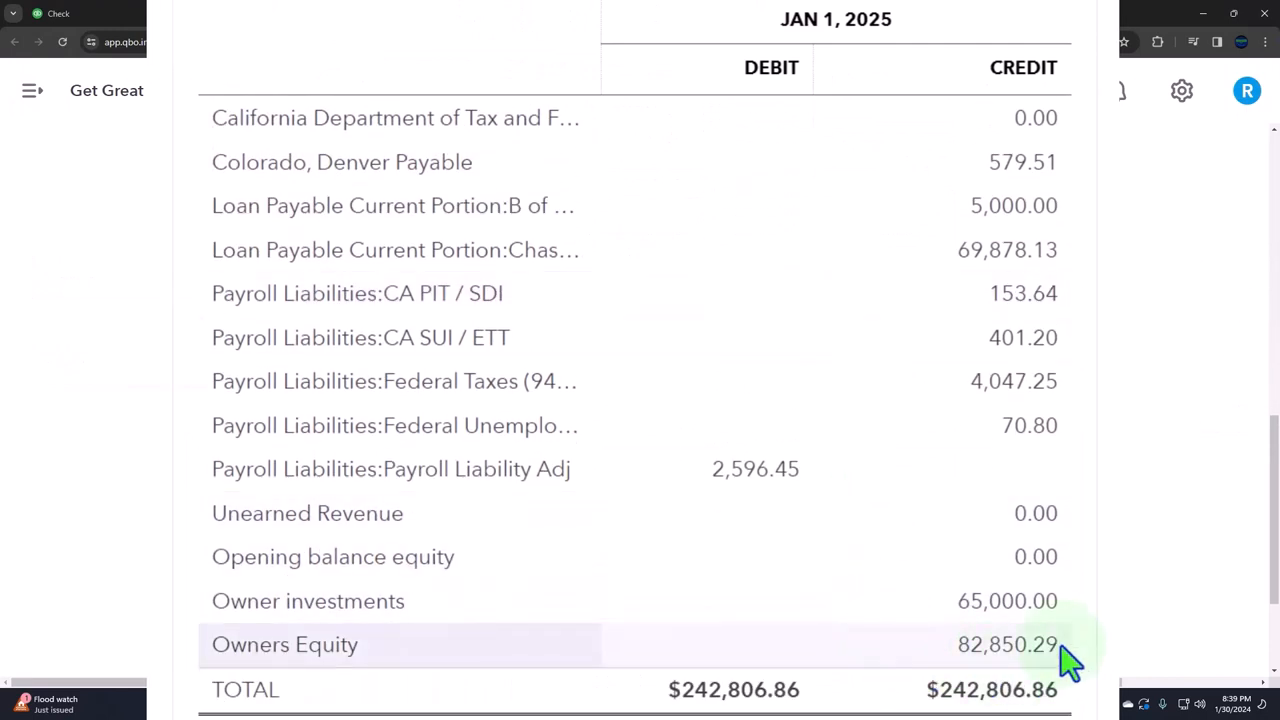